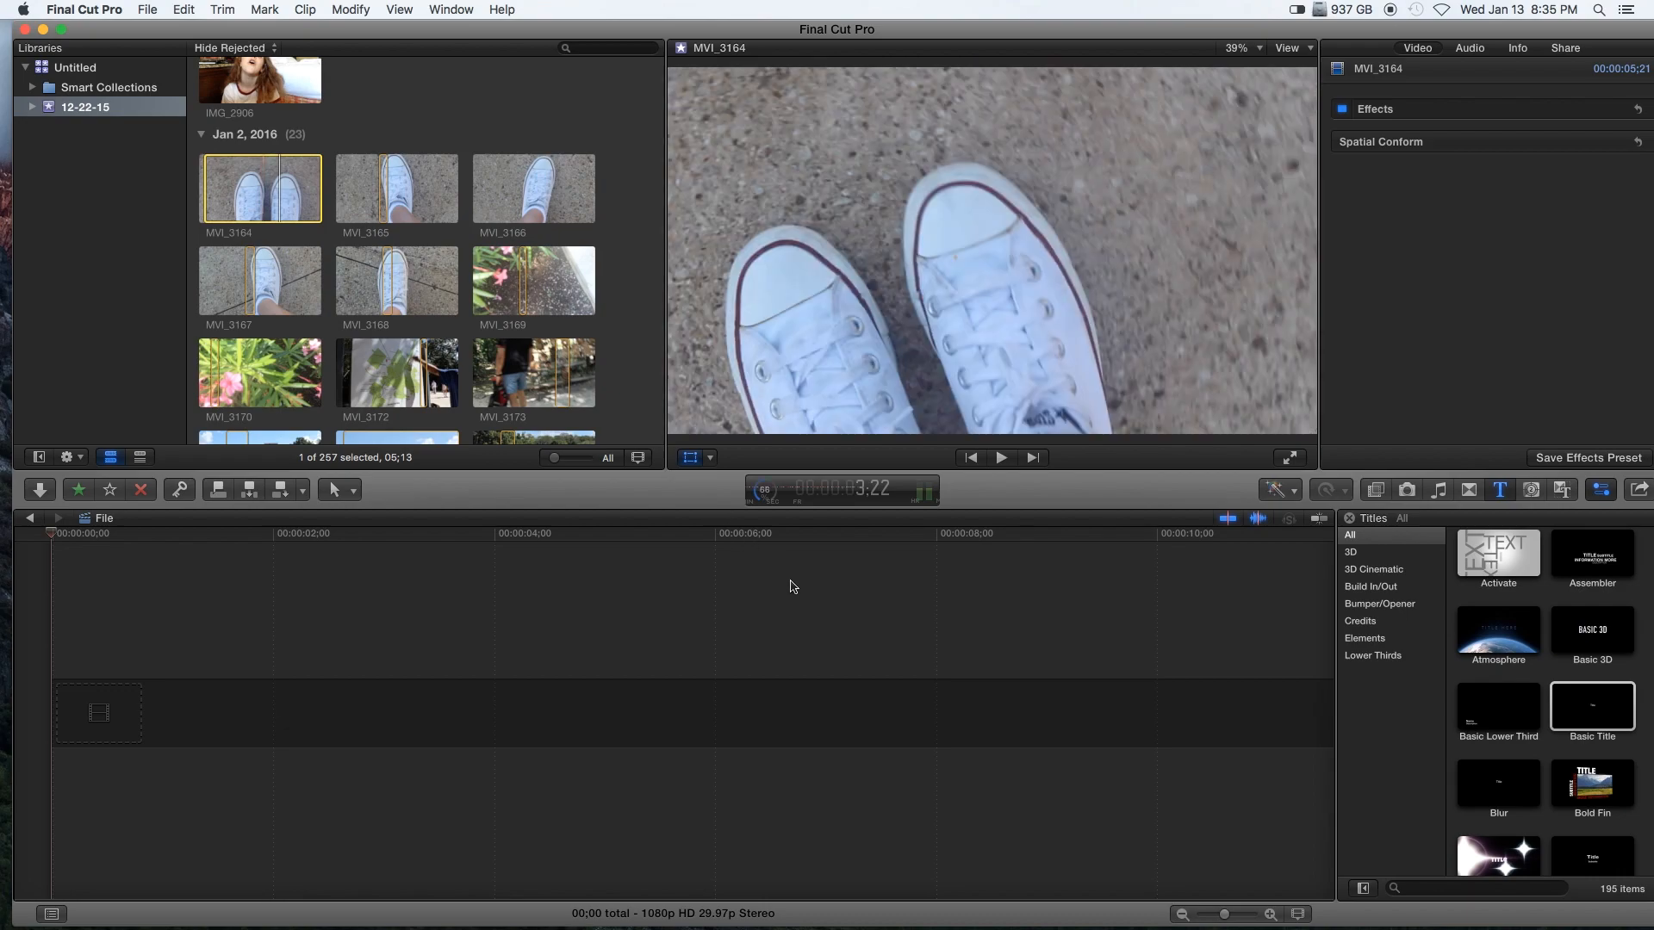
mouse_move(1220, 598)
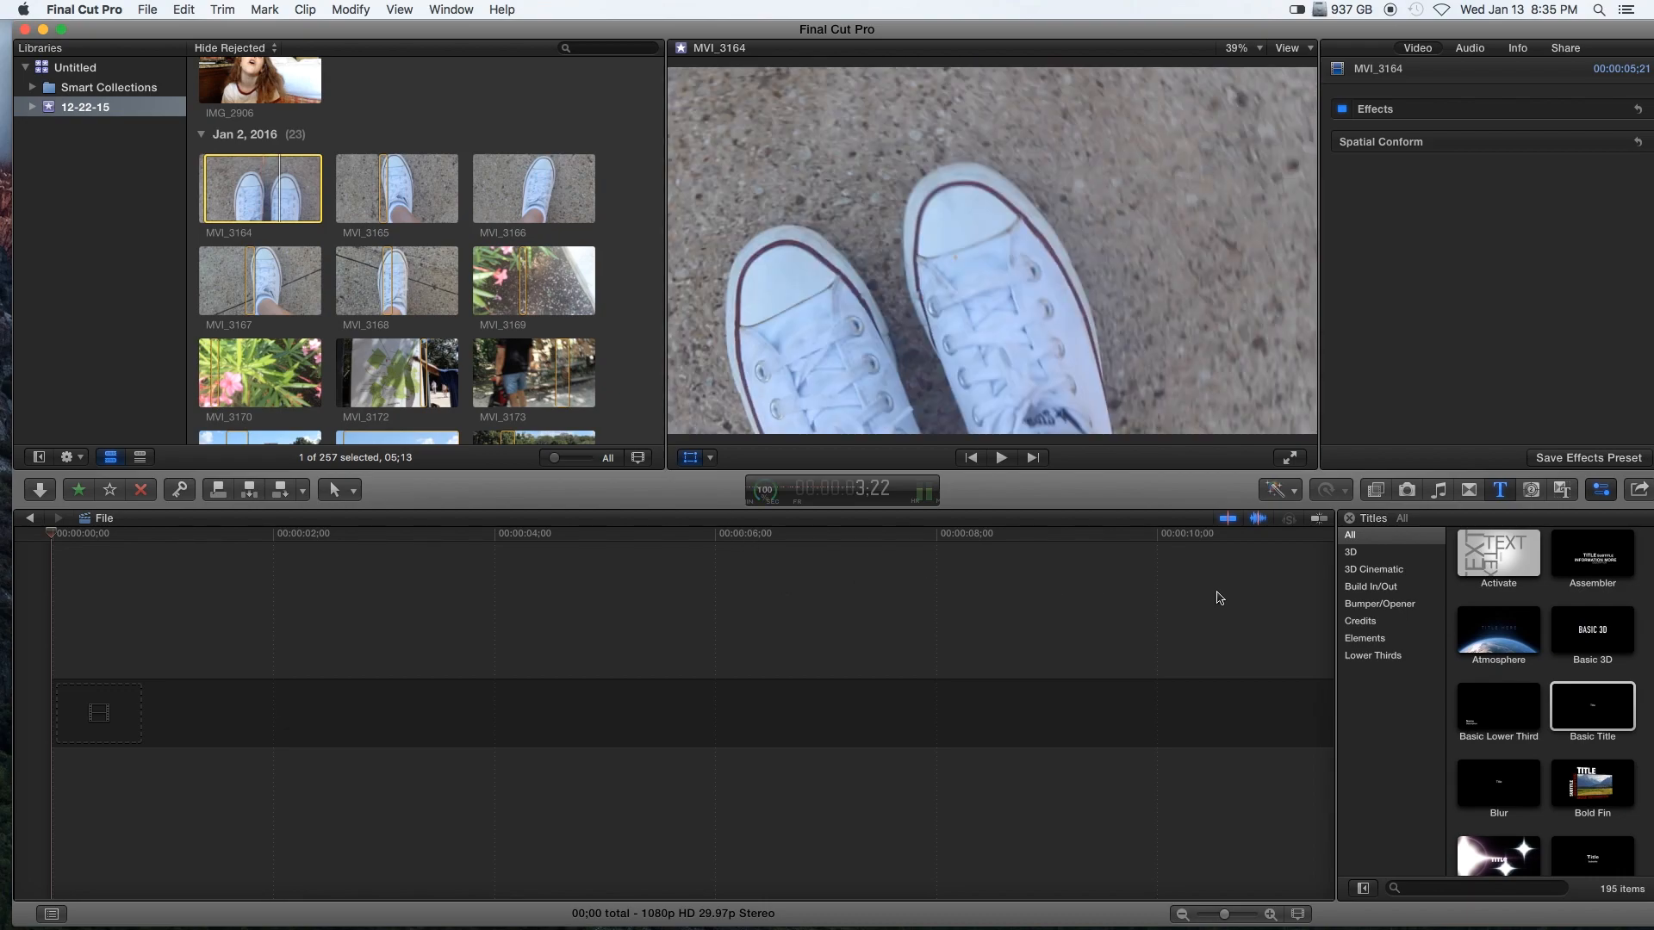
- Add the shoe clip MVI_3164 to the timeline and lower its volume to -78 dB
scroll(down, 3)
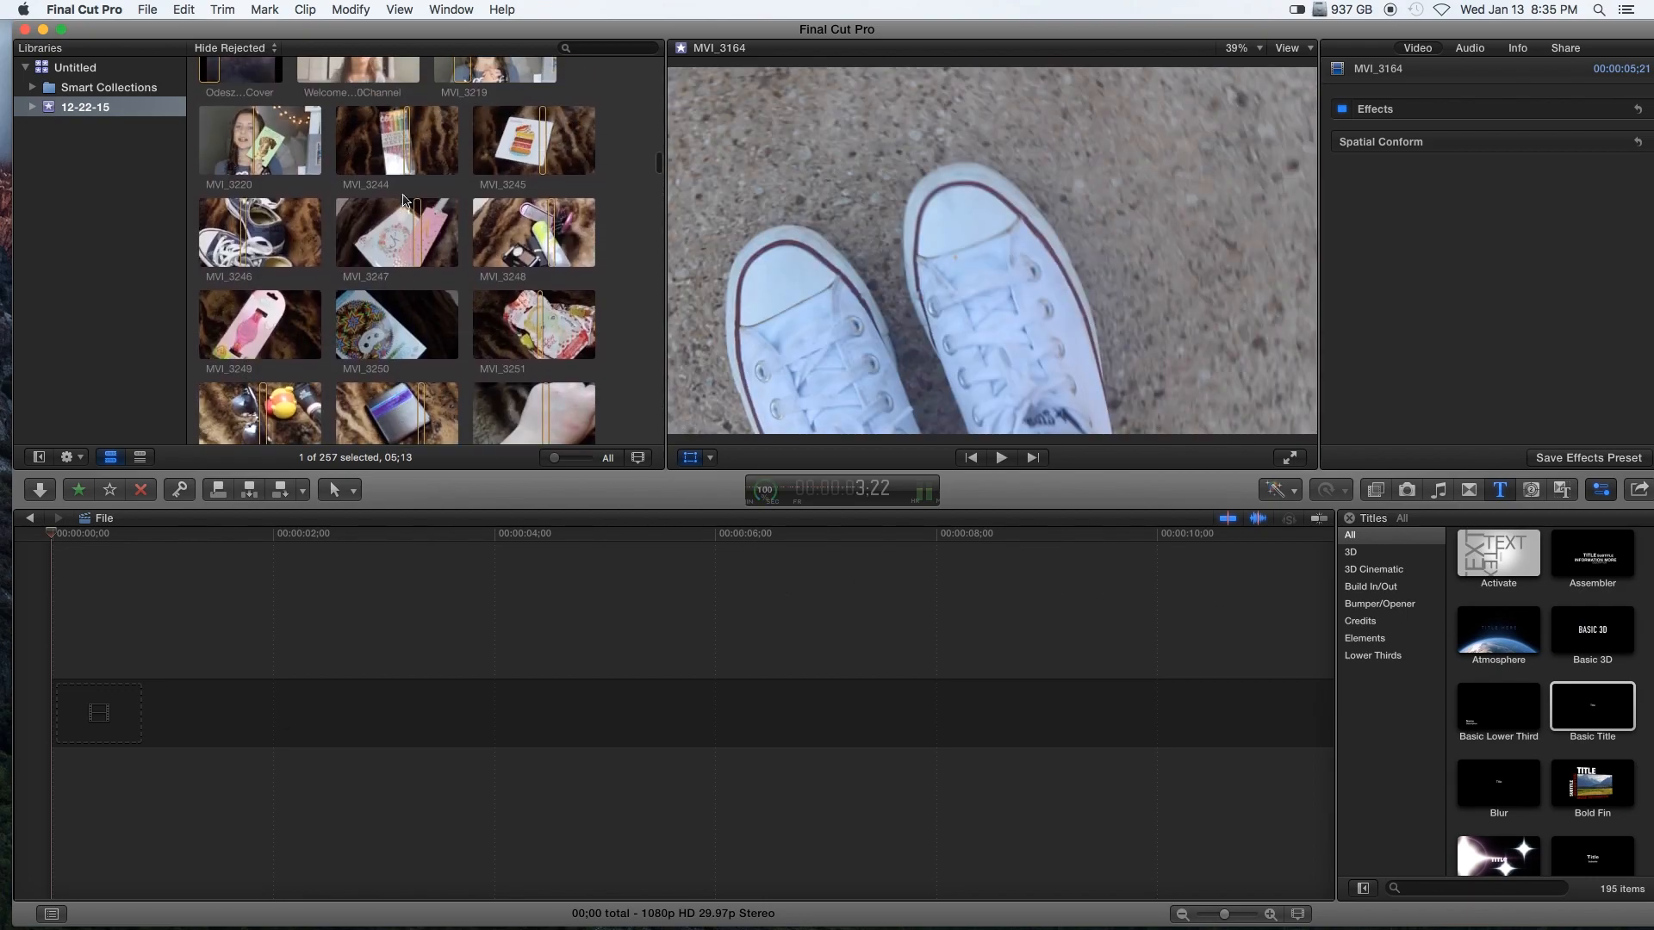
scroll(down, 3)
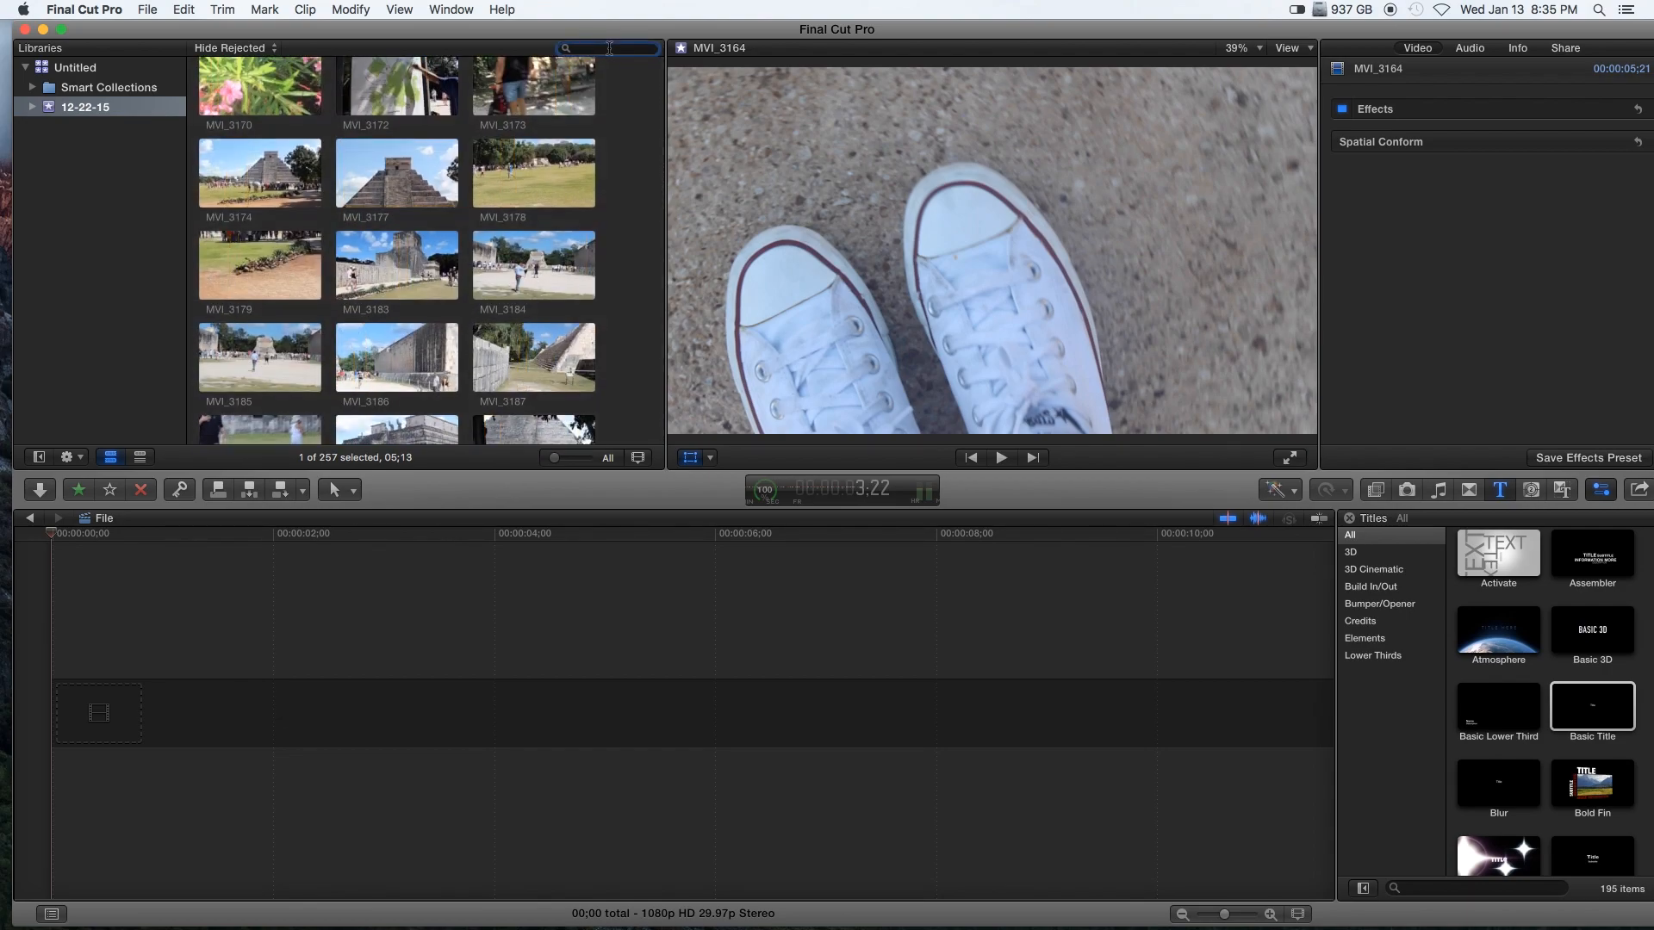
text(scre)
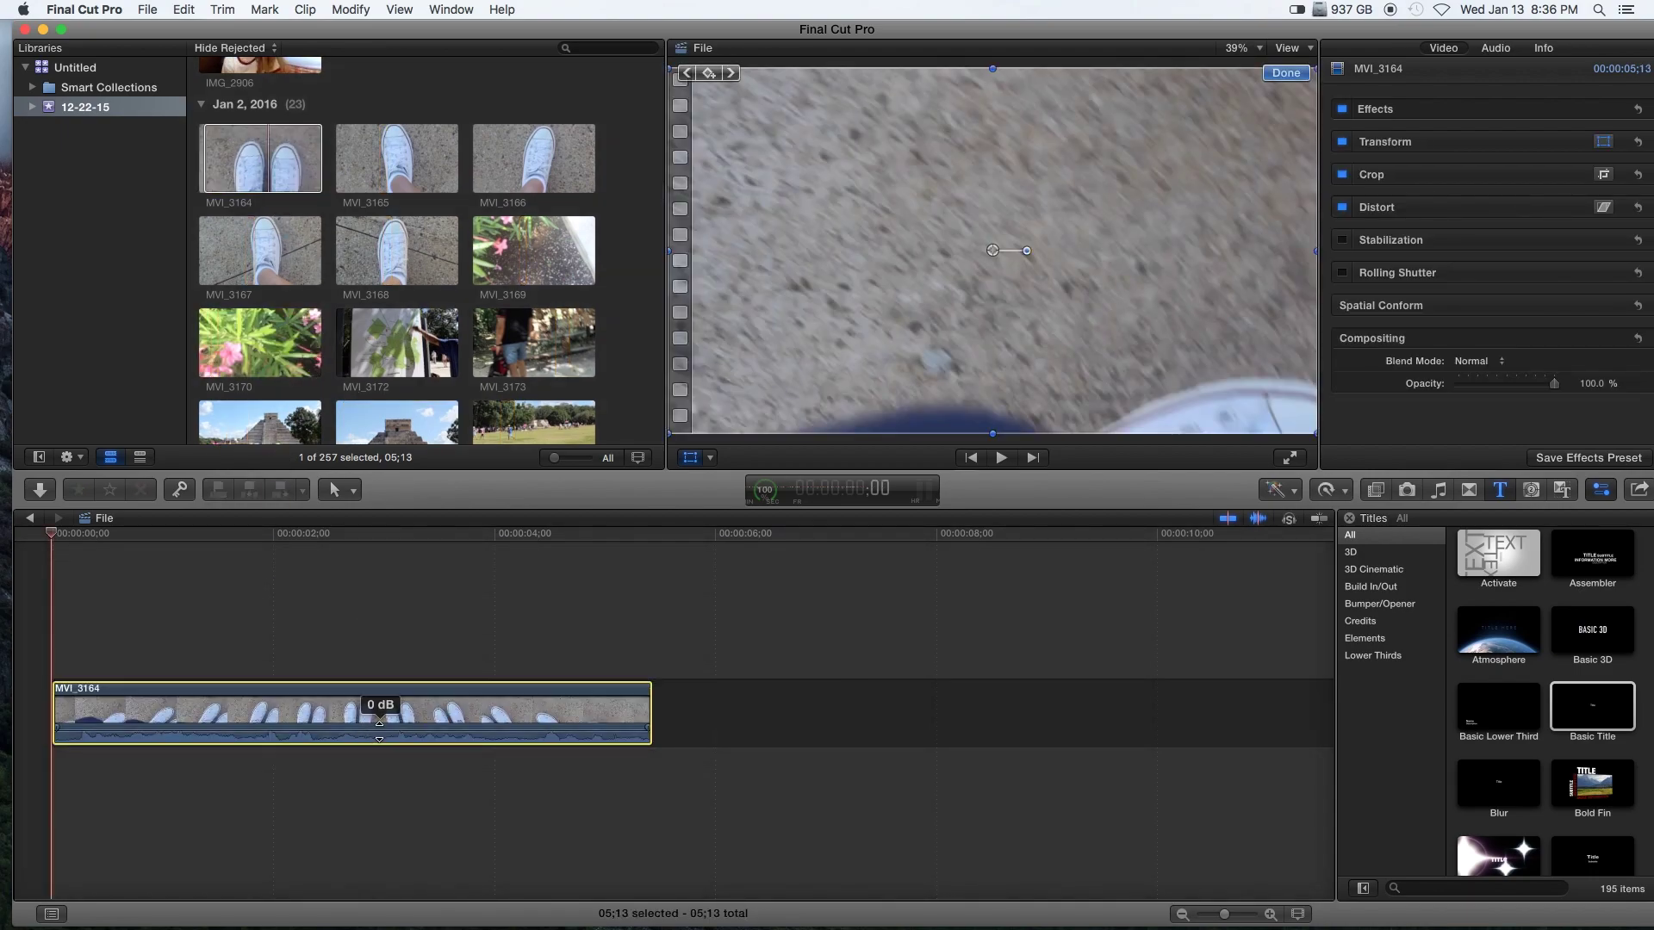
drag(380, 727, 380, 733)
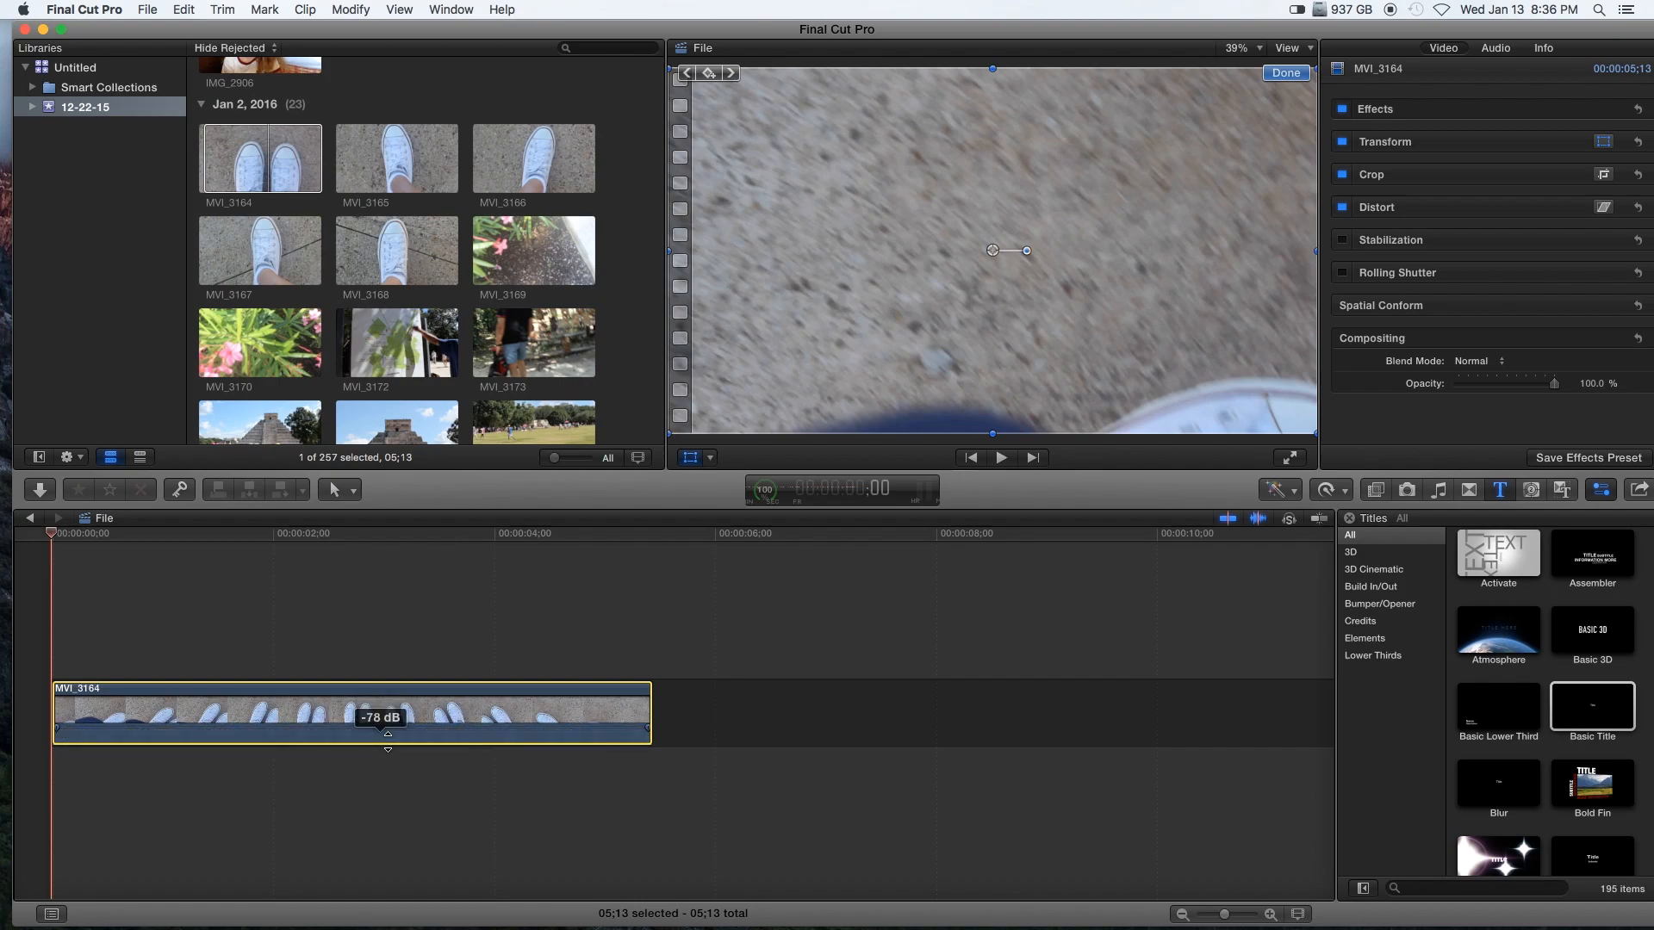
- Append pyramid clip MVI_3177, bring up the Music browser, and launch Safari
scroll(down, 3)
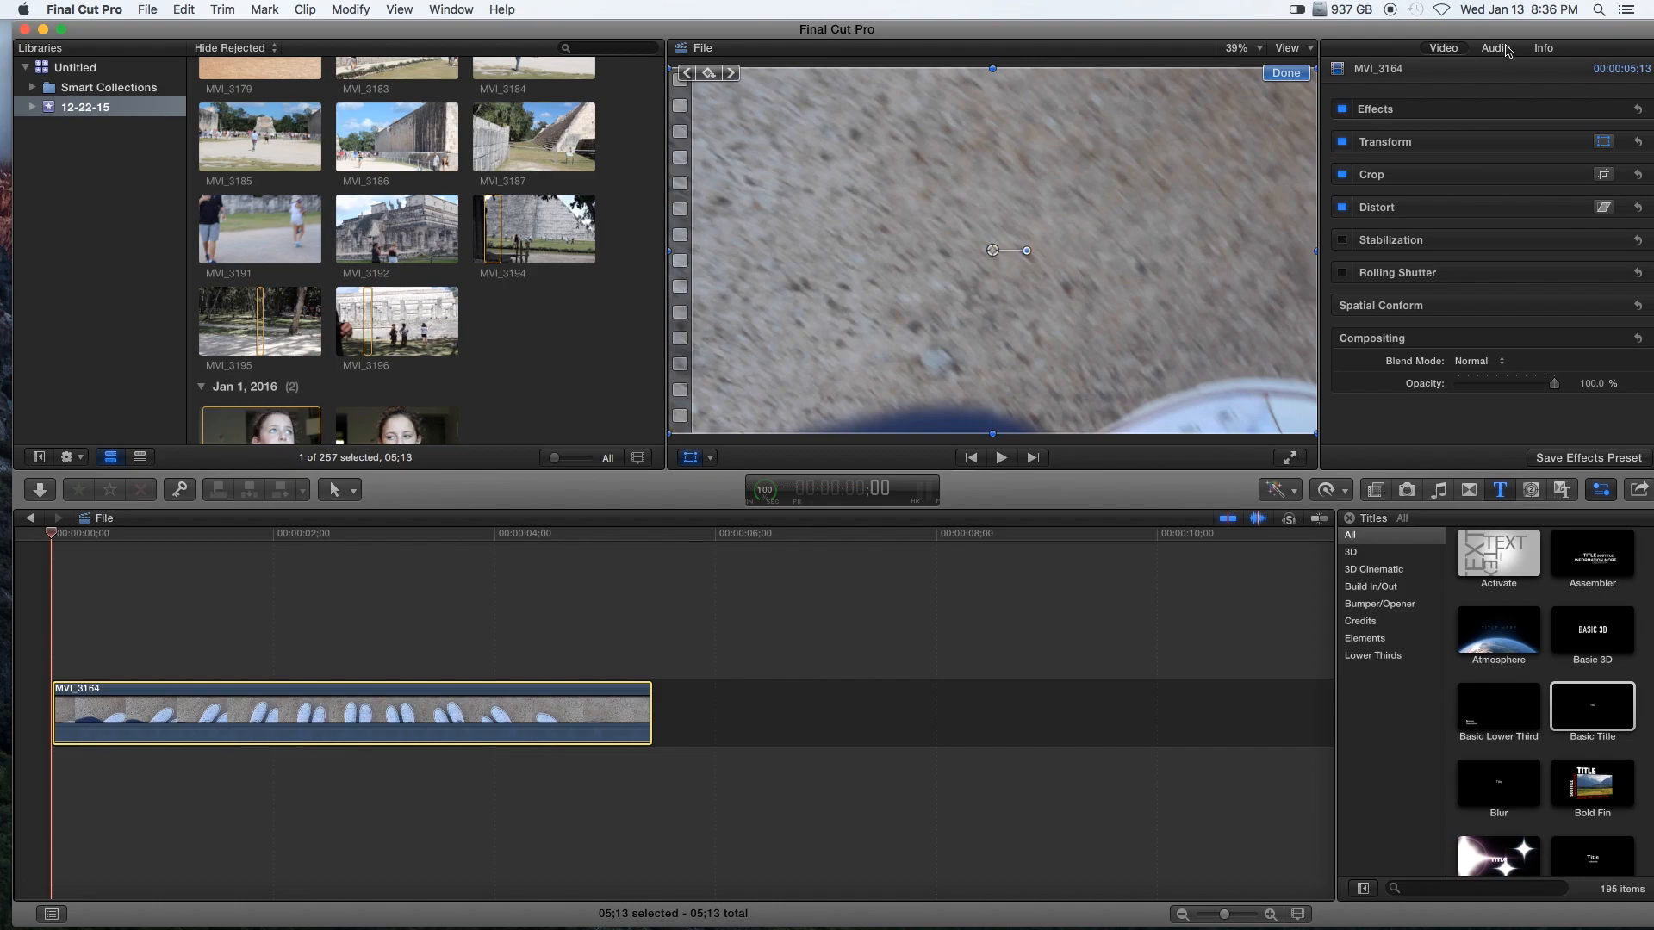
click(1494, 47)
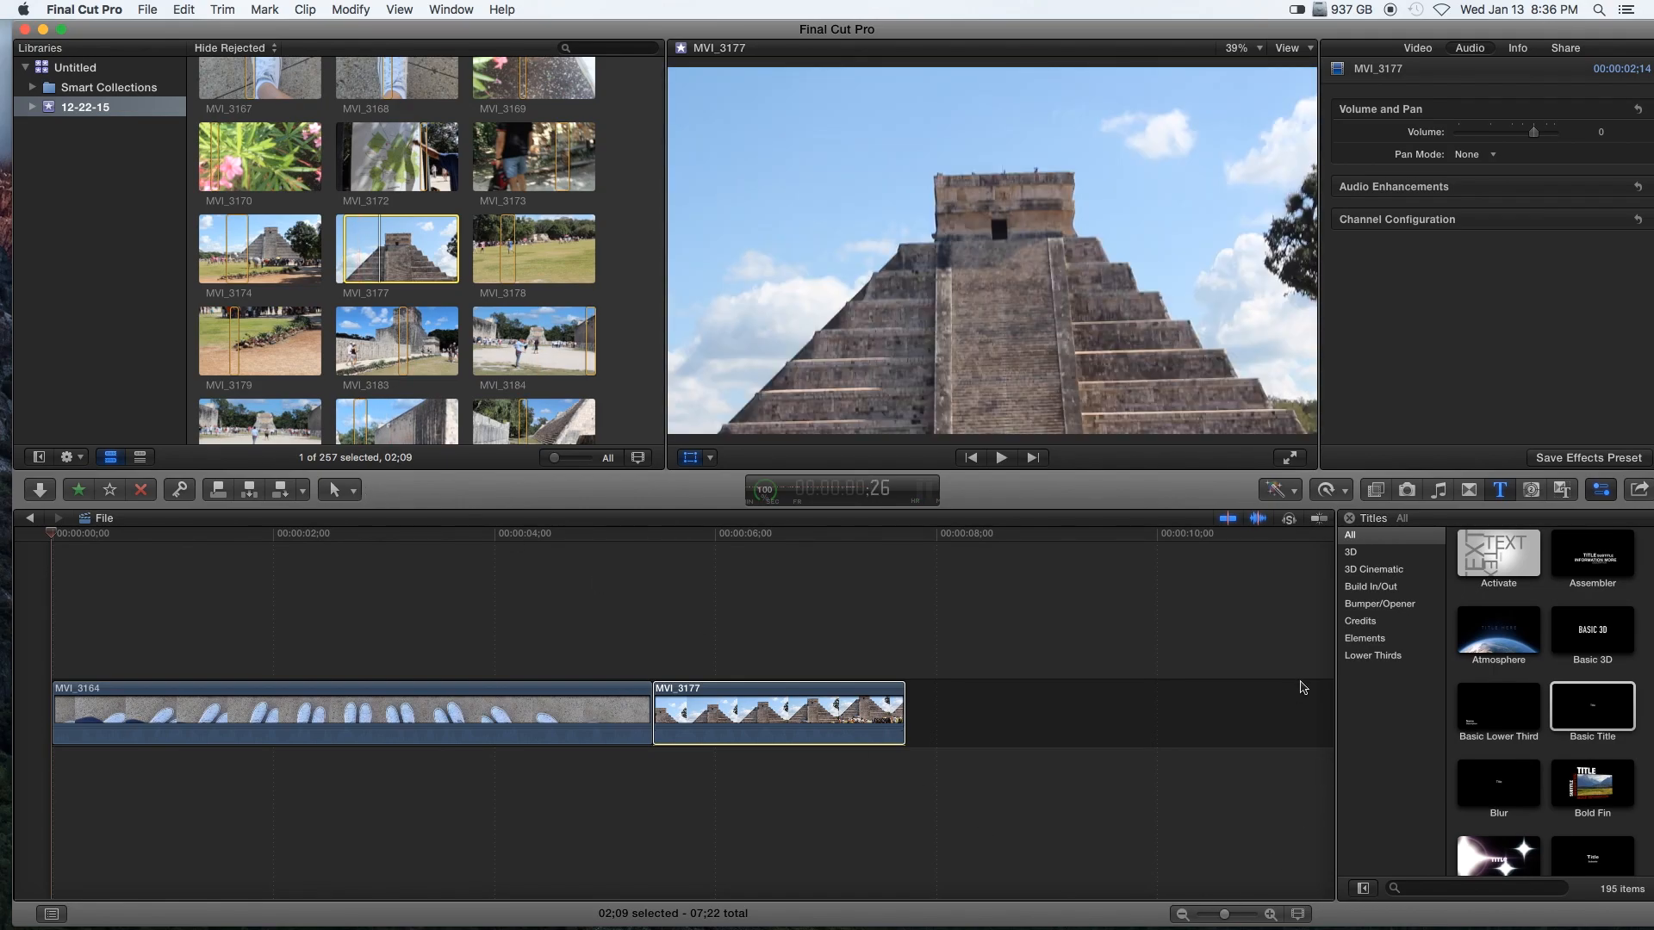
click(1438, 491)
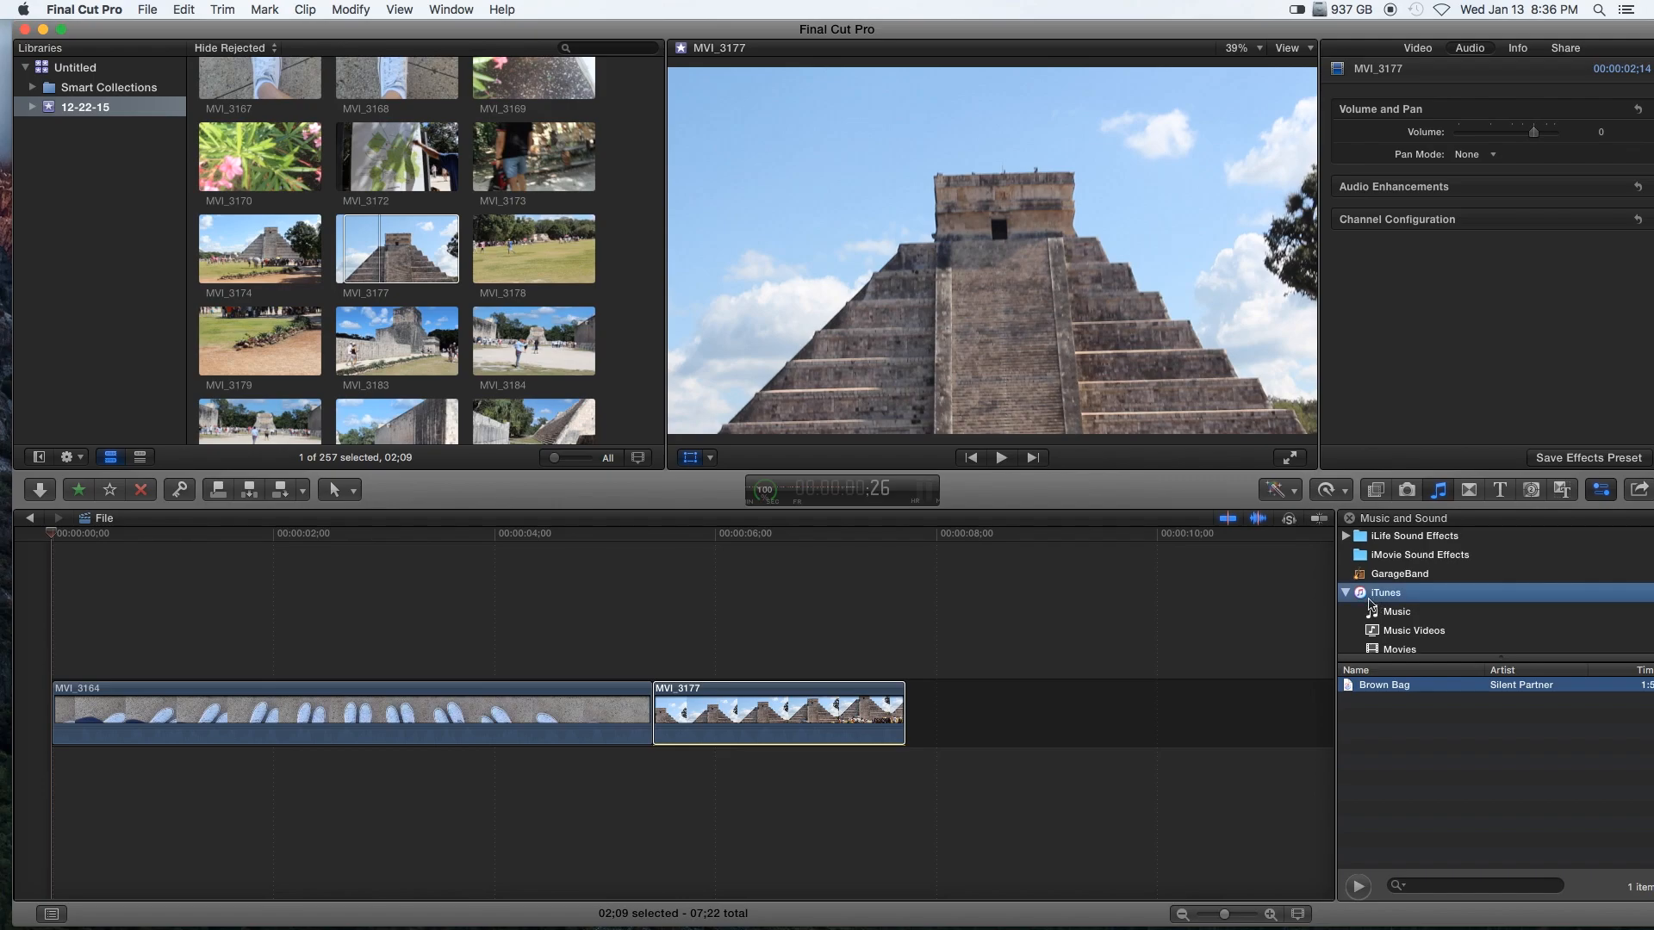
mouse_move(1050, 905)
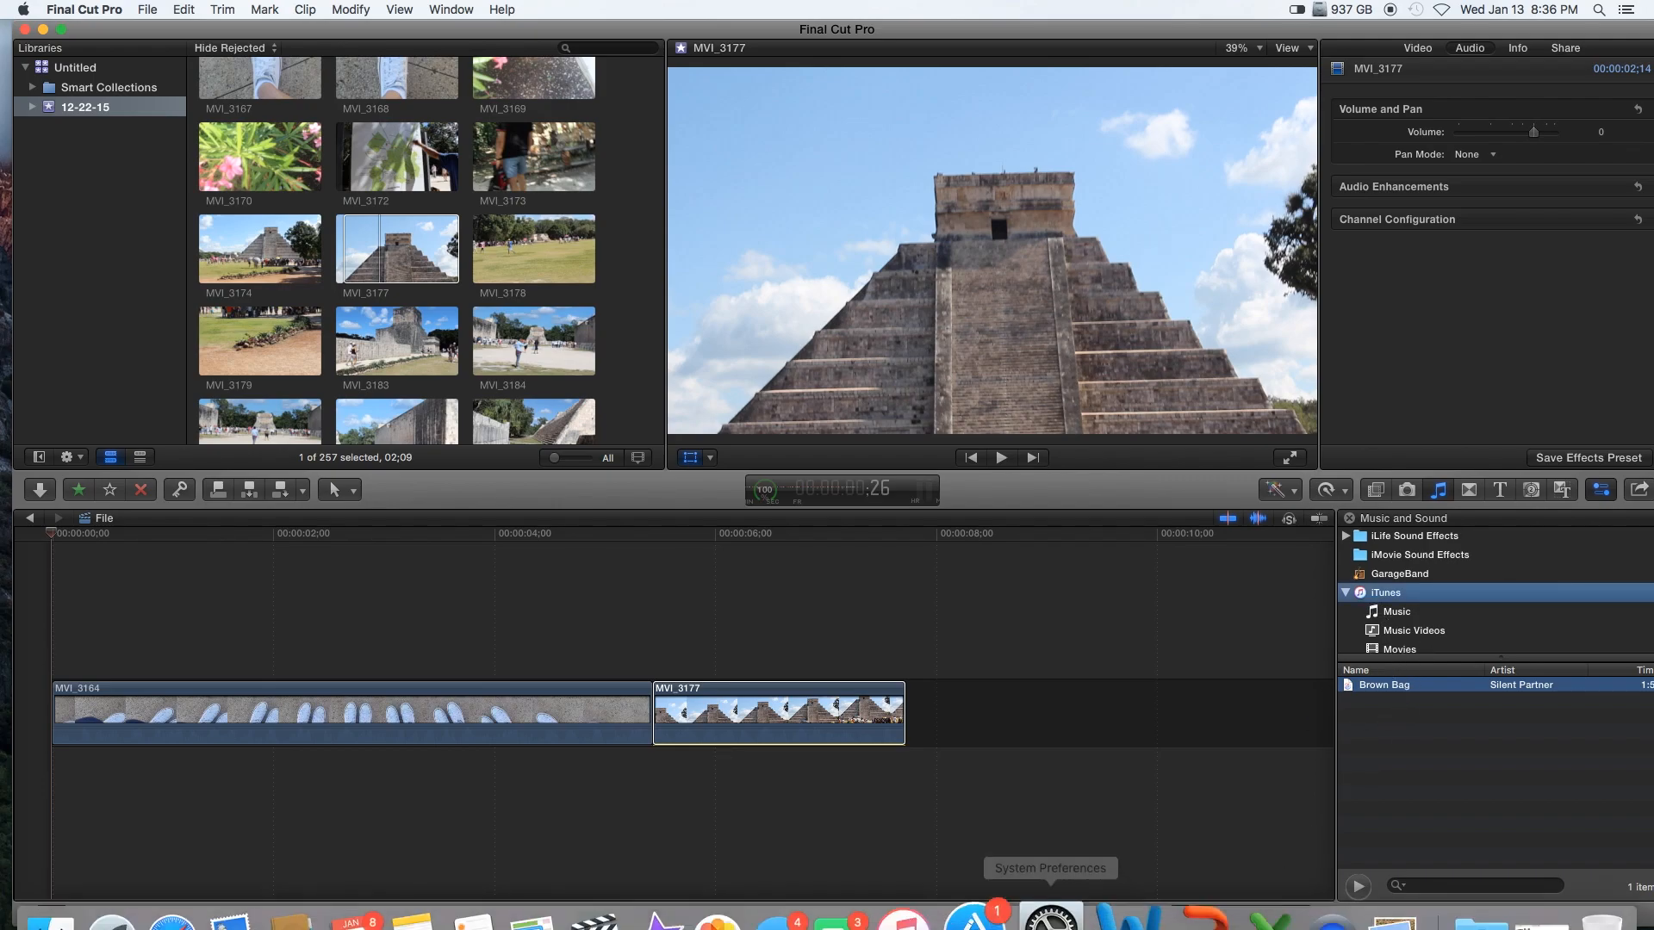
click(199, 856)
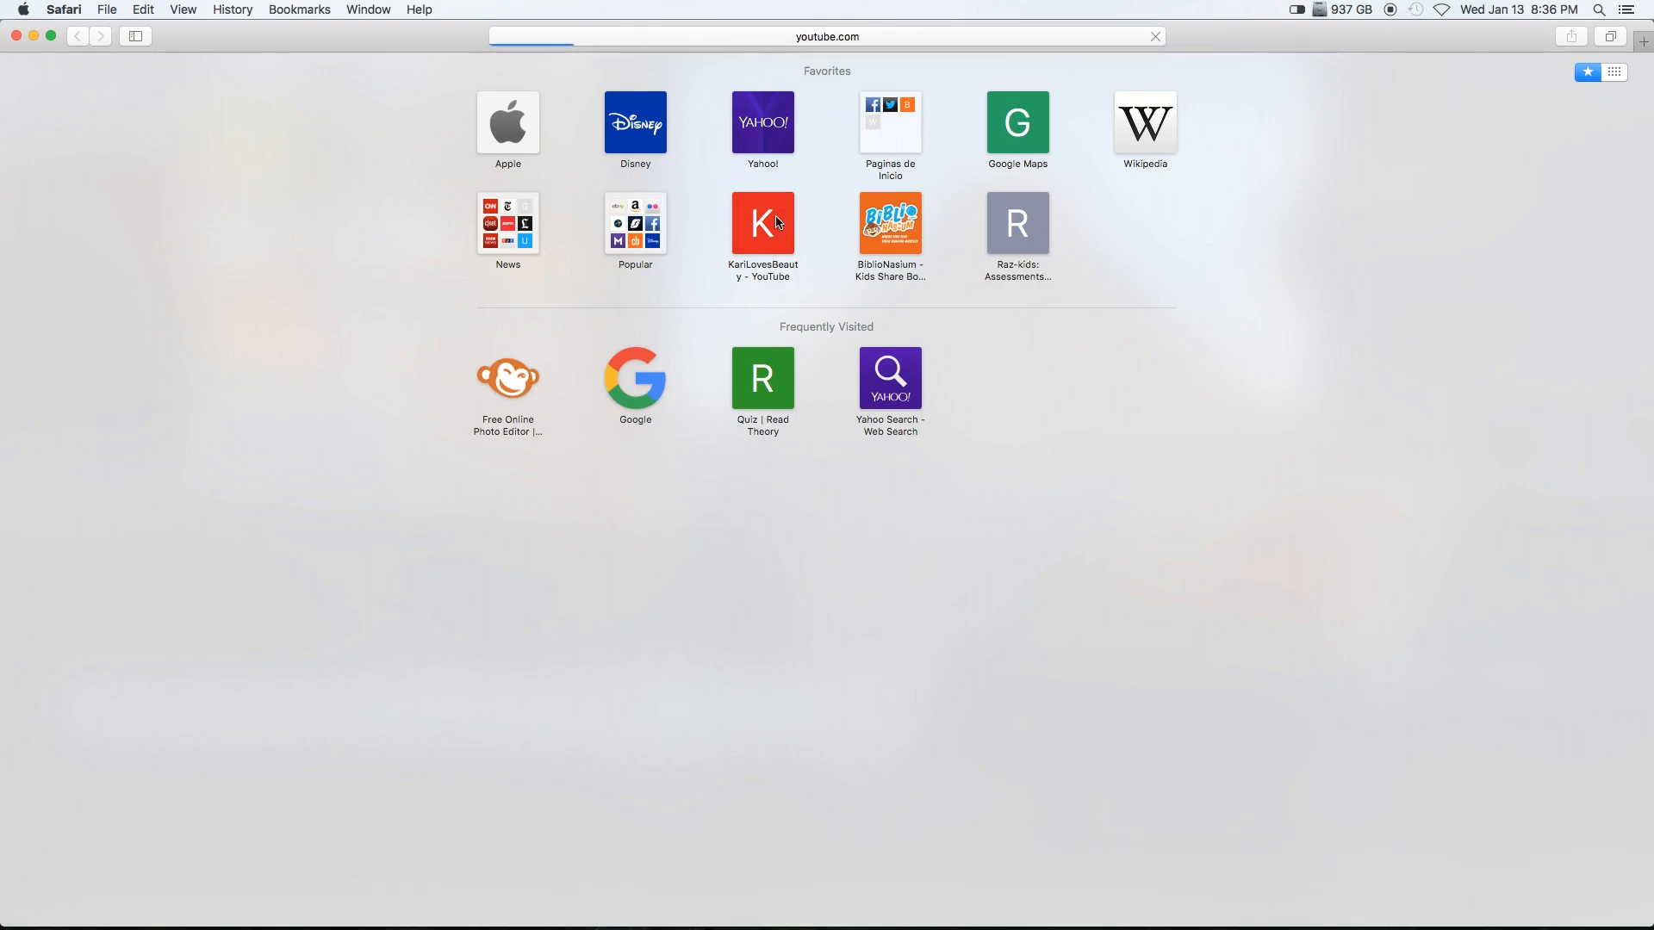
- Search YouTube for 'say my name odesza' and dismiss the fake update pop-up
click(762, 224)
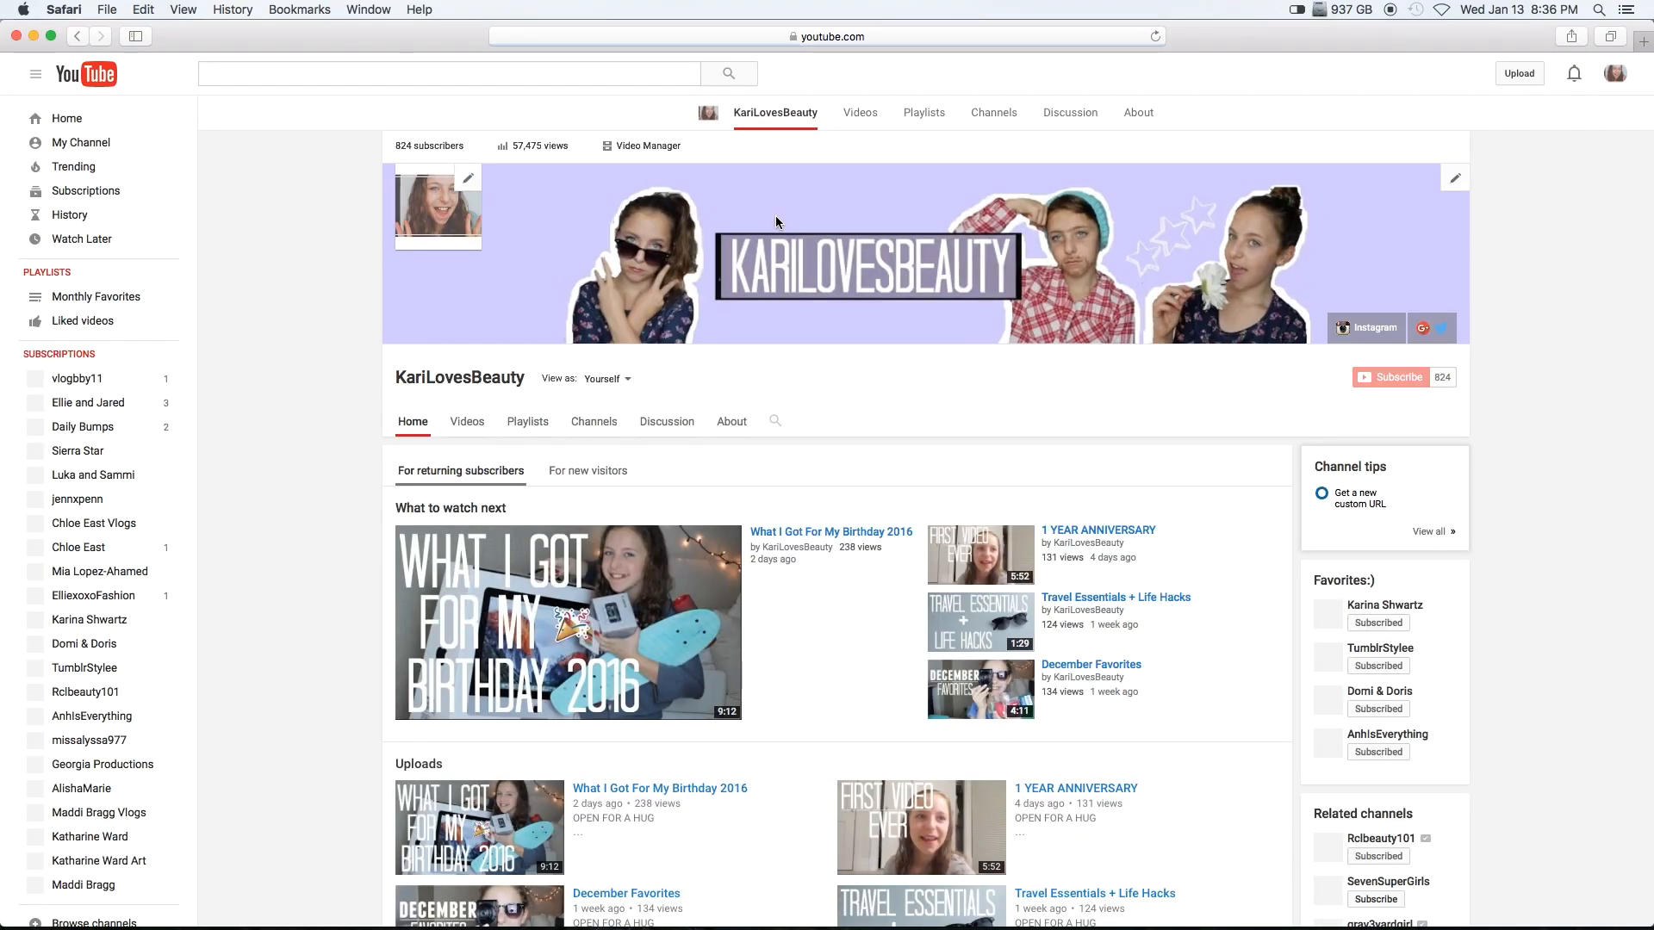
click(447, 73)
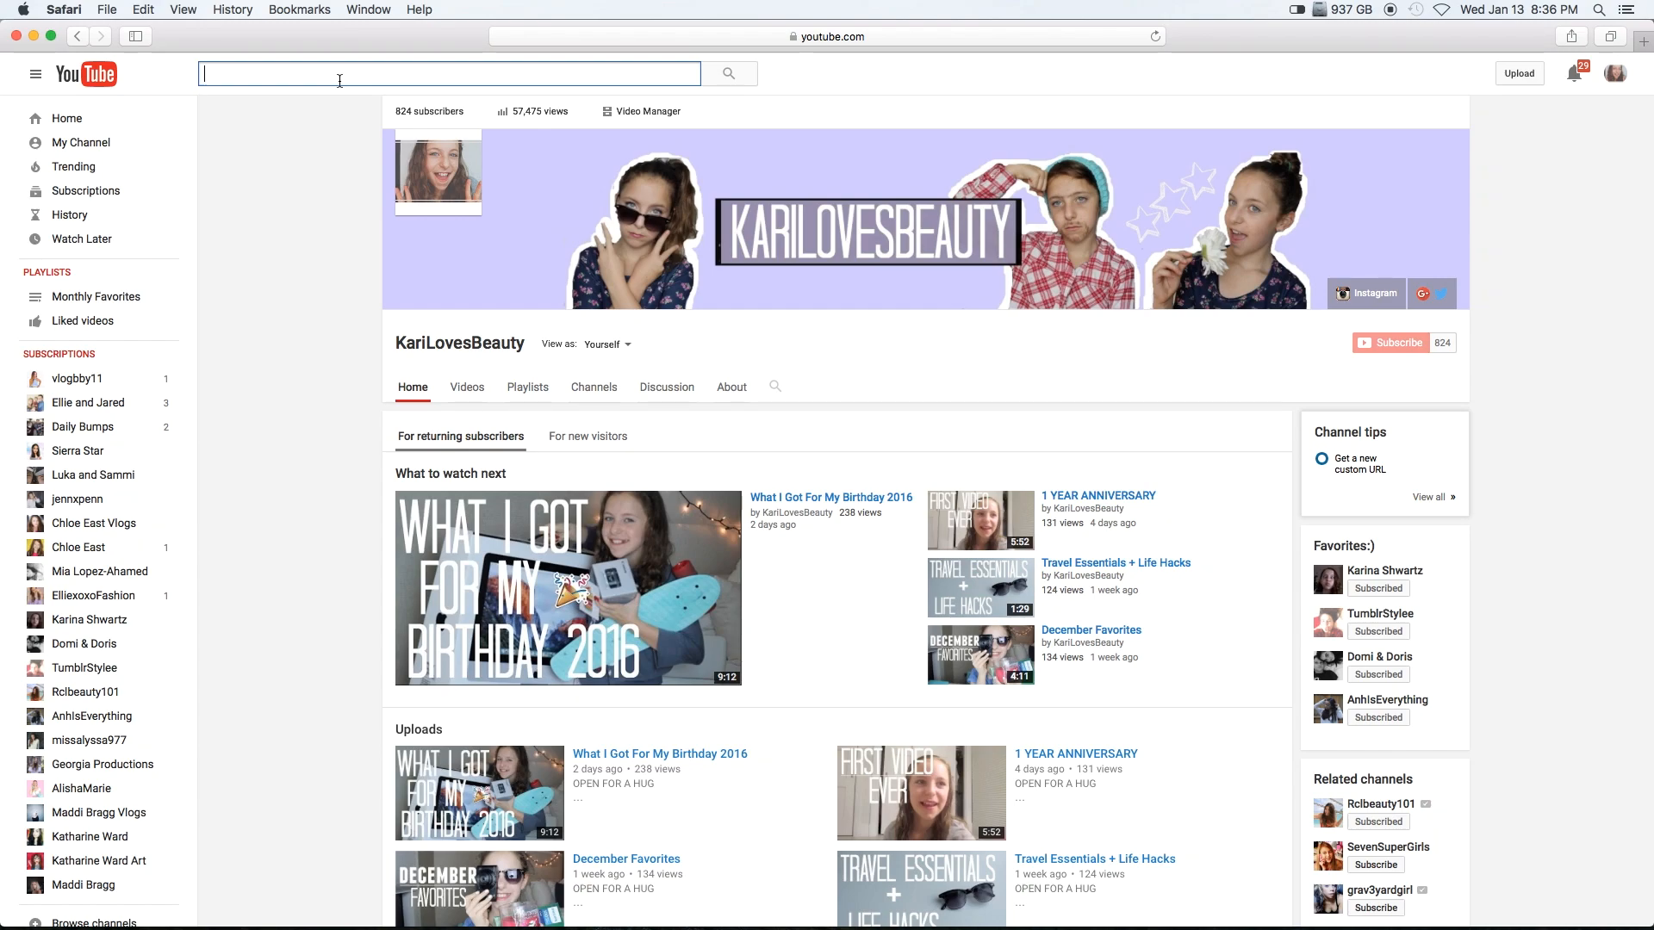
text(say my name odesza)
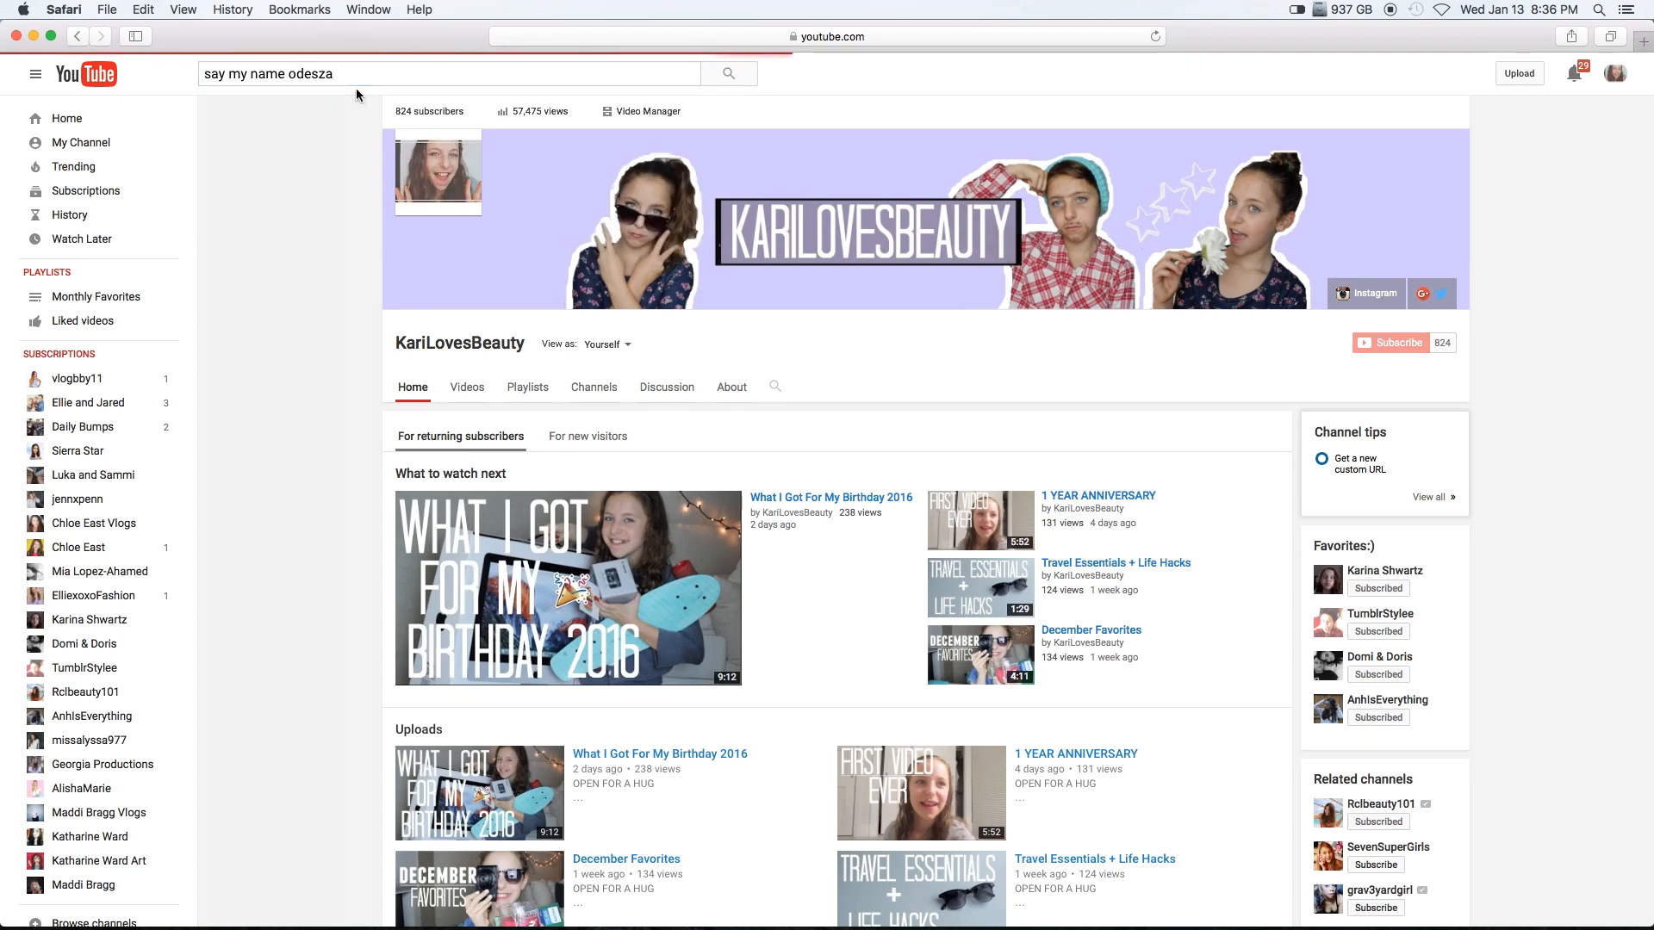
click(729, 73)
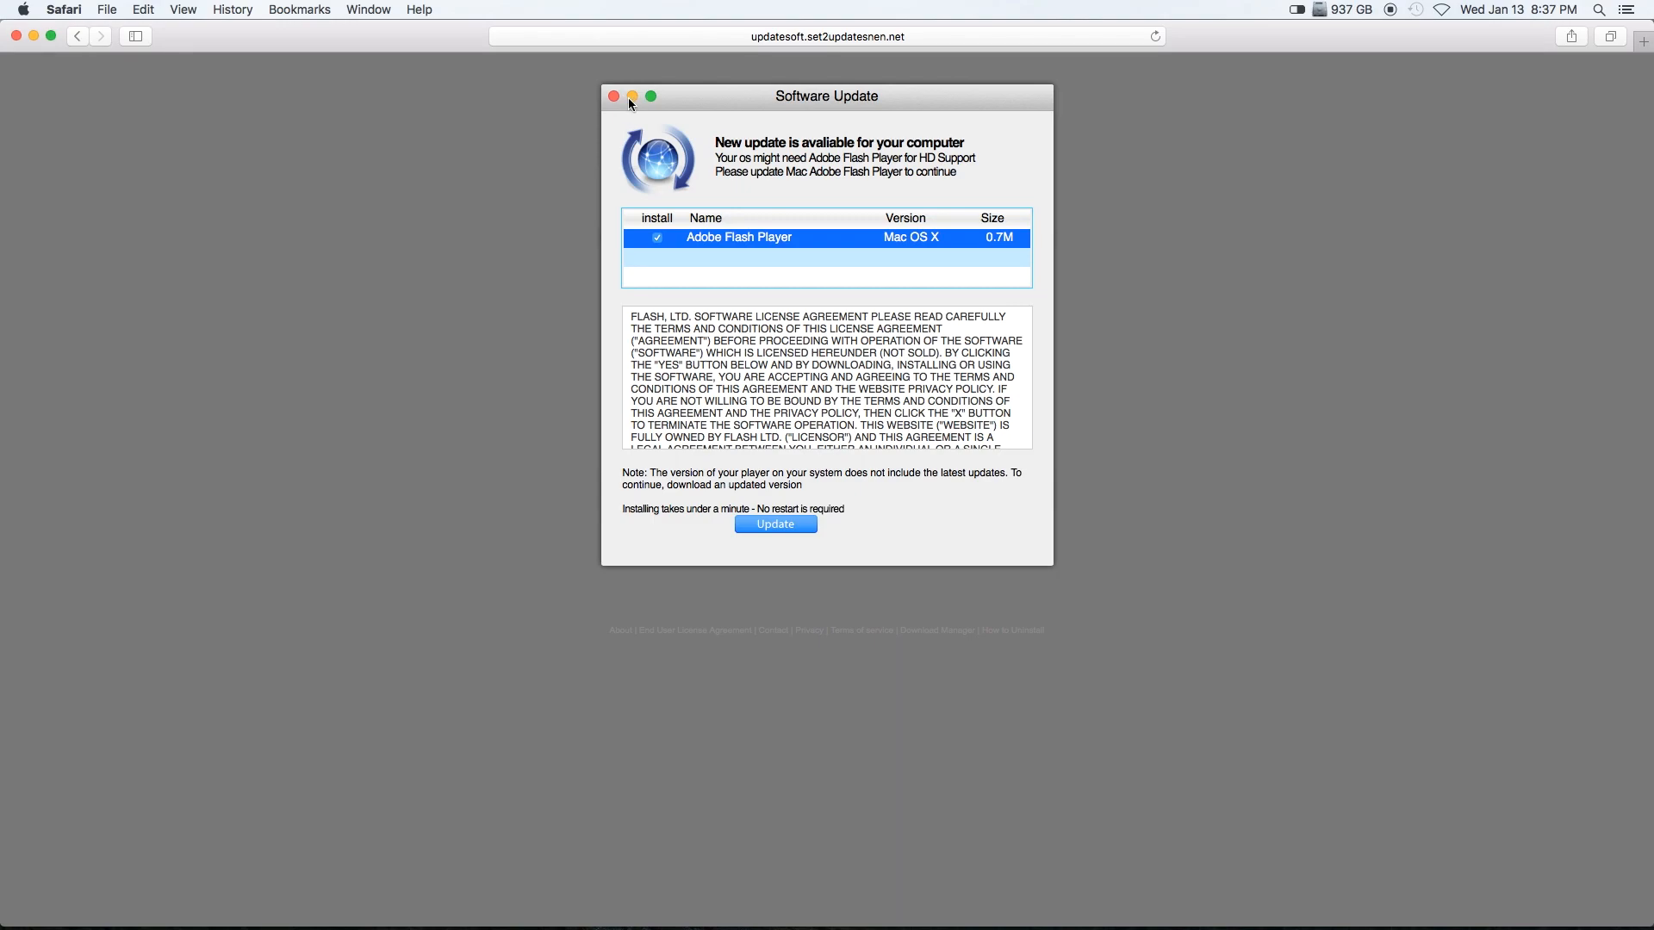
click(610, 97)
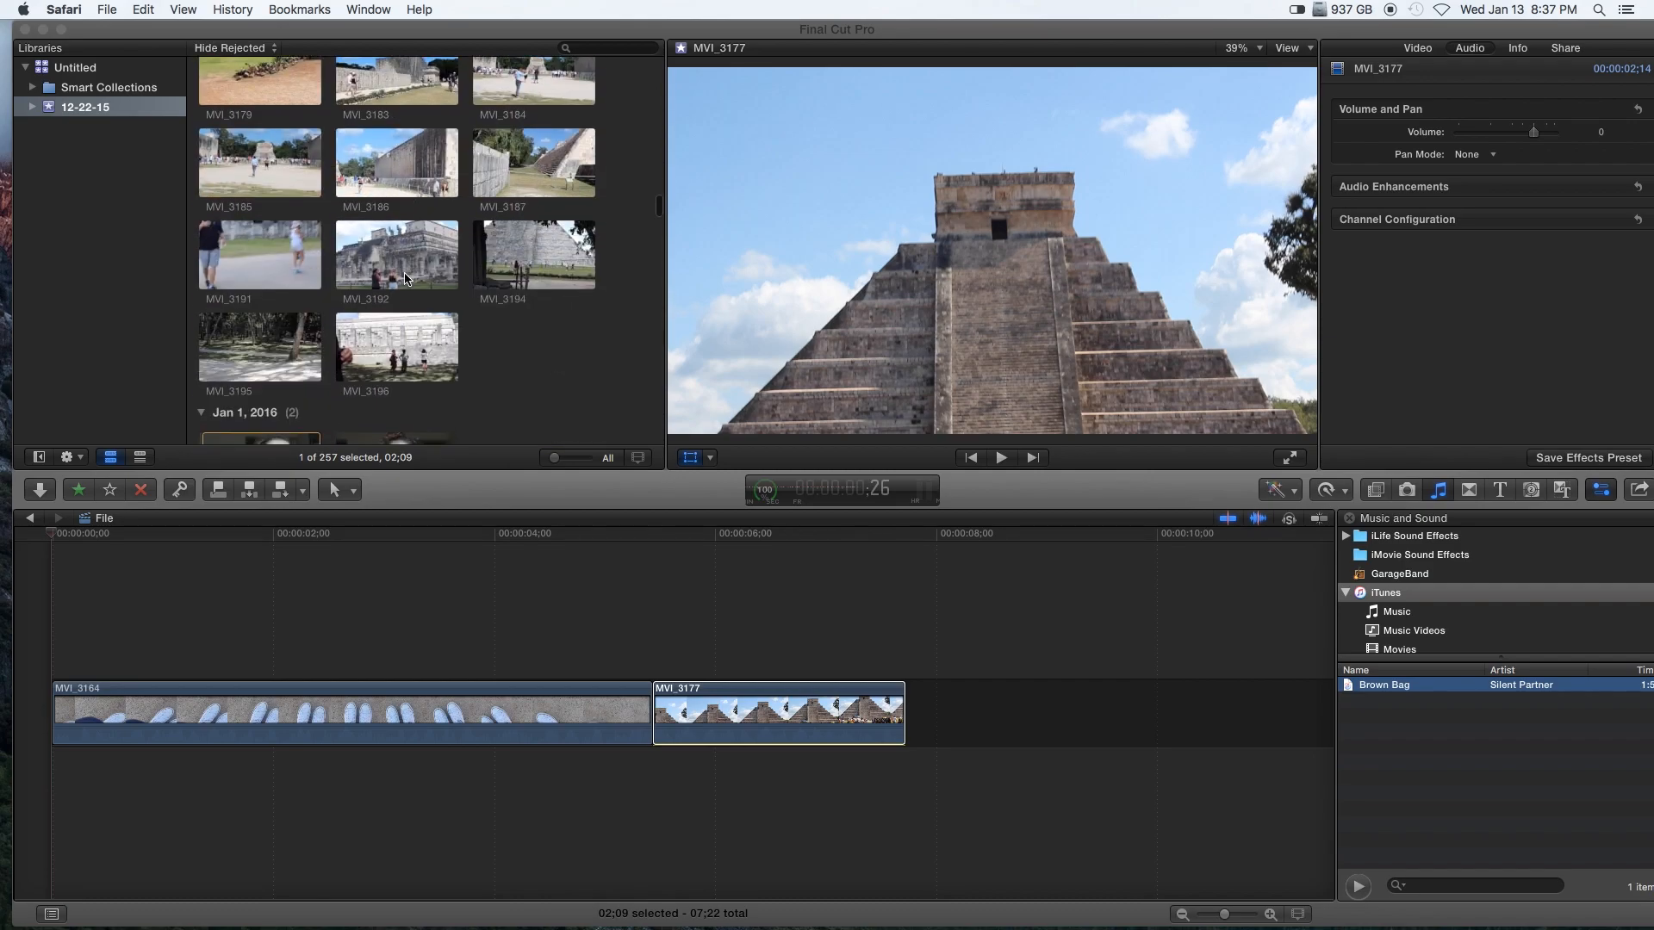
- Find the Jan 4, 2016 event and place the Odesza cover under both clips
scroll(down, 3)
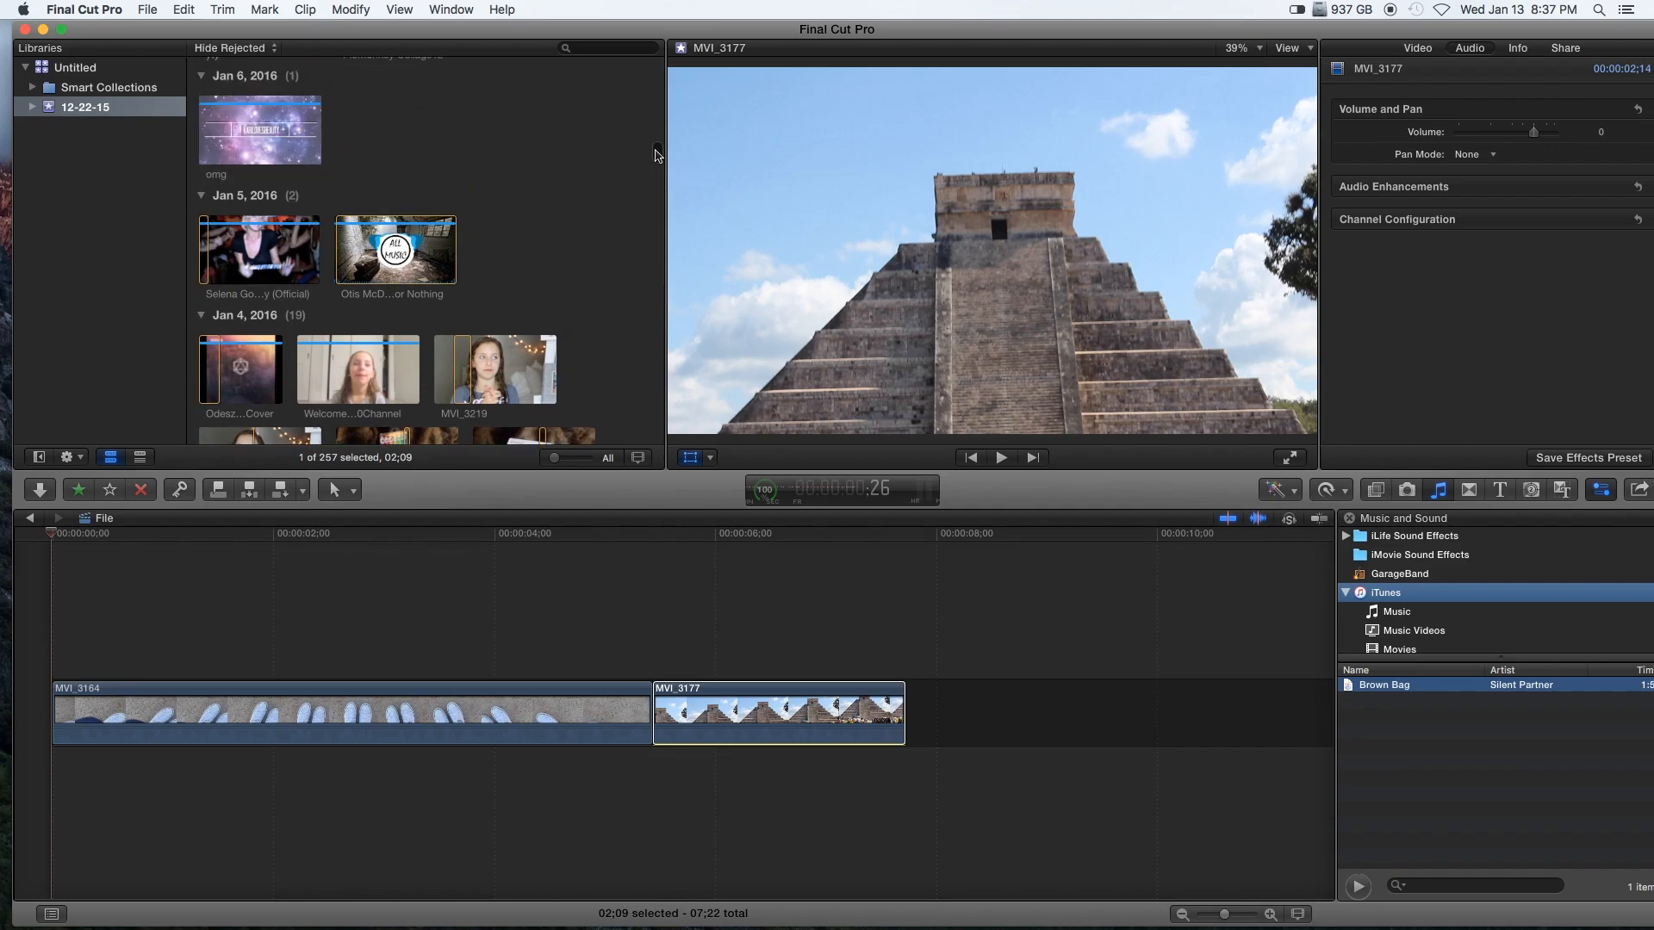
scroll(down, 3)
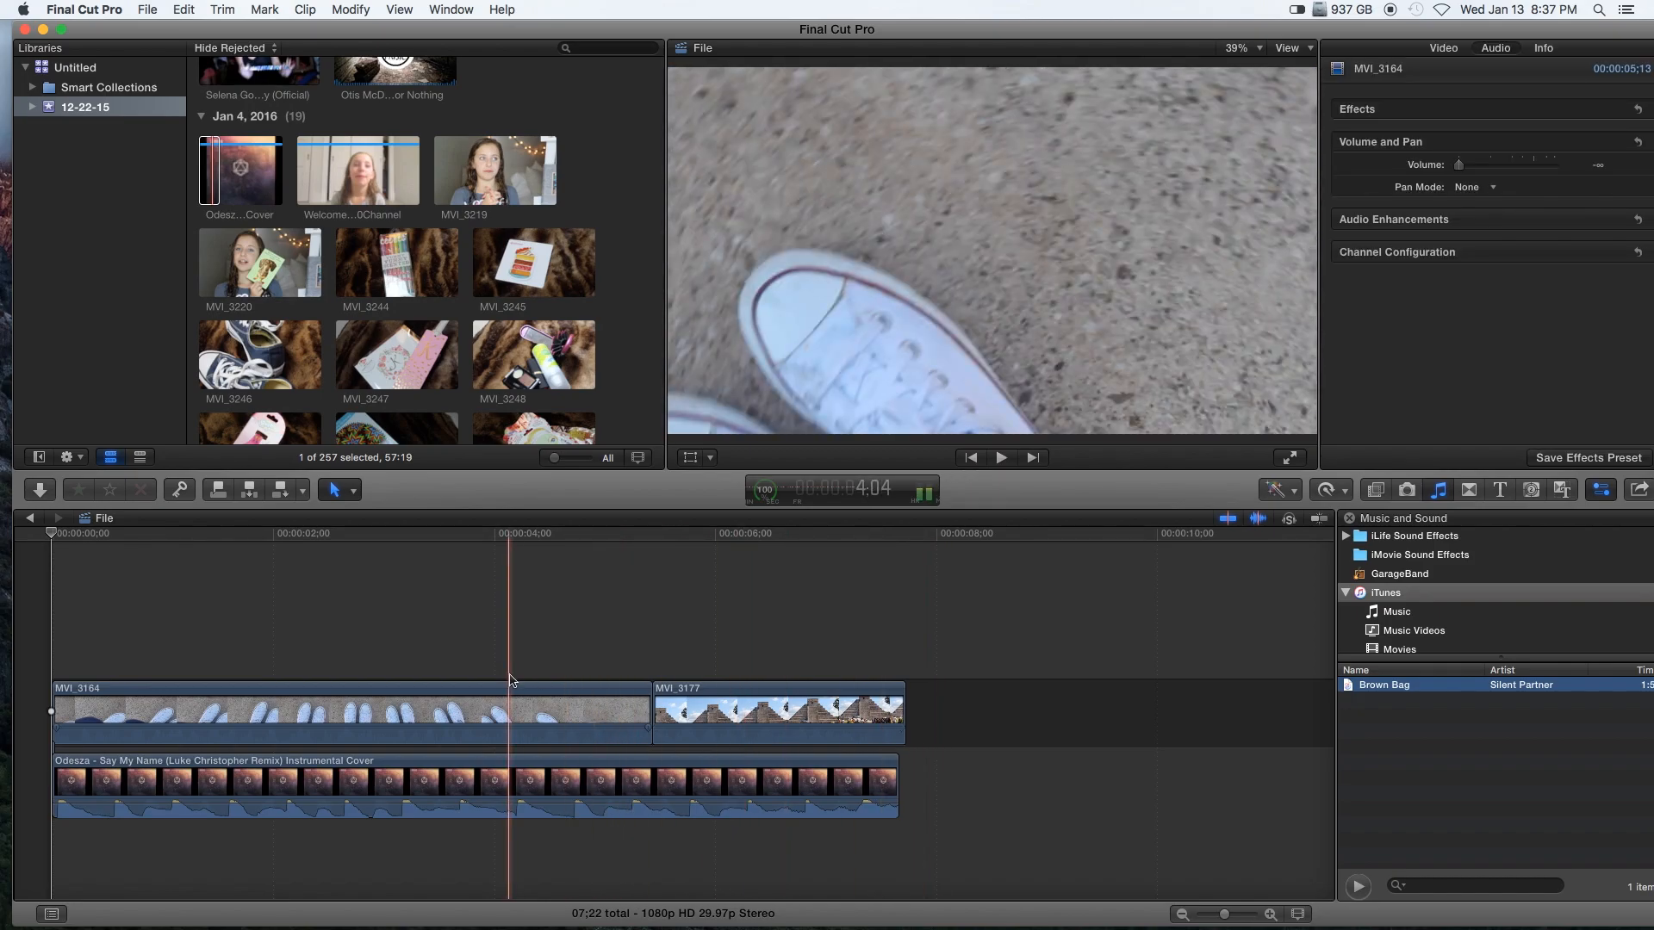
- Enable Transform controls on MVI_3164 and add framing keyframes across the clip
click(613, 741)
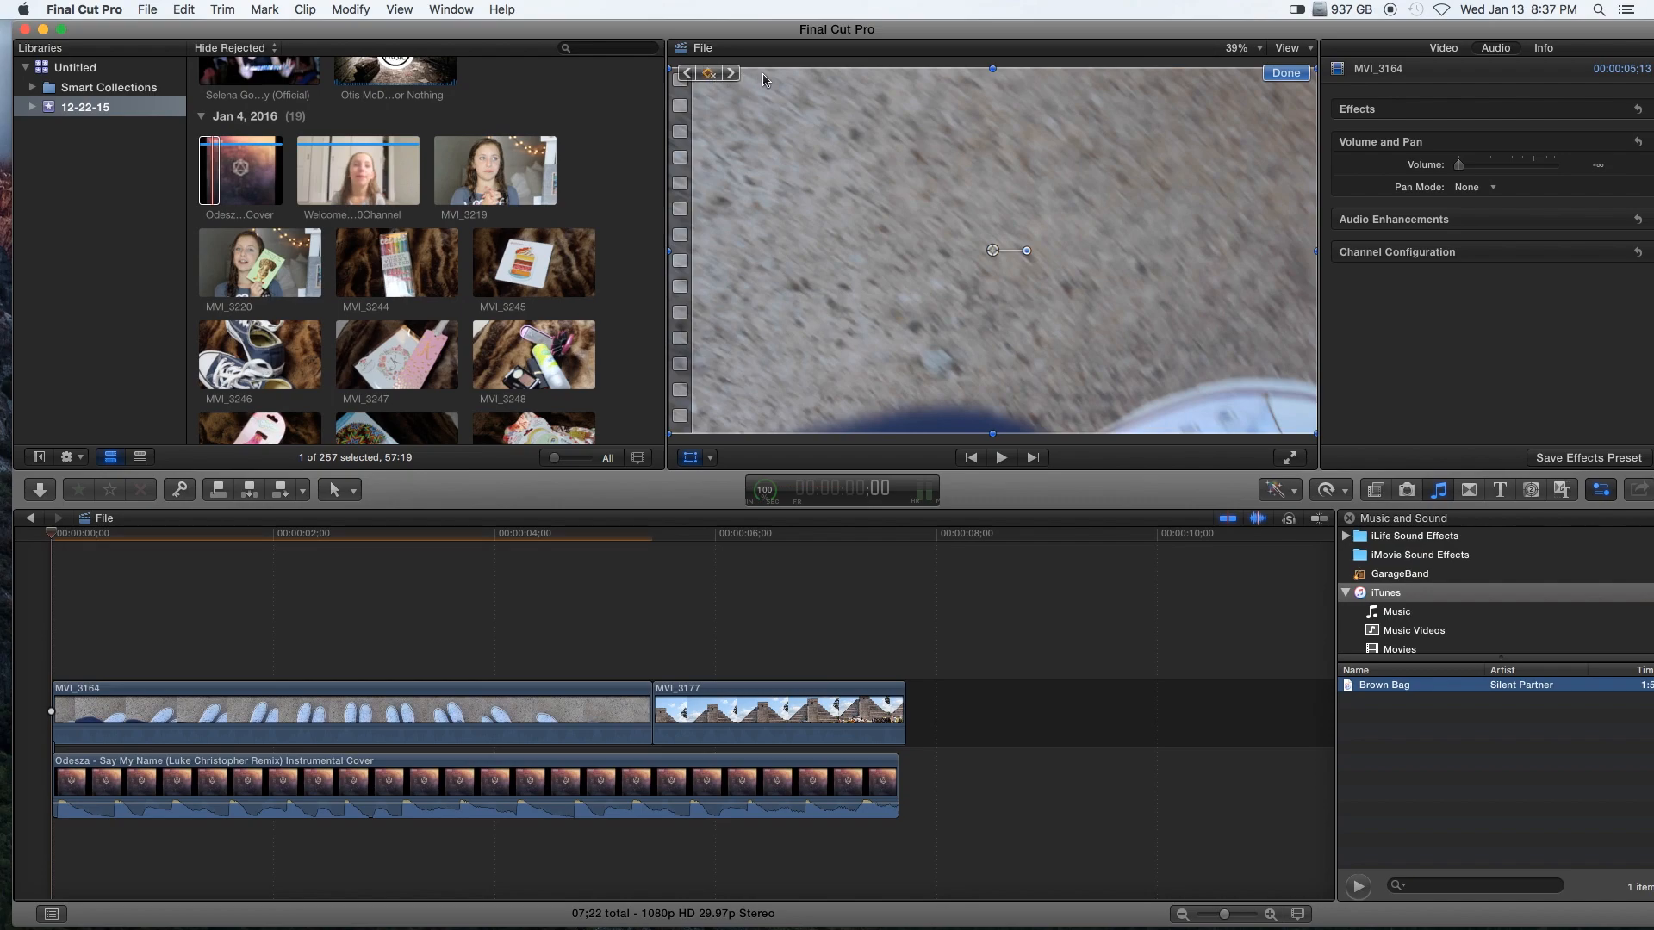
click(1001, 457)
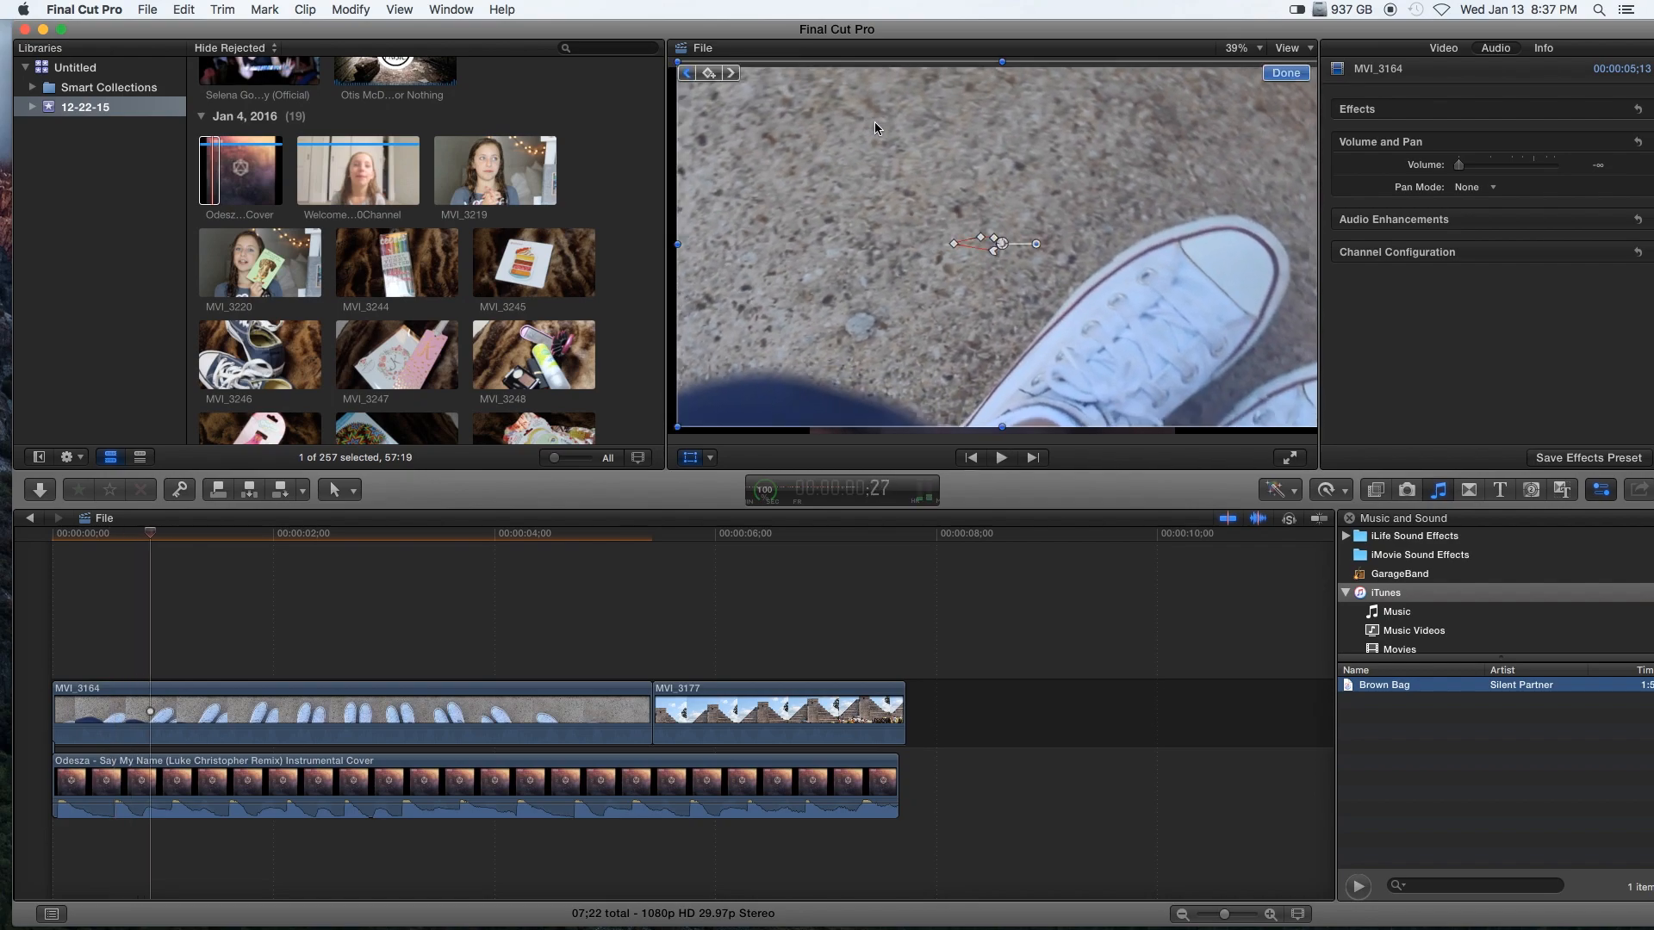
click(1001, 457)
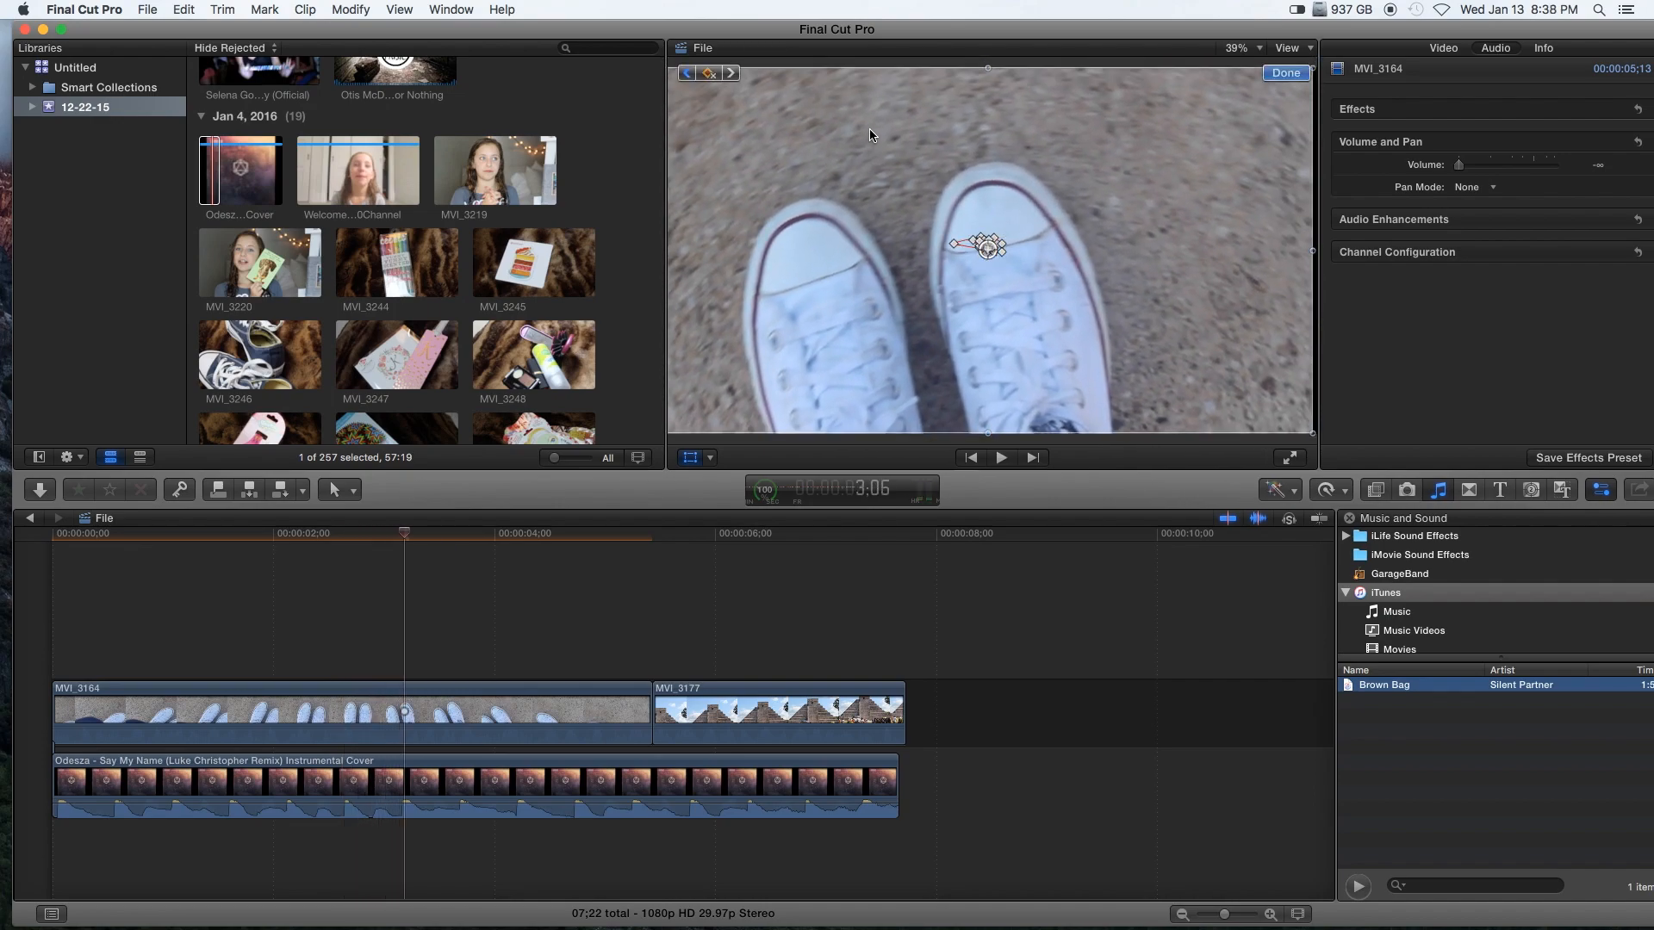
click(1001, 457)
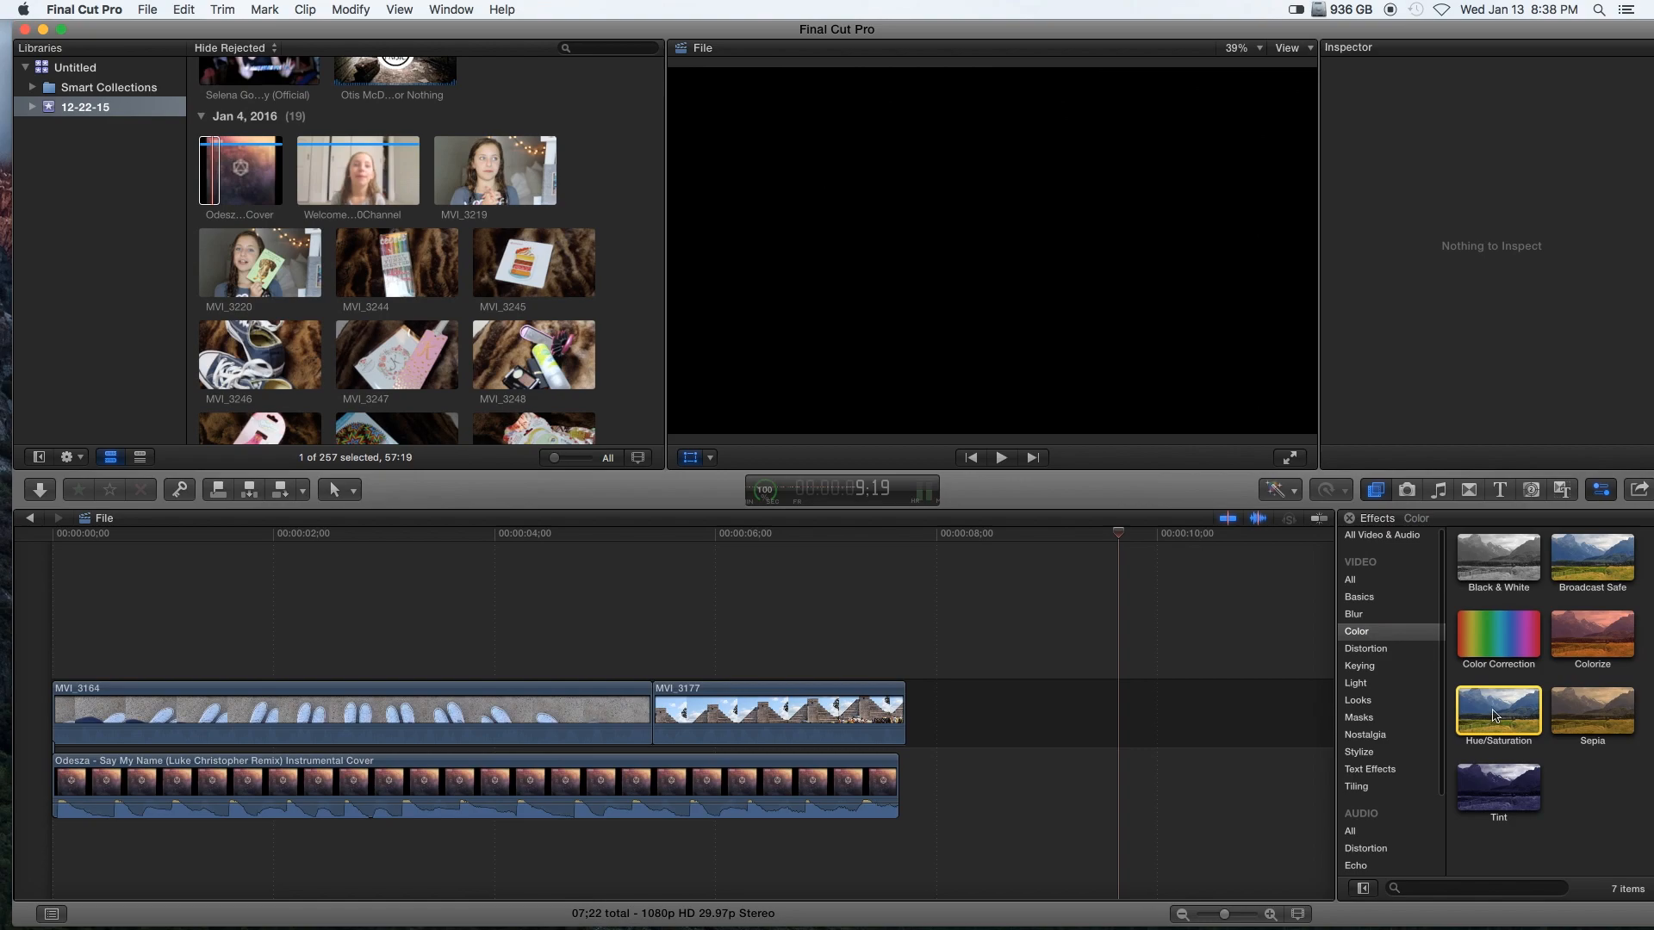
drag(1497, 712, 597, 712)
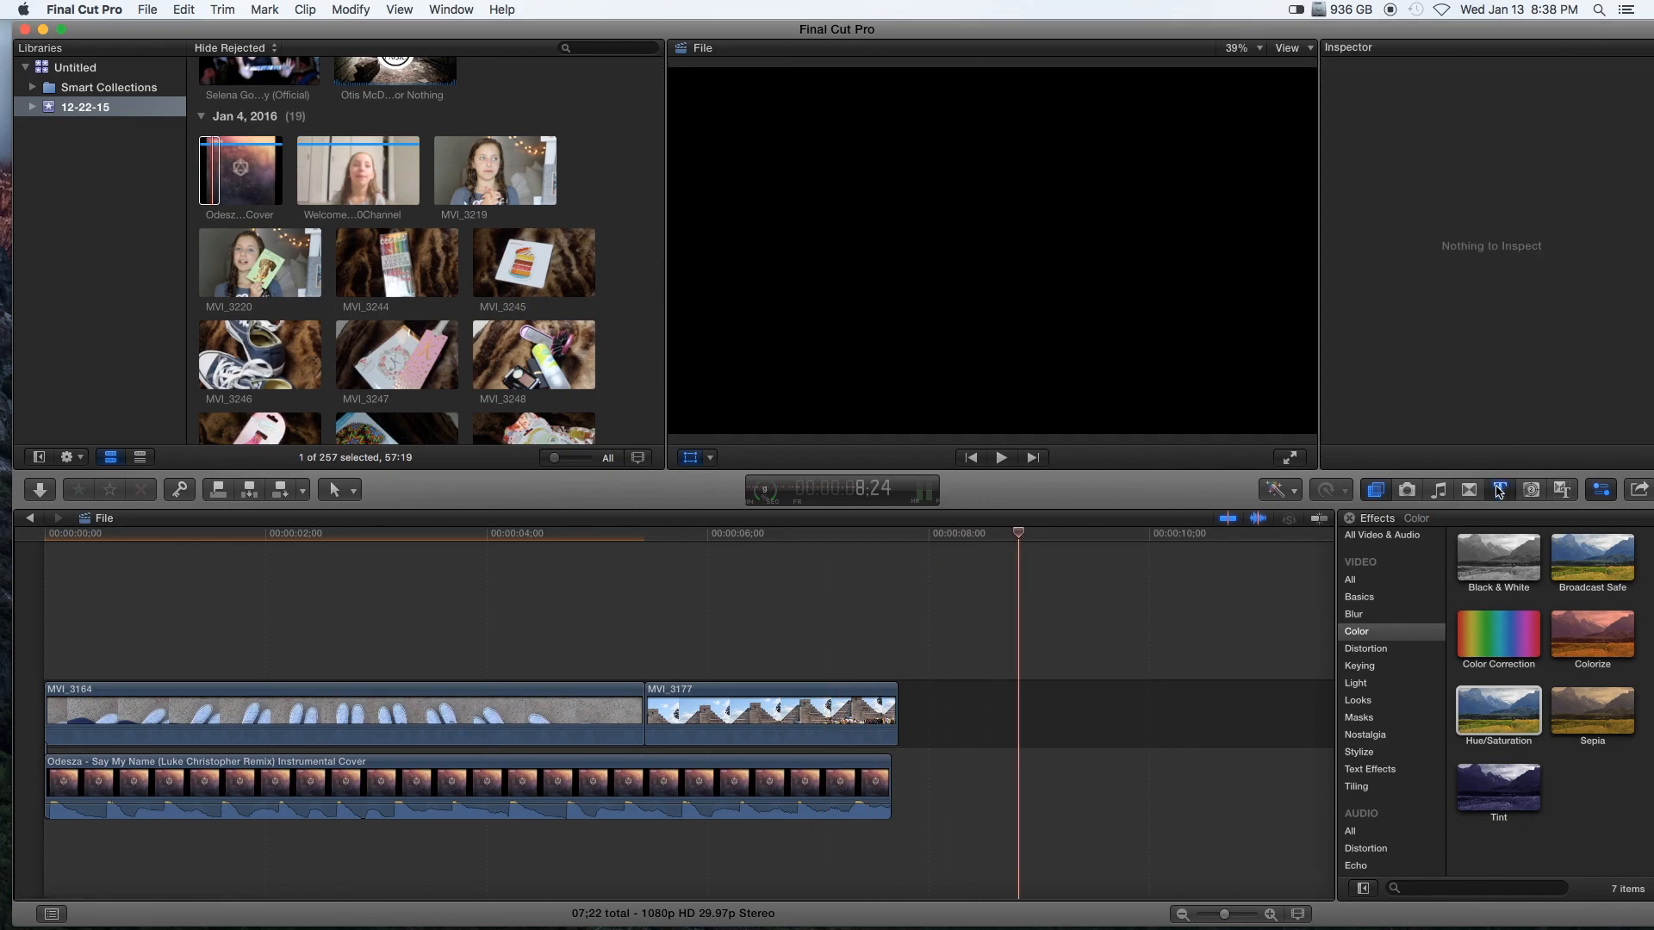
- Browse the title categories, show All, and place a Basic Title above MVI_3164
click(1498, 490)
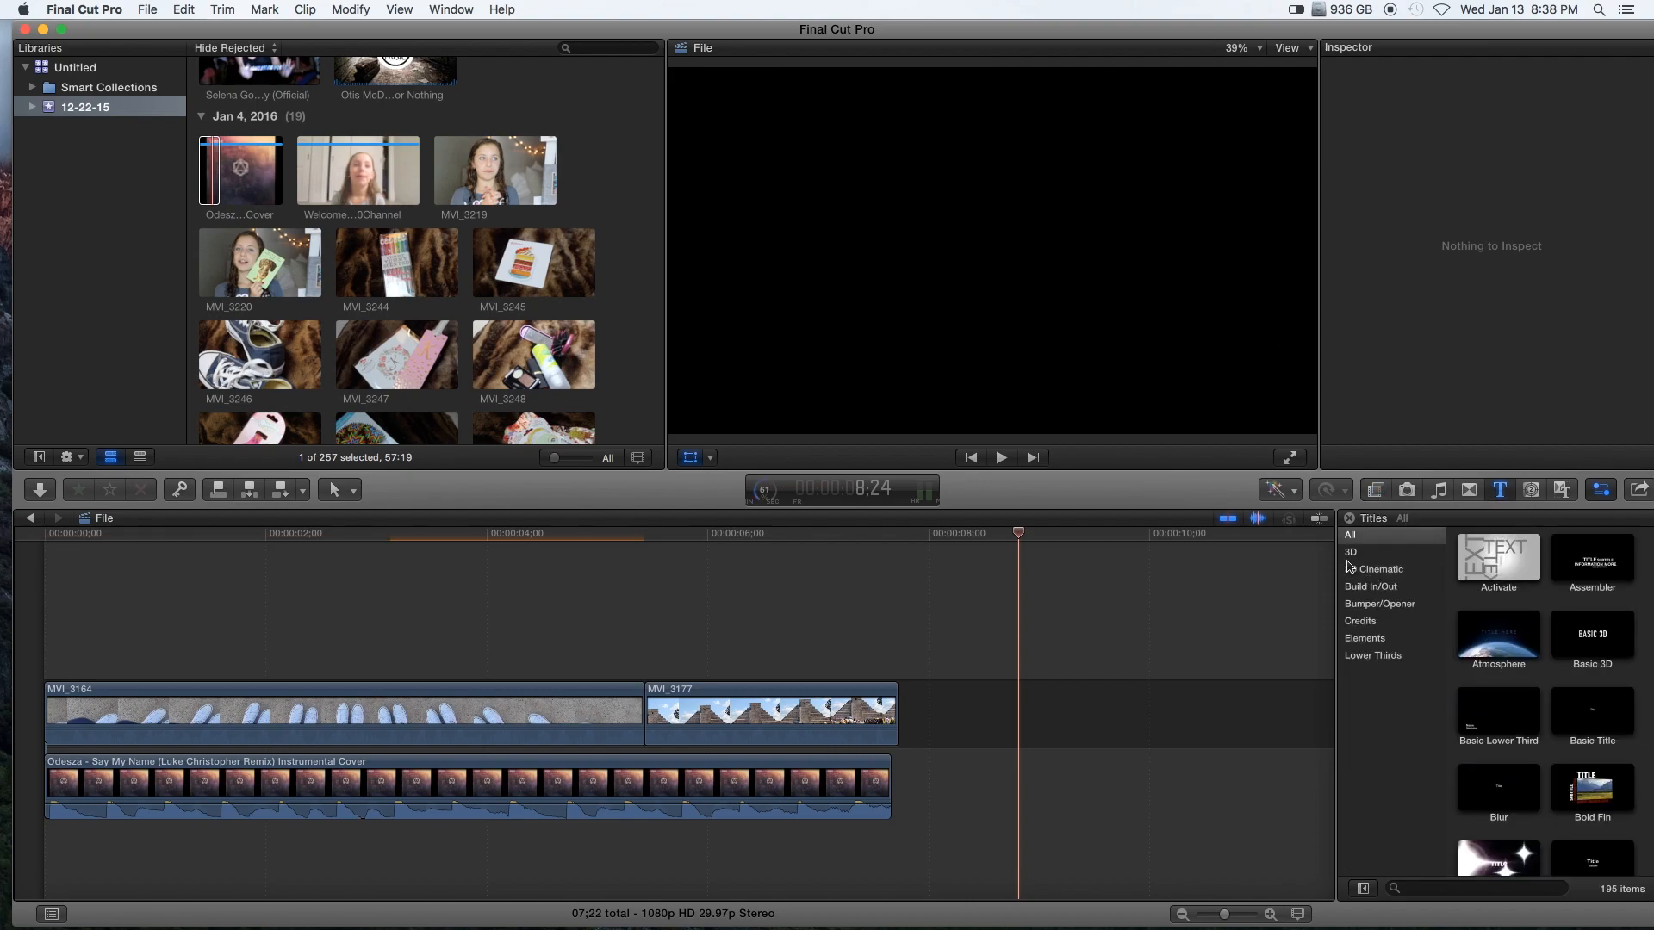
click(1381, 569)
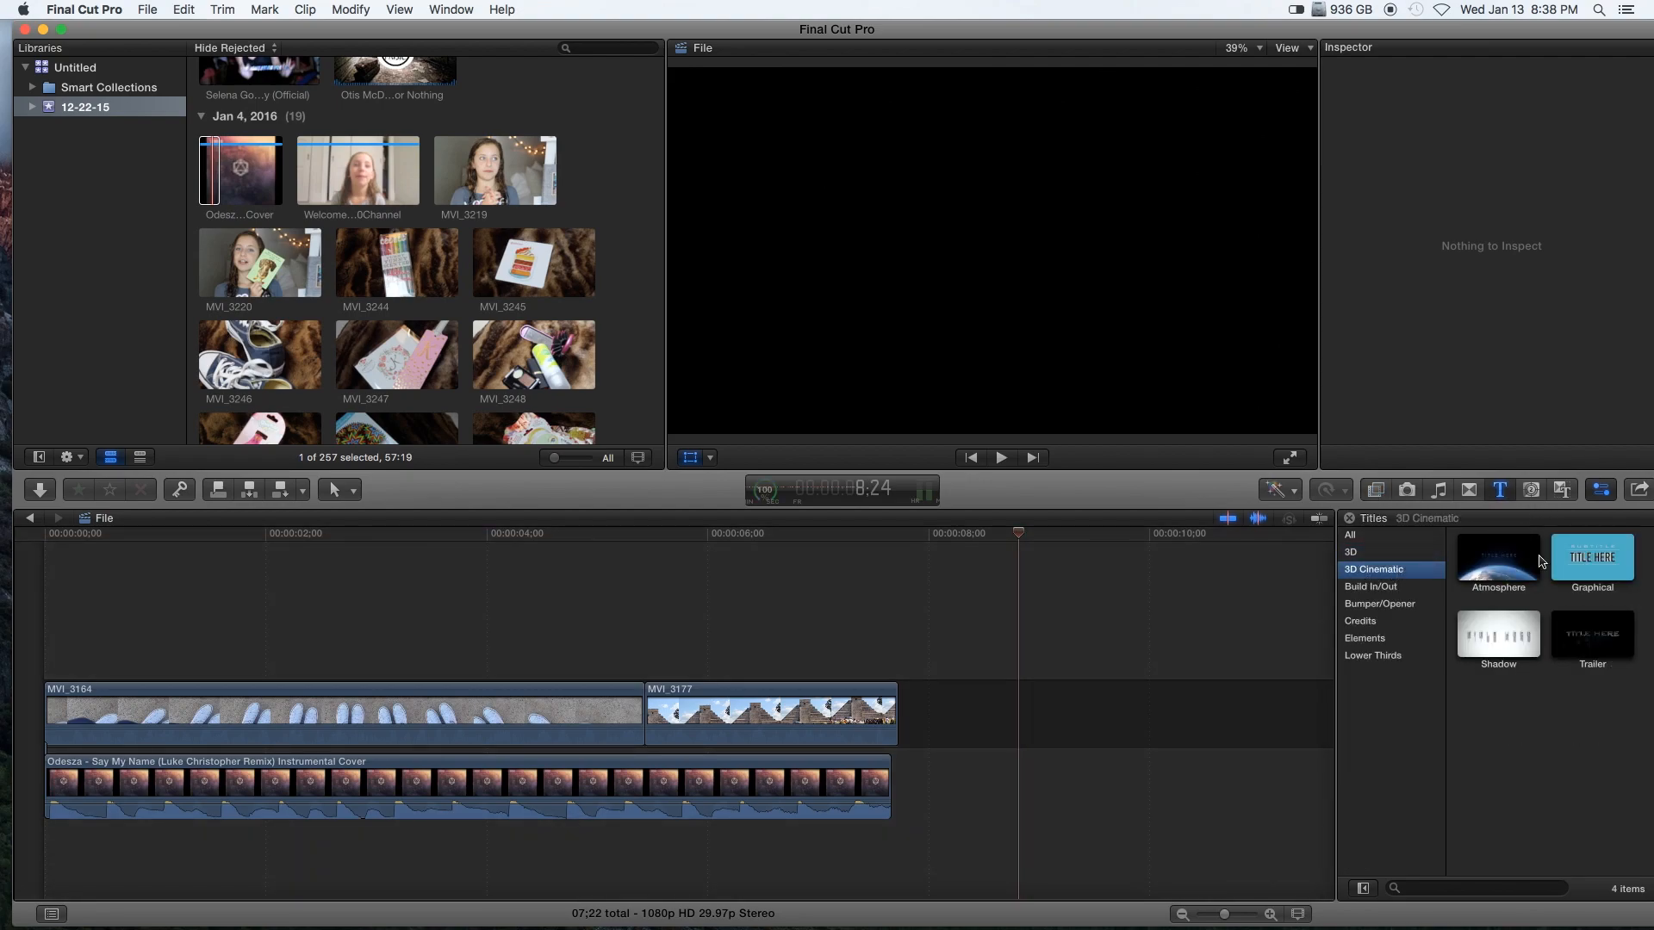
click(1591, 557)
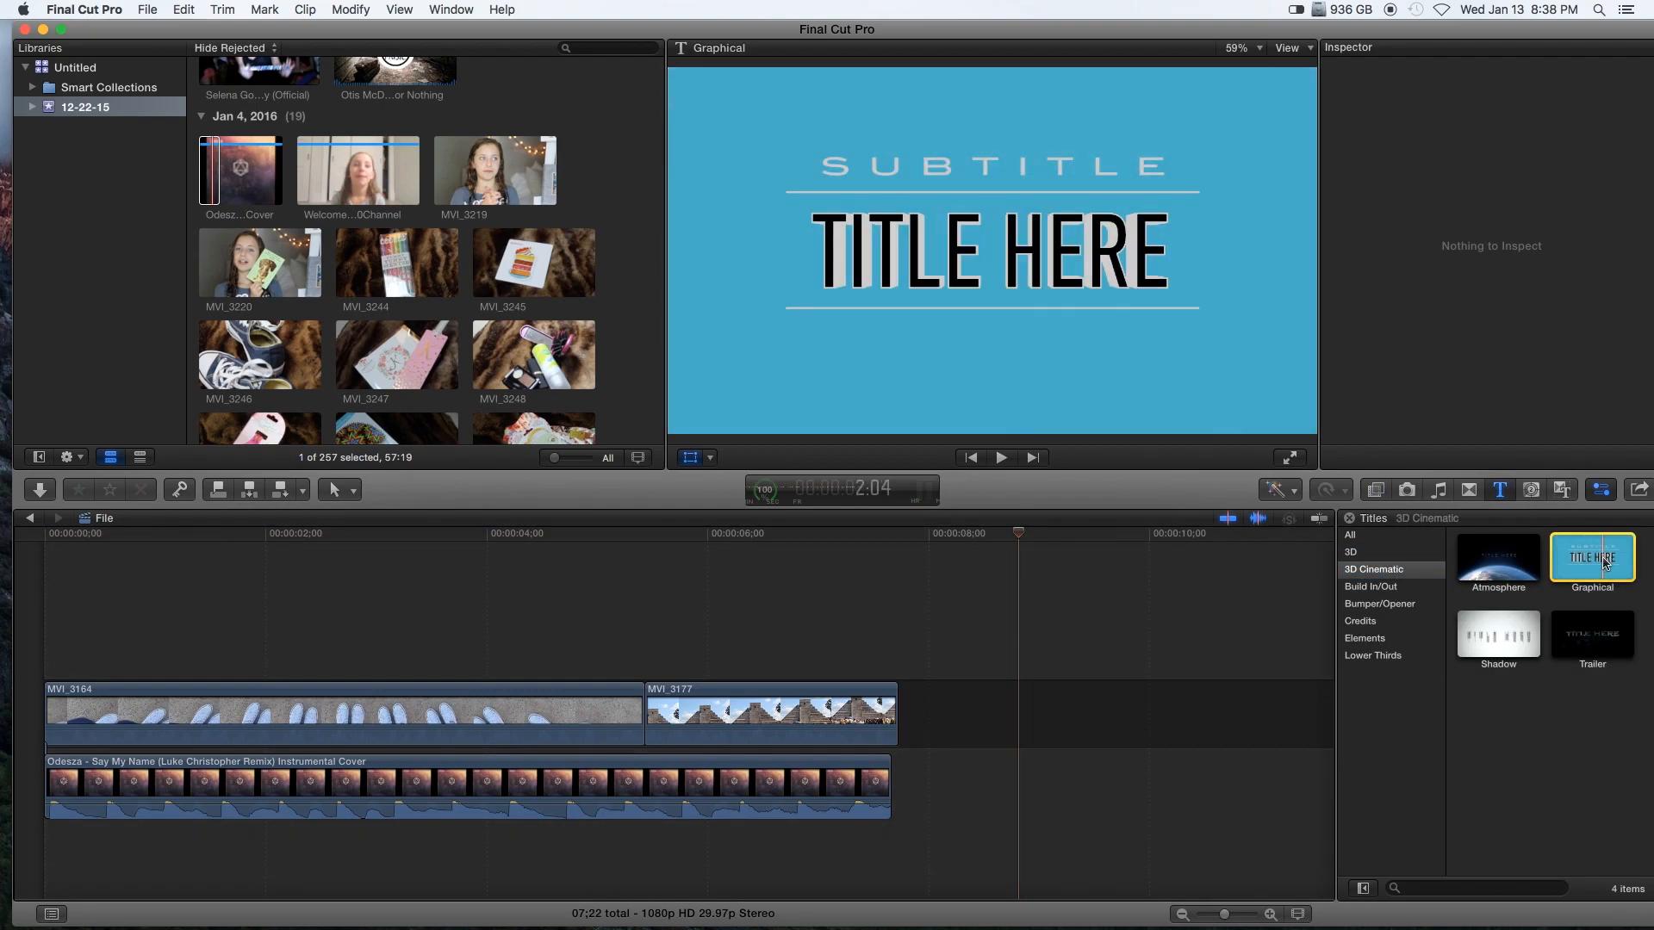
click(1380, 604)
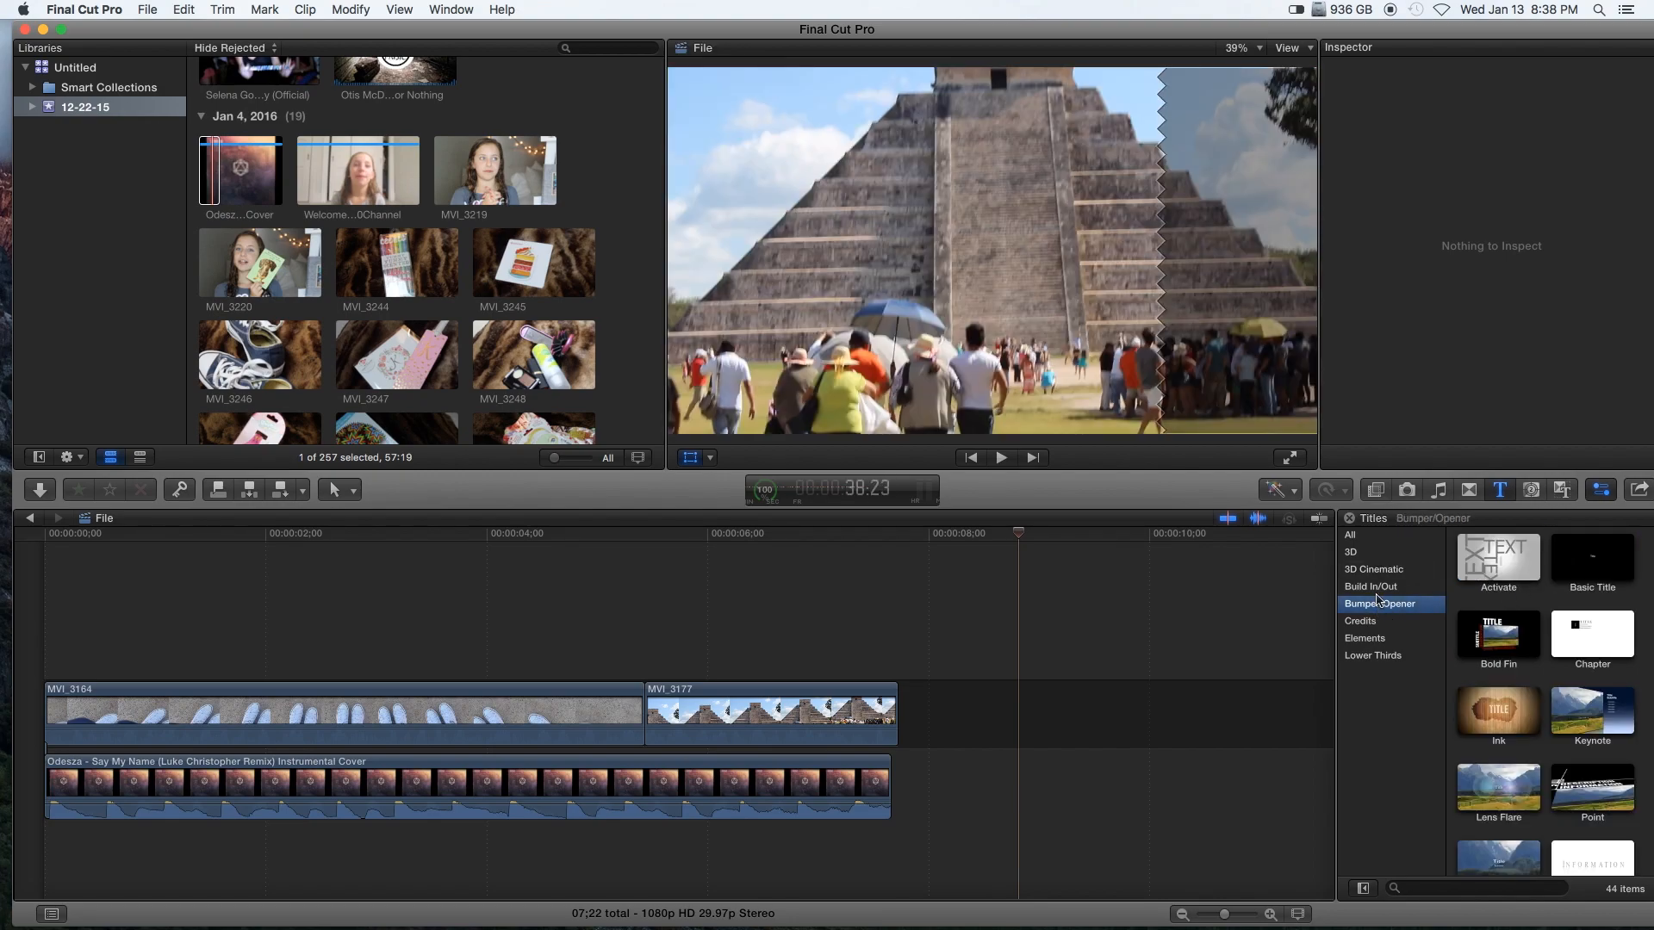
click(1360, 620)
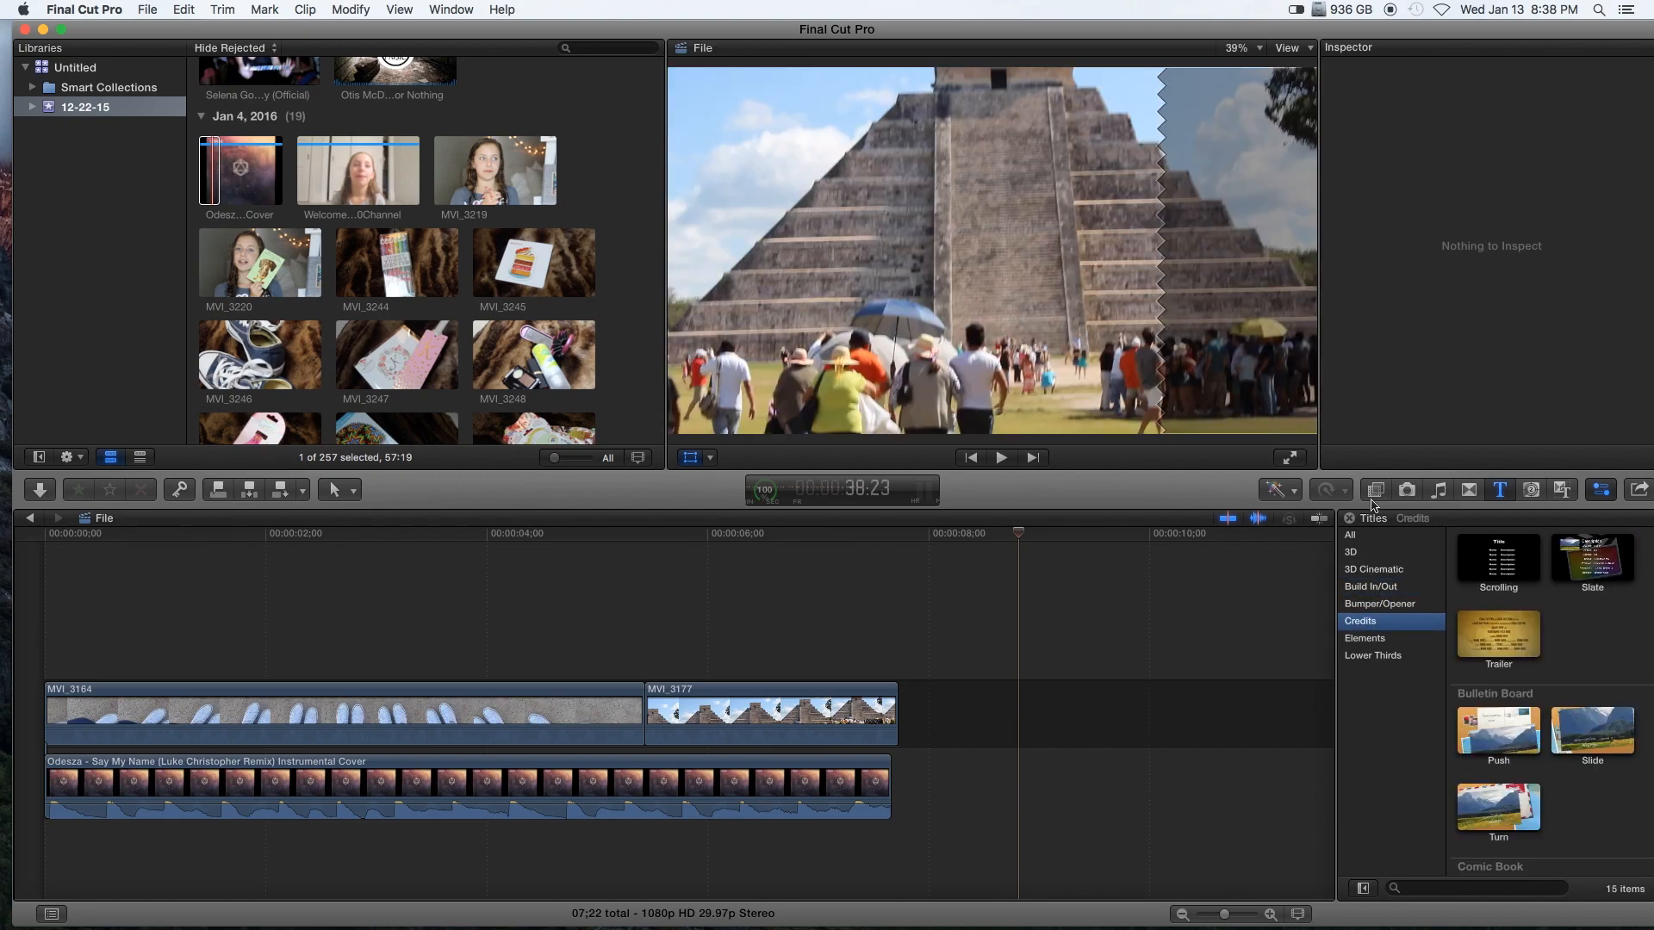
click(1349, 534)
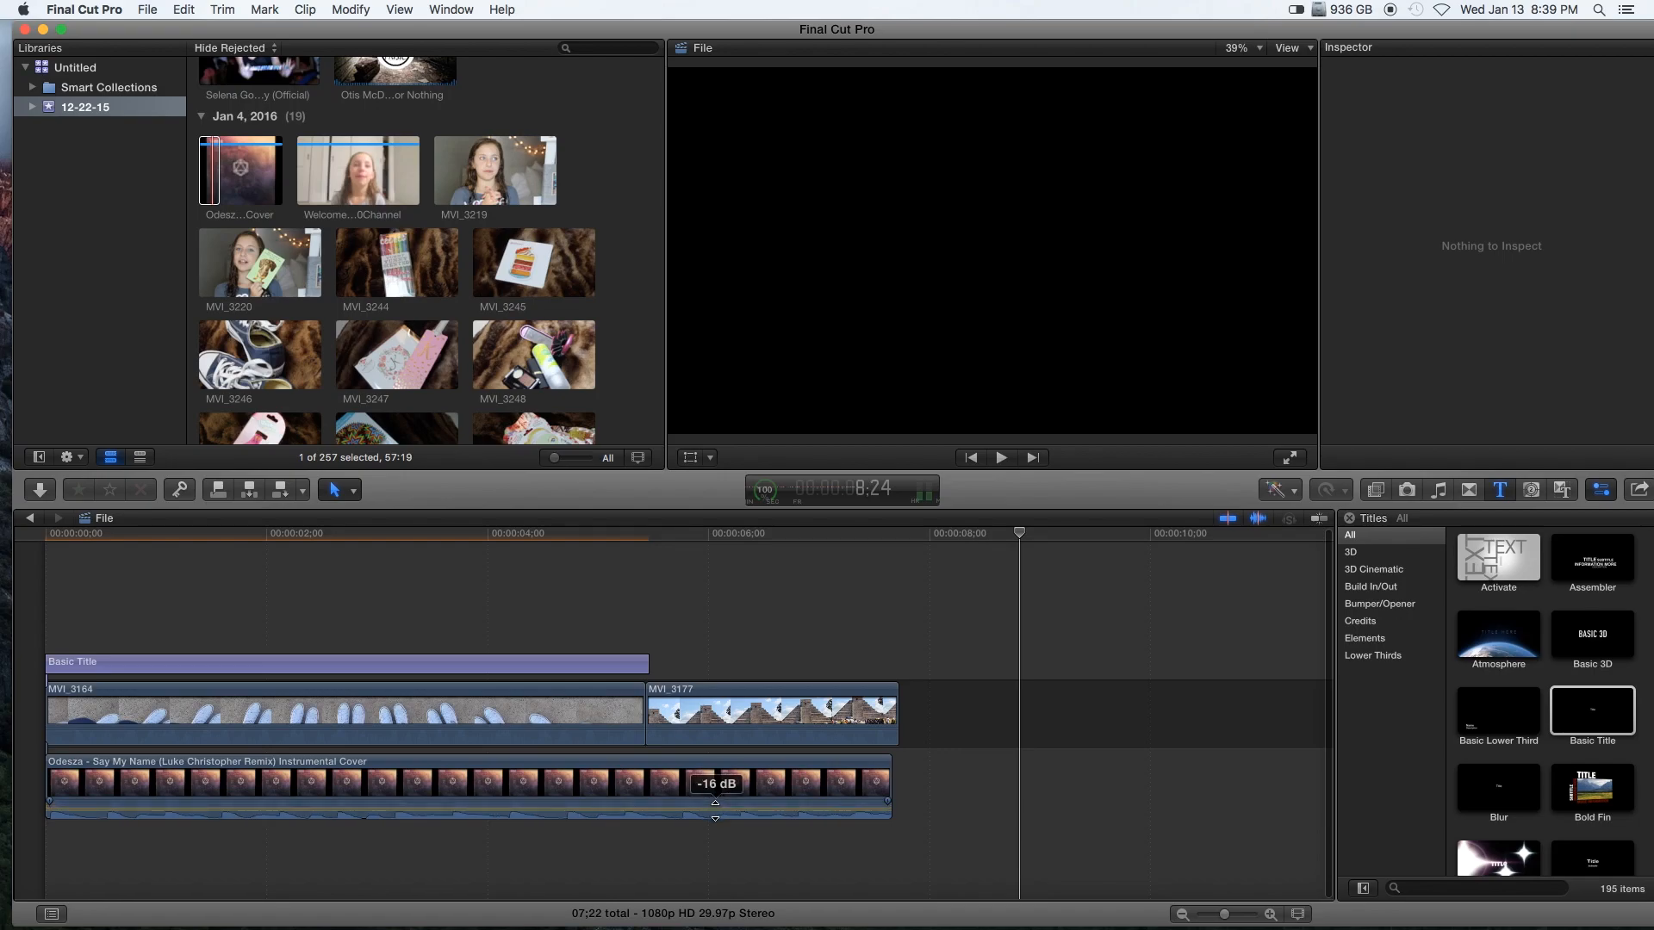
click(369, 689)
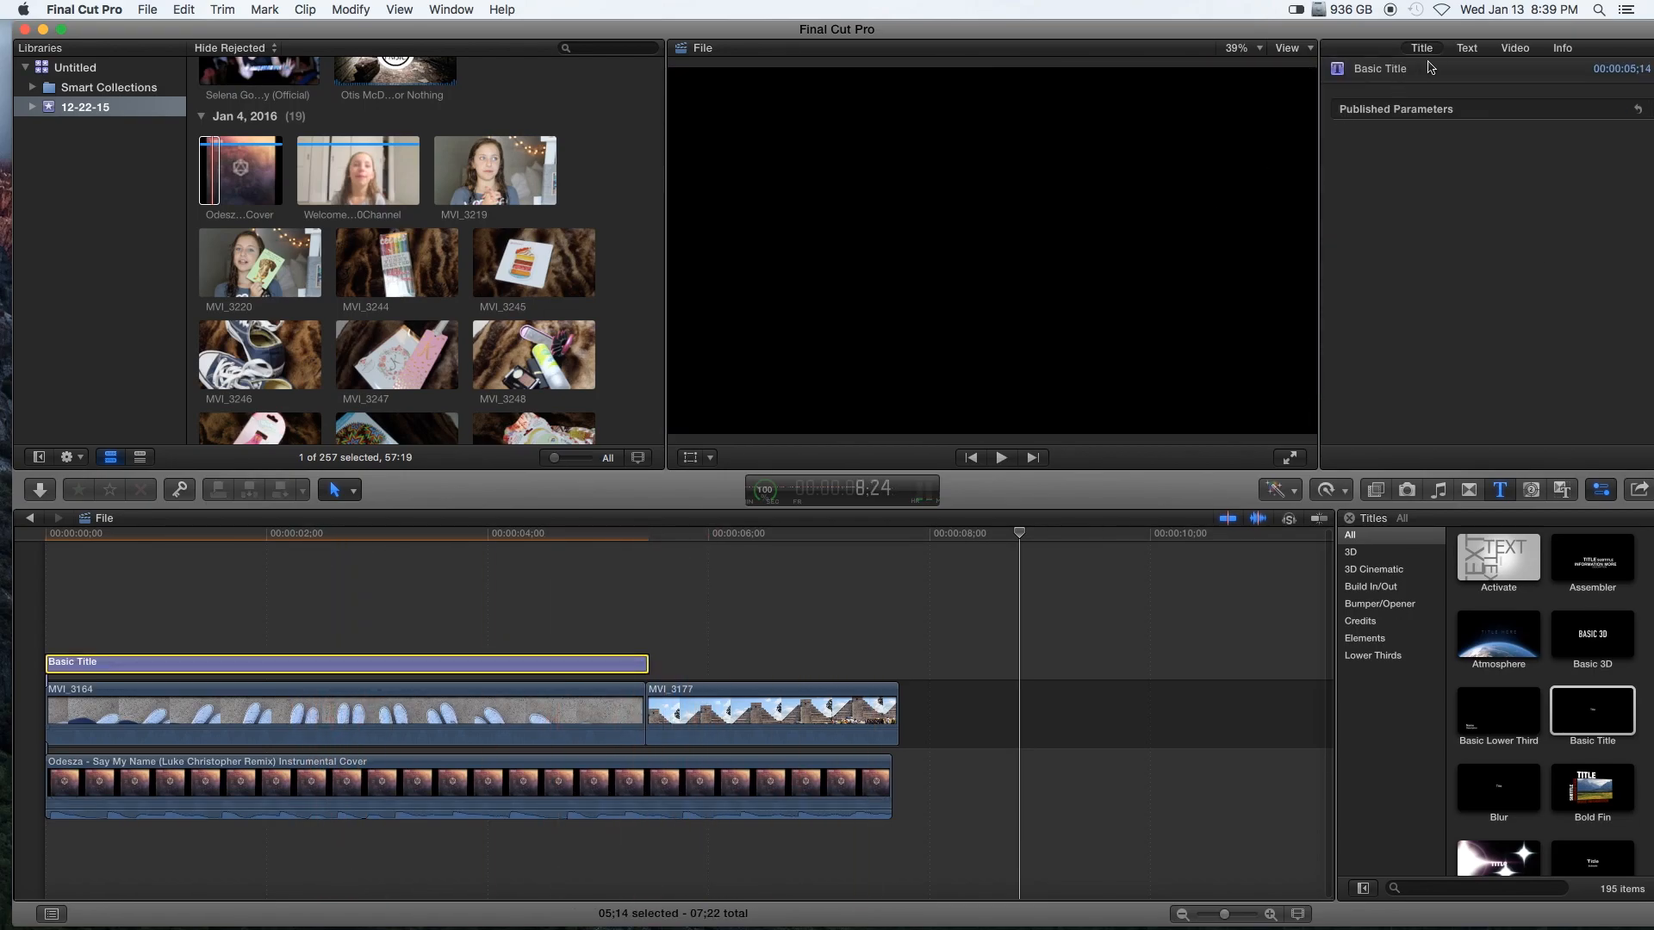
- Set the title text to SHOES, apply a yellow heavy italic style, and move it upper left
click(1466, 47)
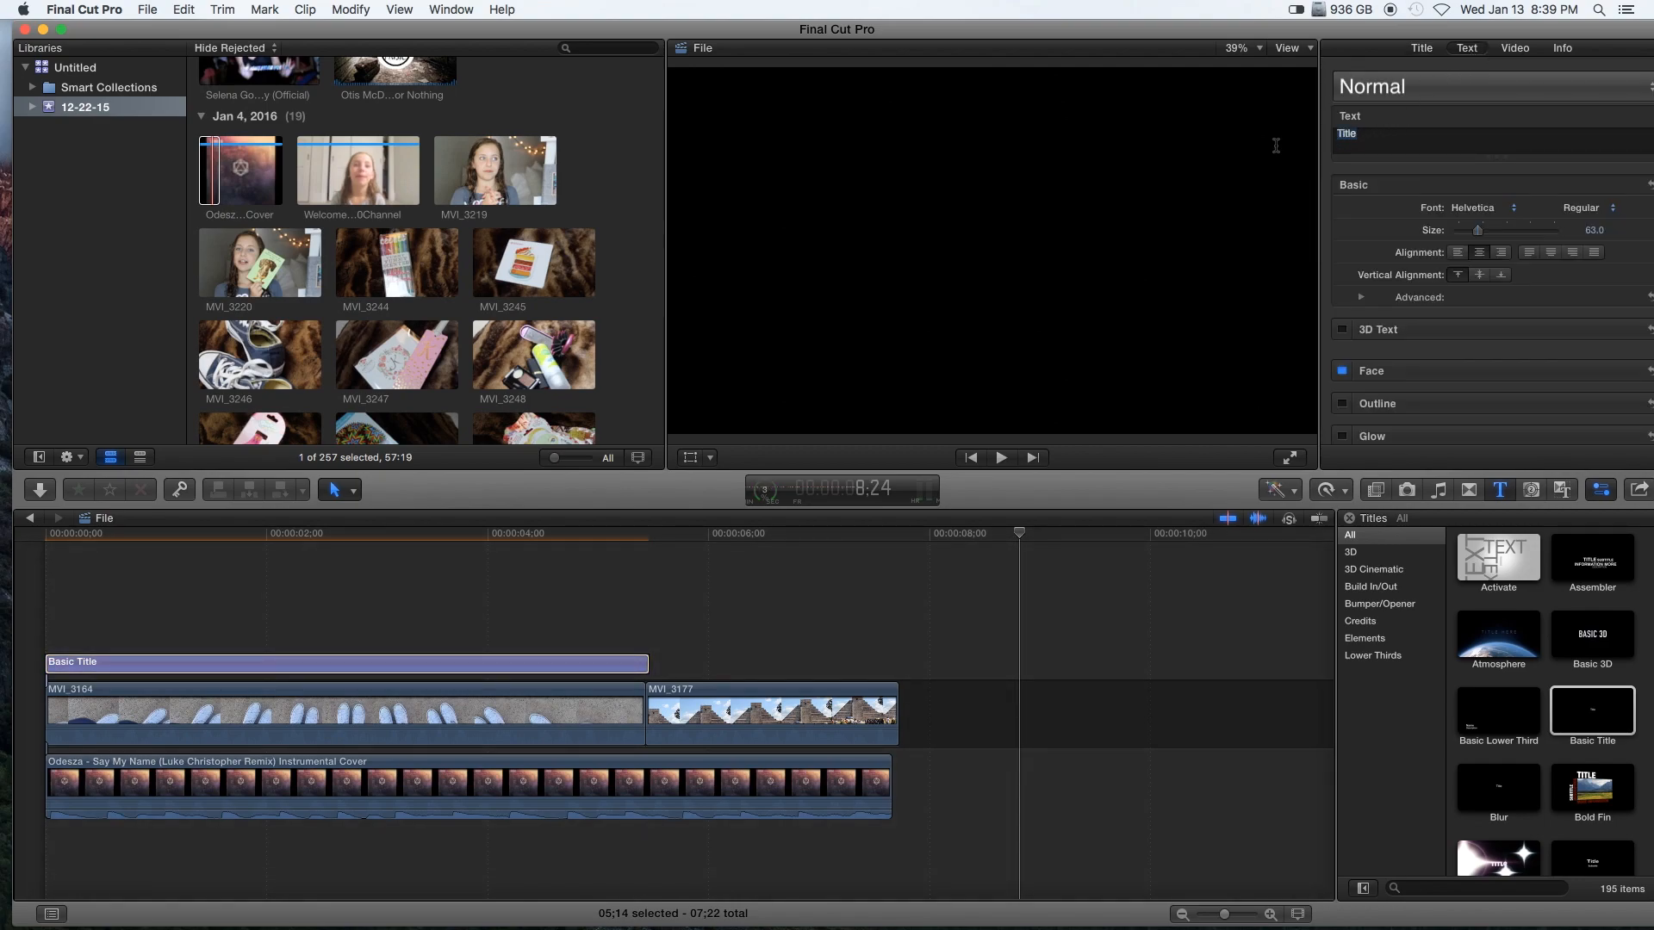
text(SHOES)
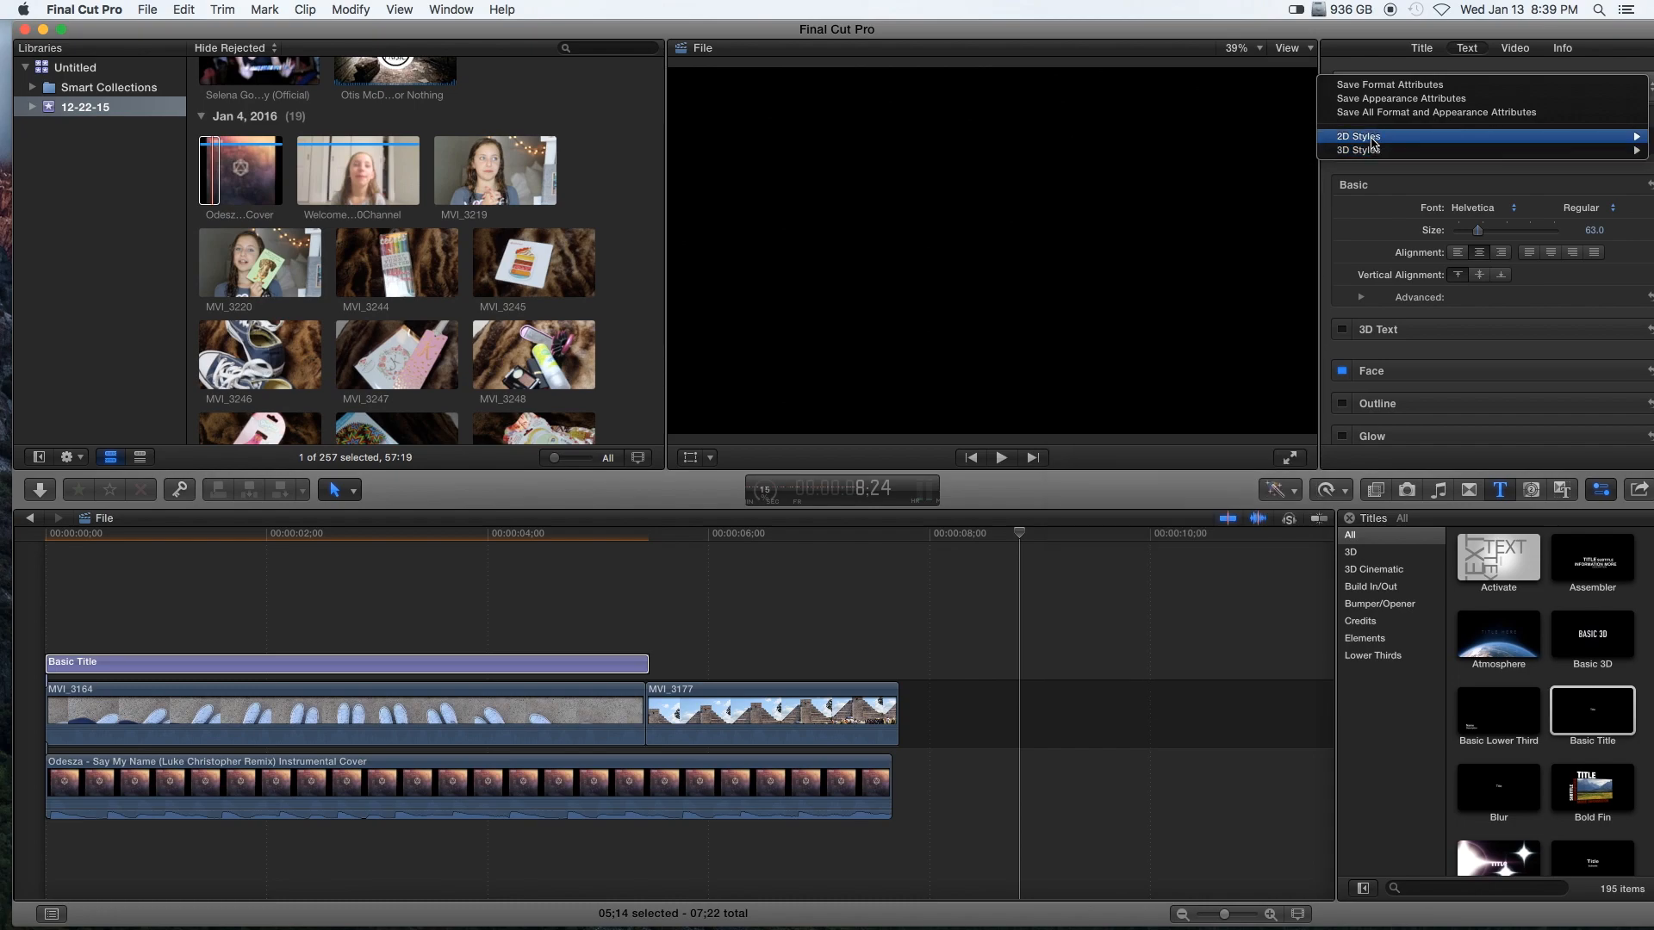
click(1358, 136)
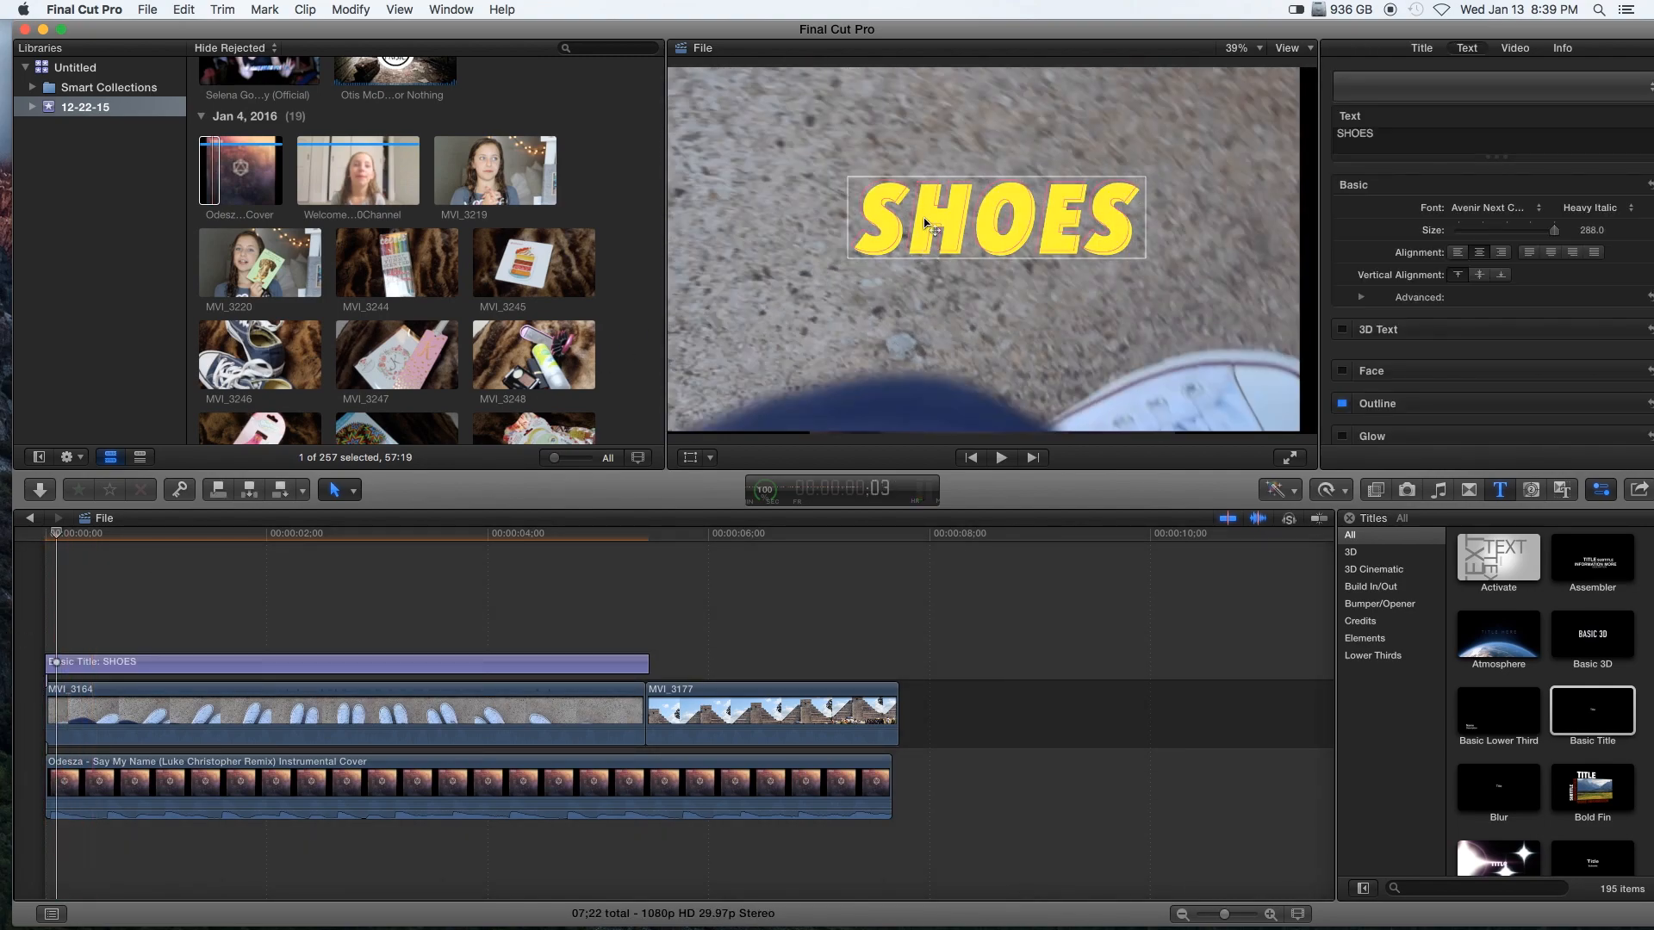
drag(993, 218, 832, 155)
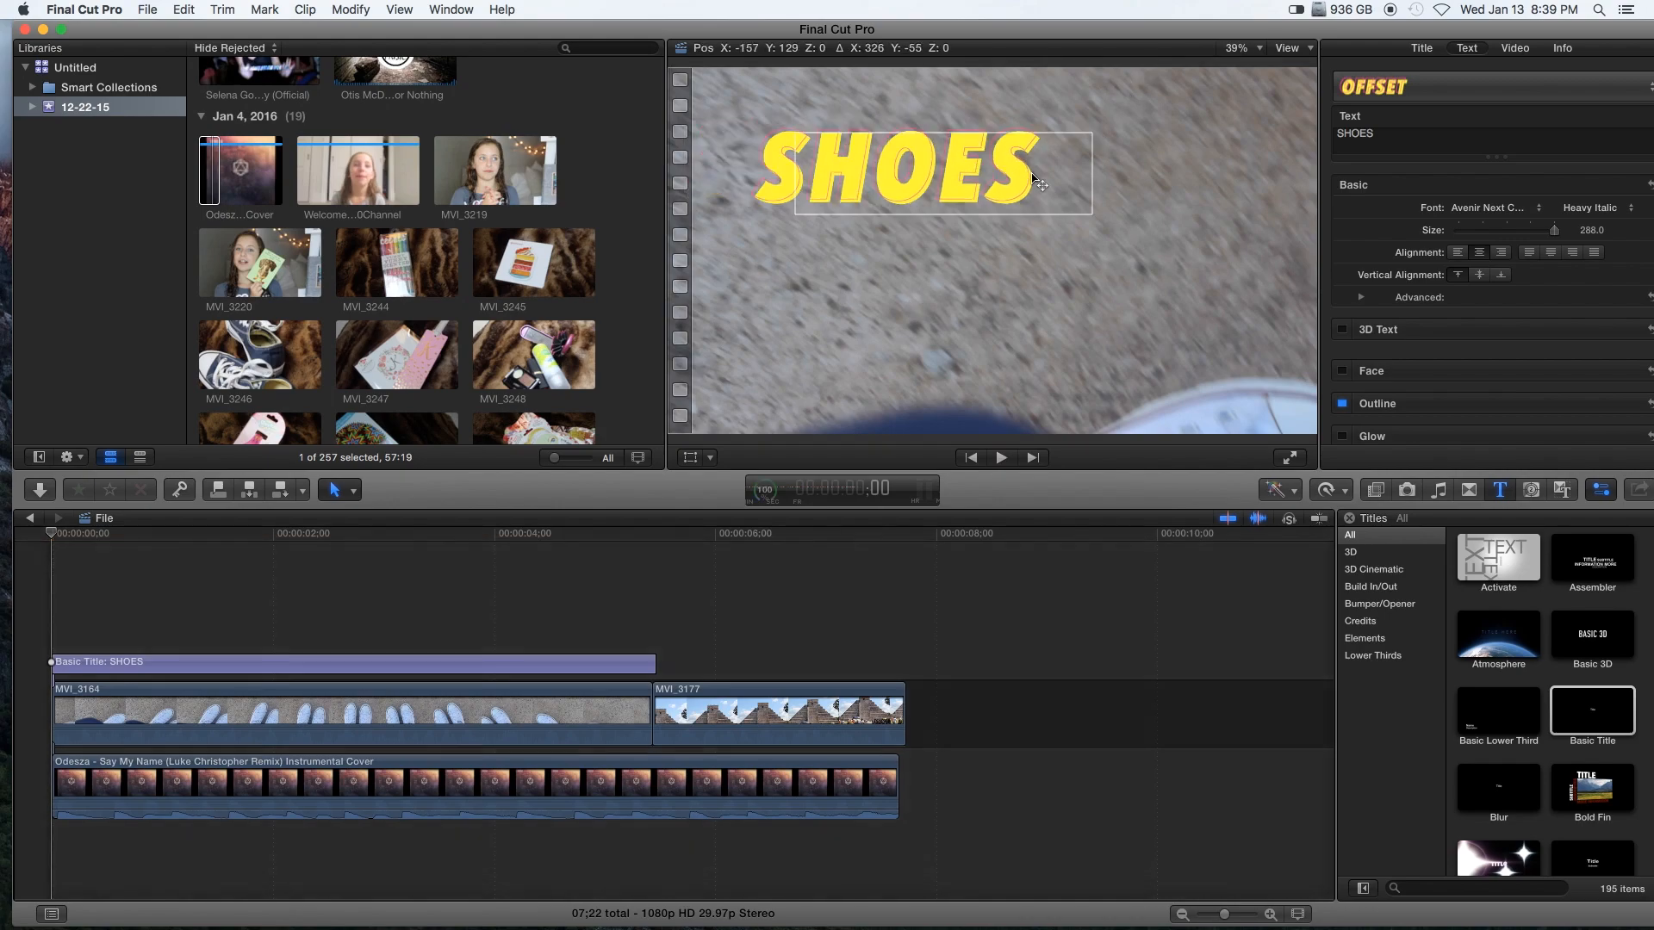
- Add position keyframes moving SHOES from the upper left onto the sneakers
click(1001, 458)
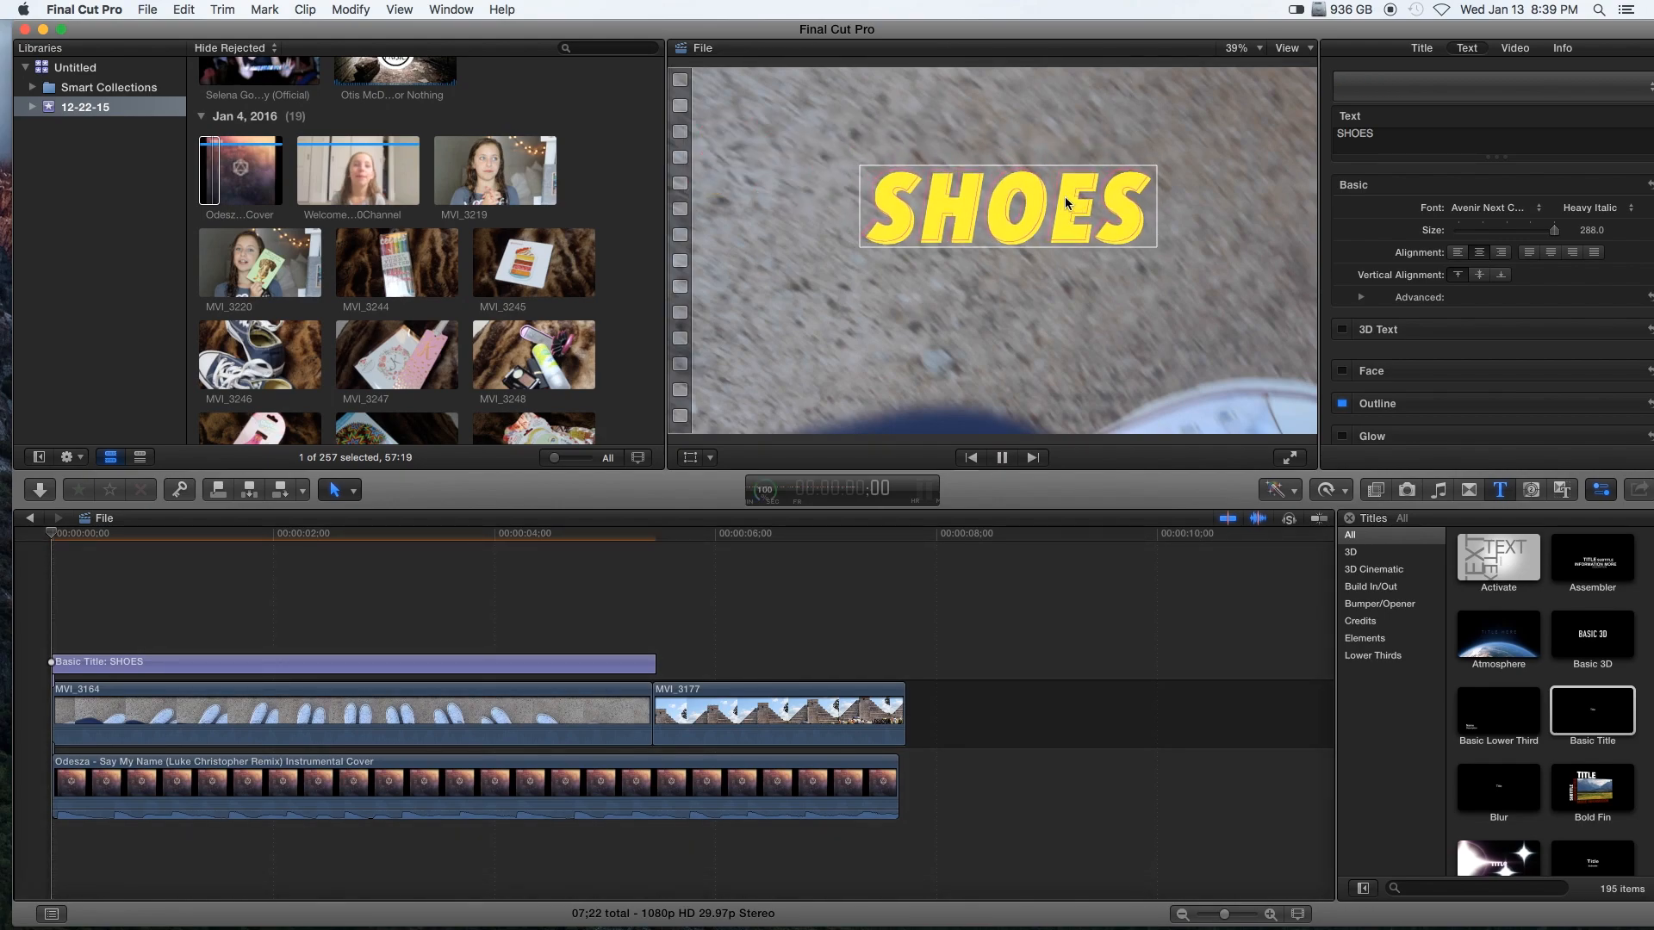
click(1001, 457)
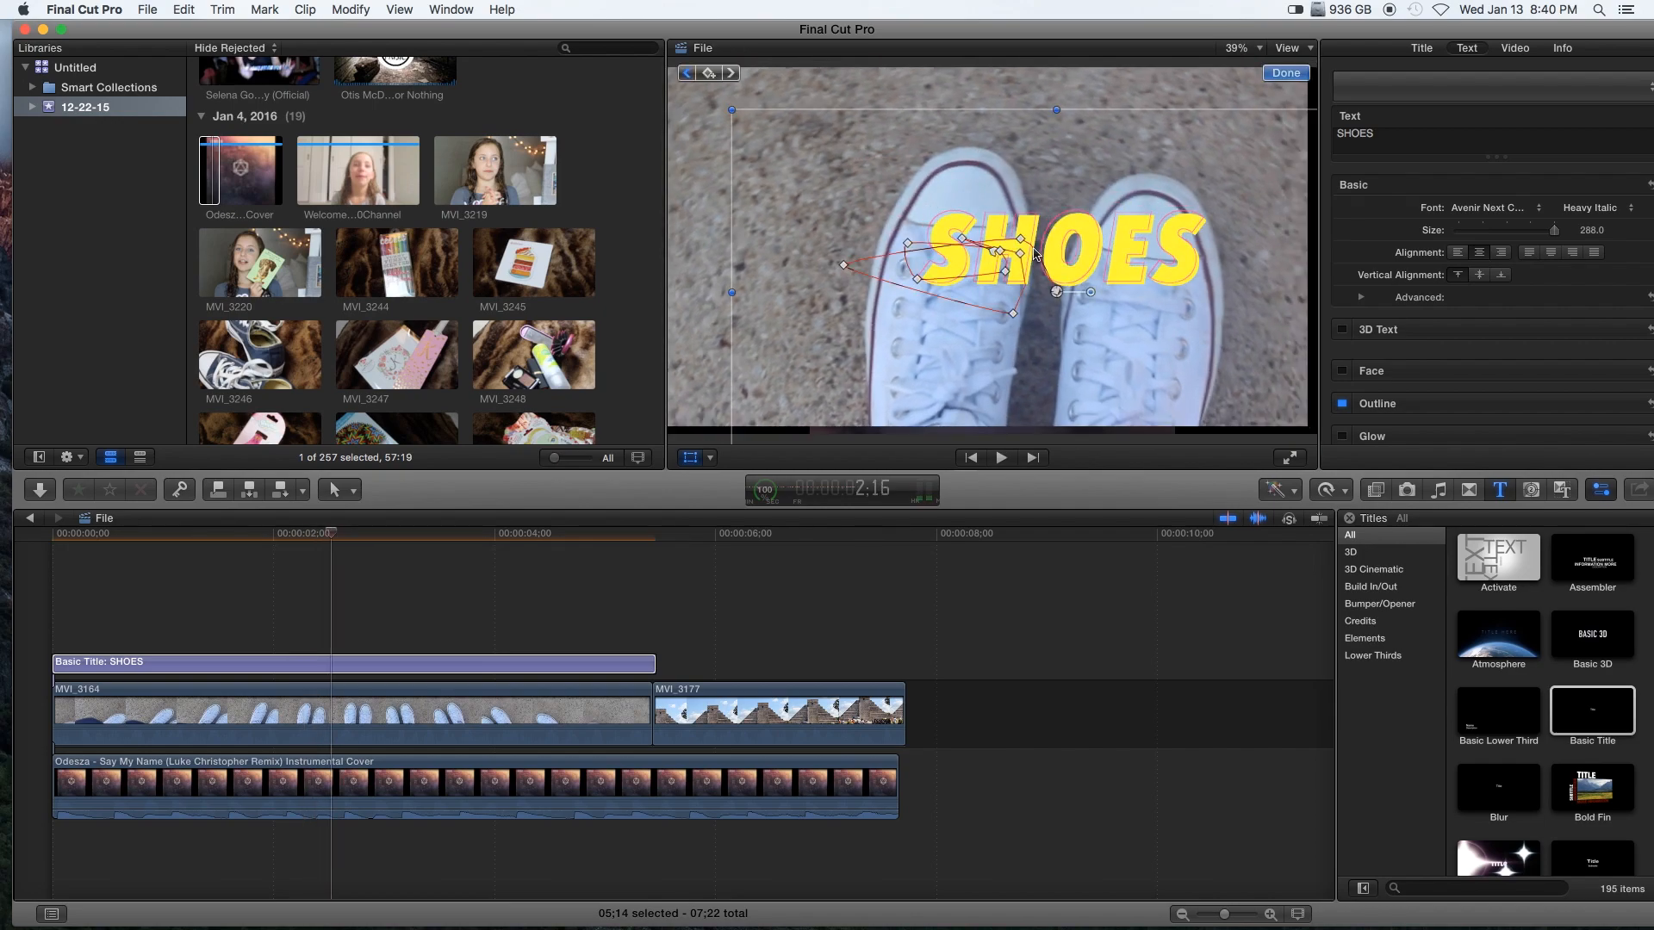
click(1001, 457)
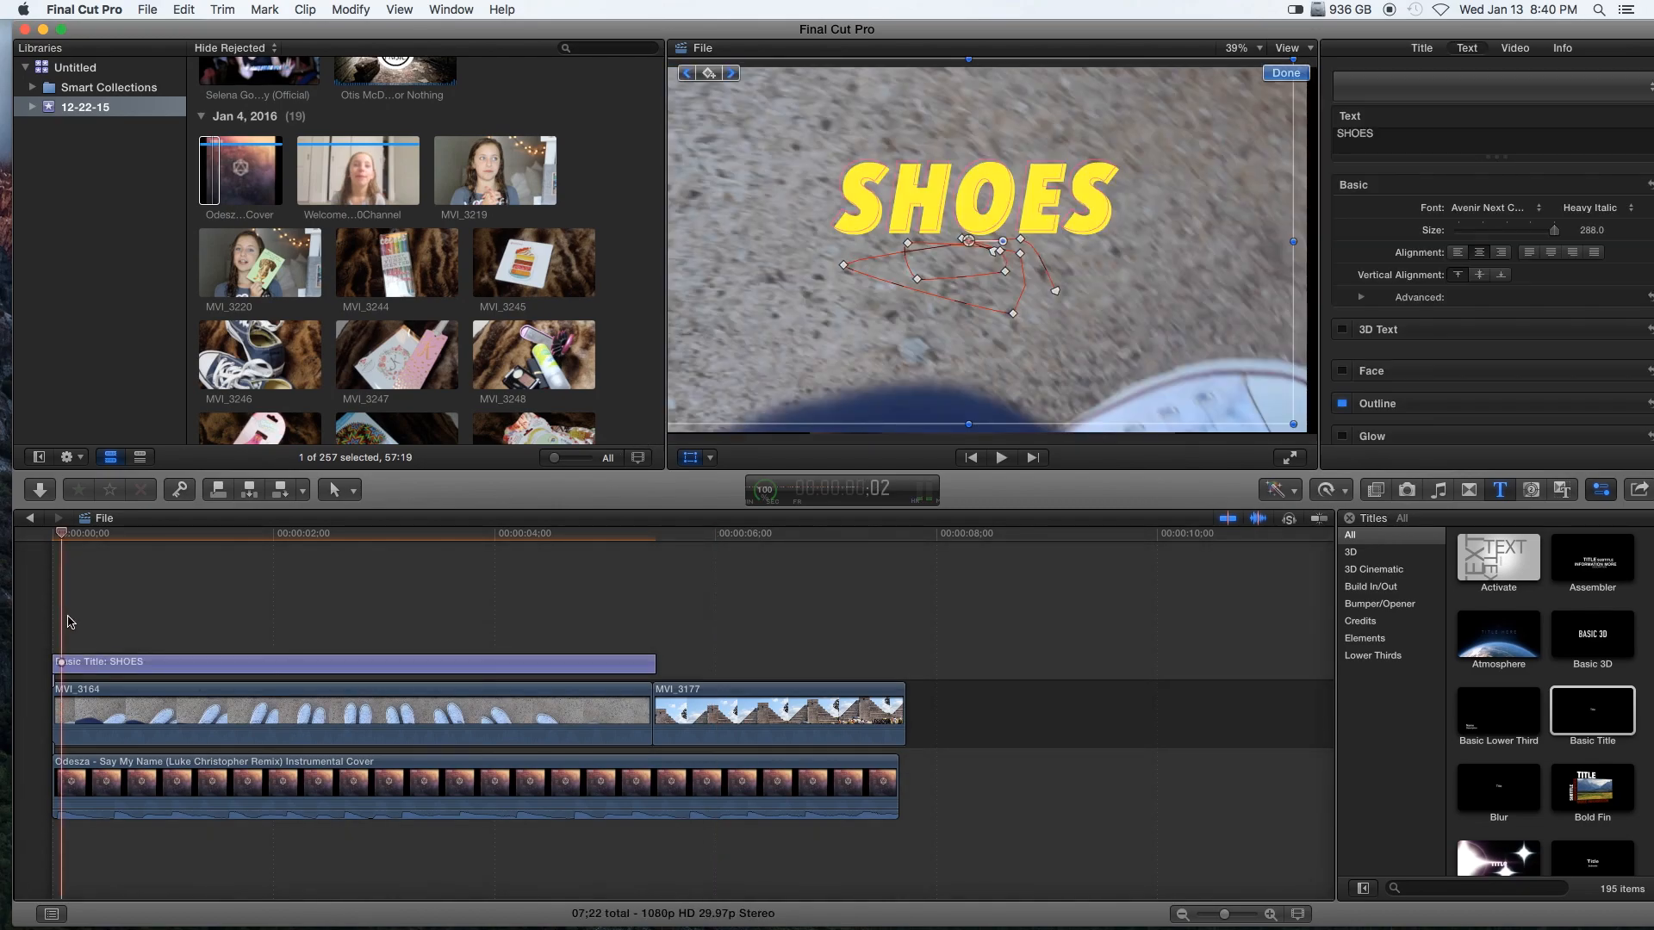
click(1001, 458)
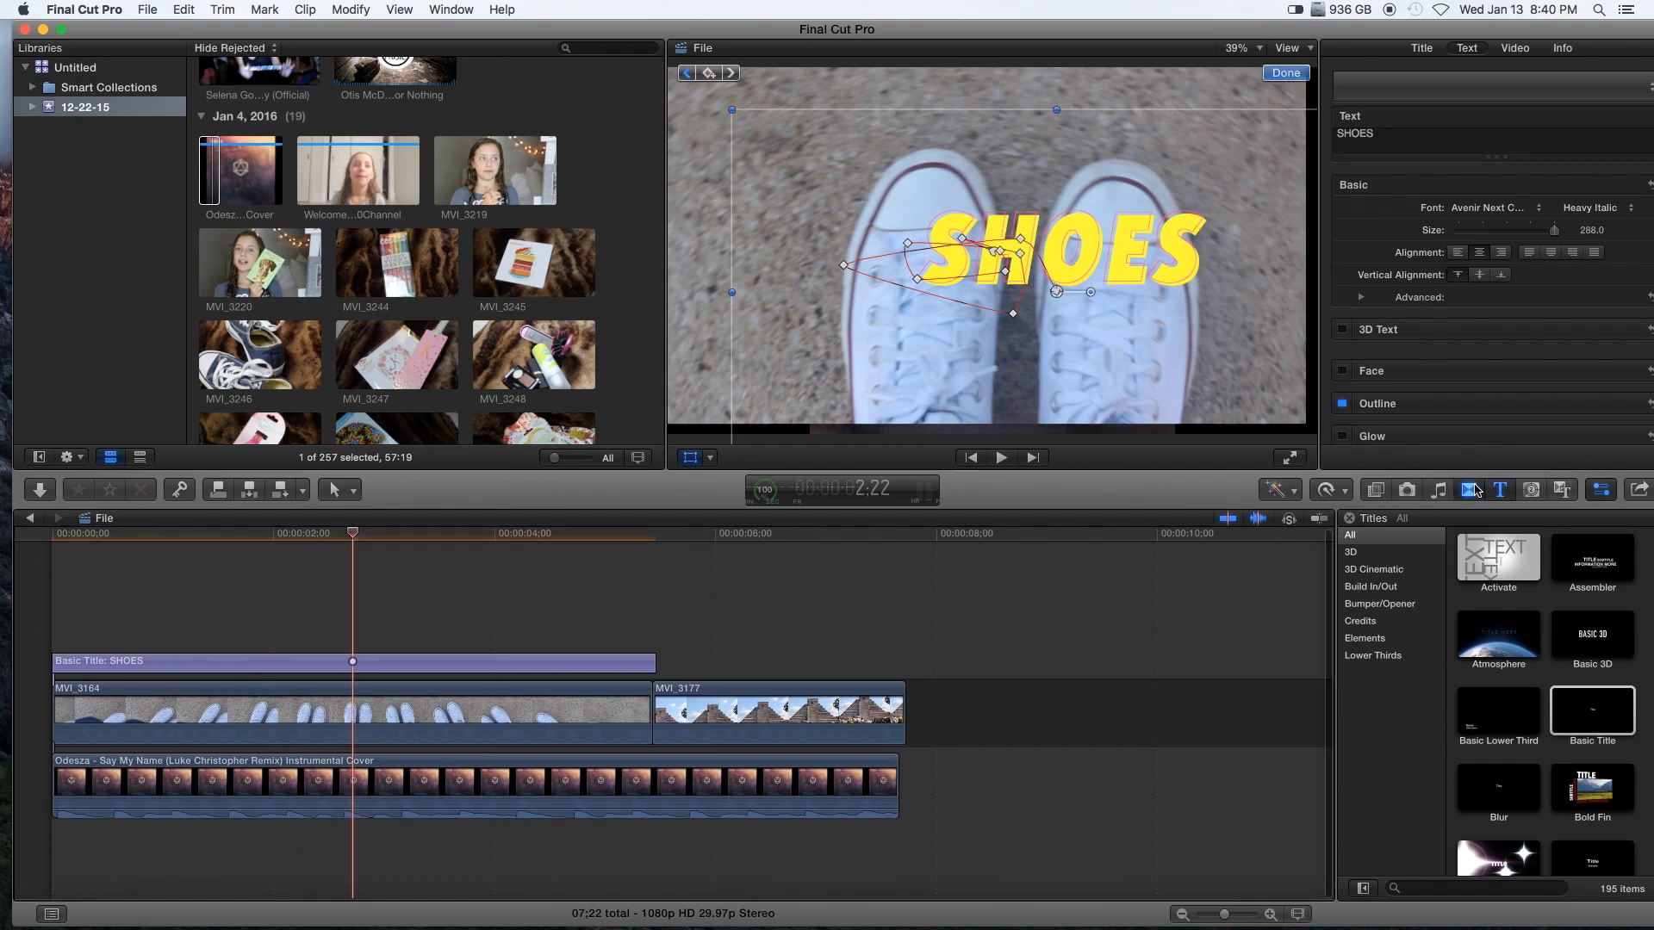
- Add a Diagonal transition at MVI_3164's start and Fall at MVI_3177's end
click(1468, 489)
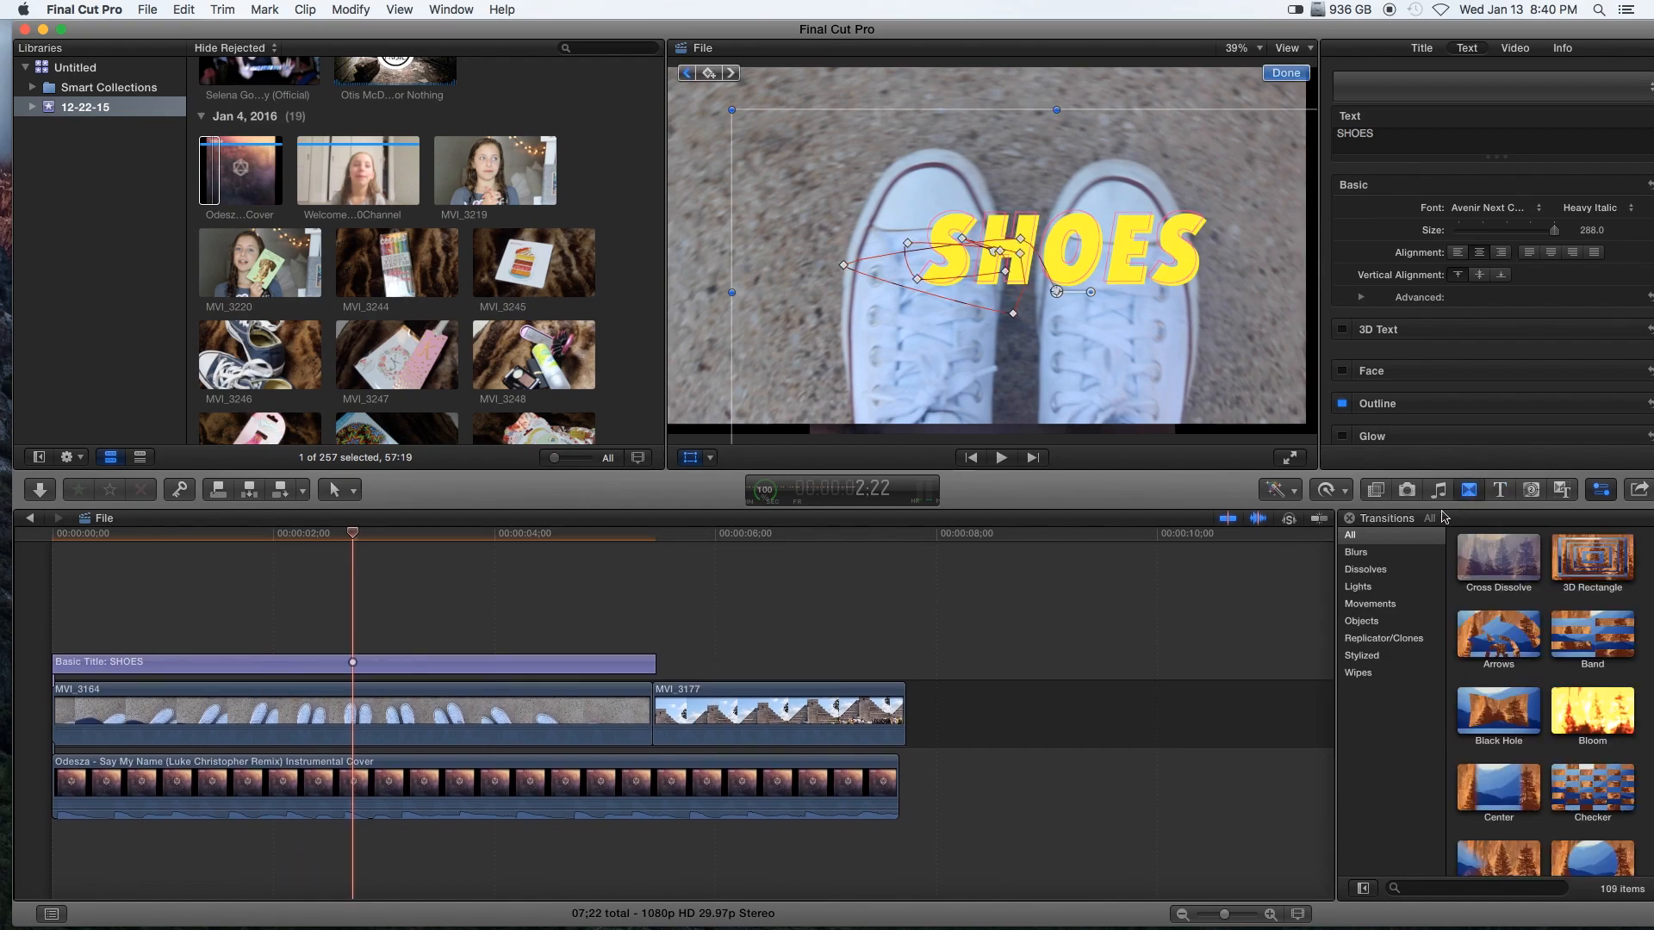
scroll(down, 3)
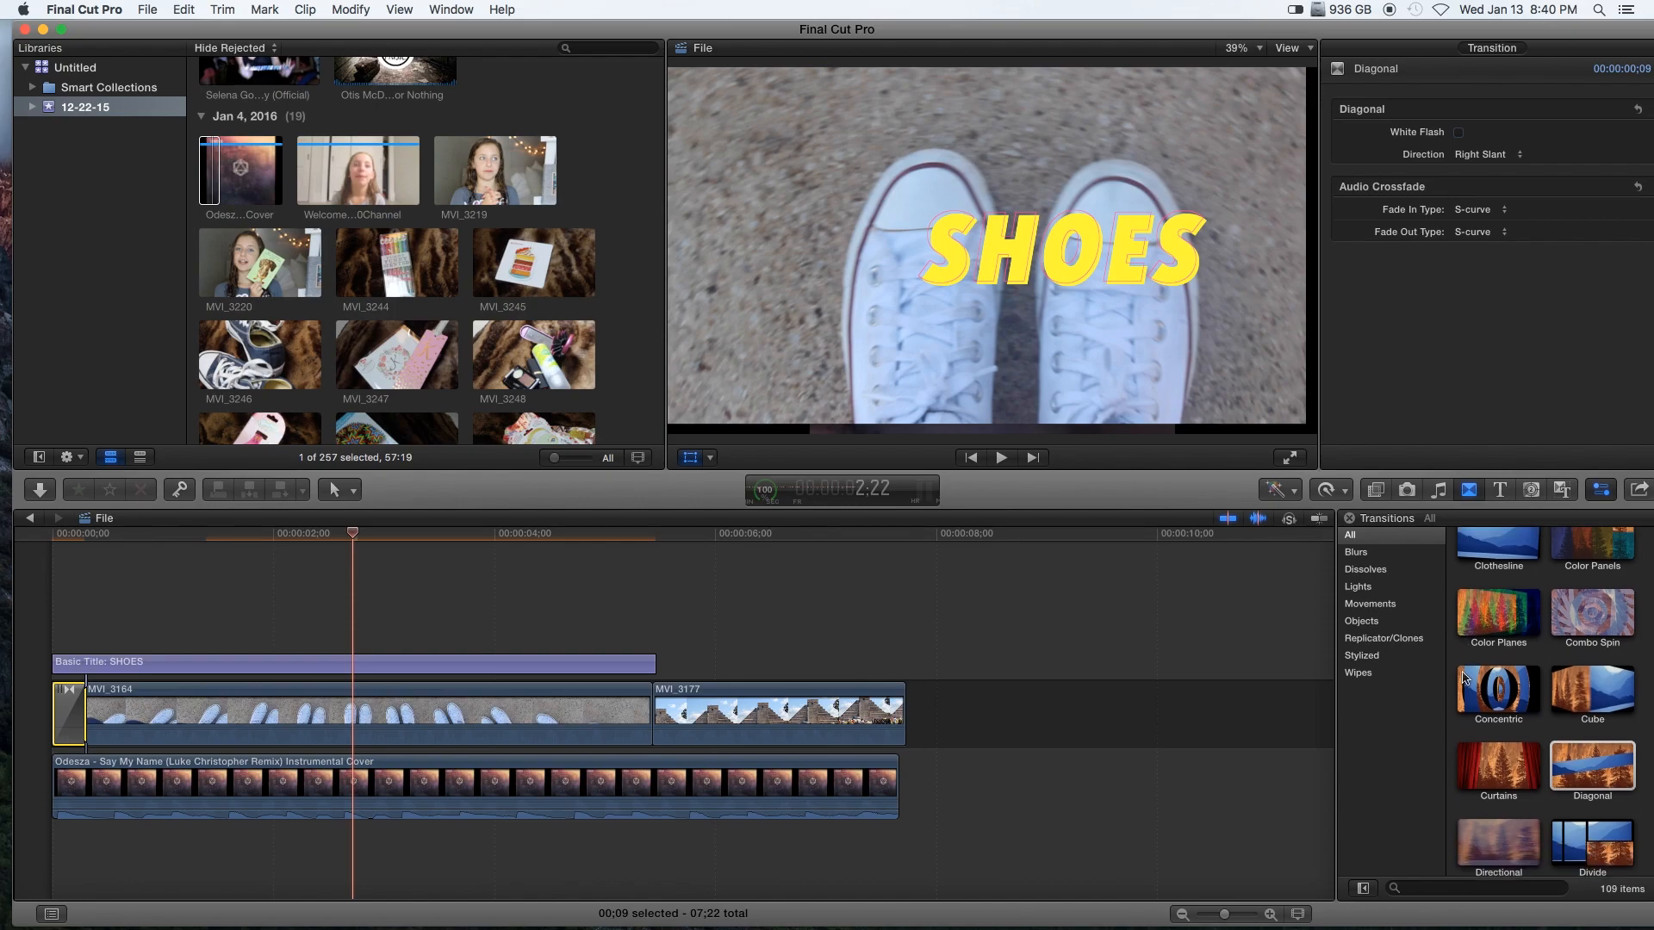
scroll(down, 3)
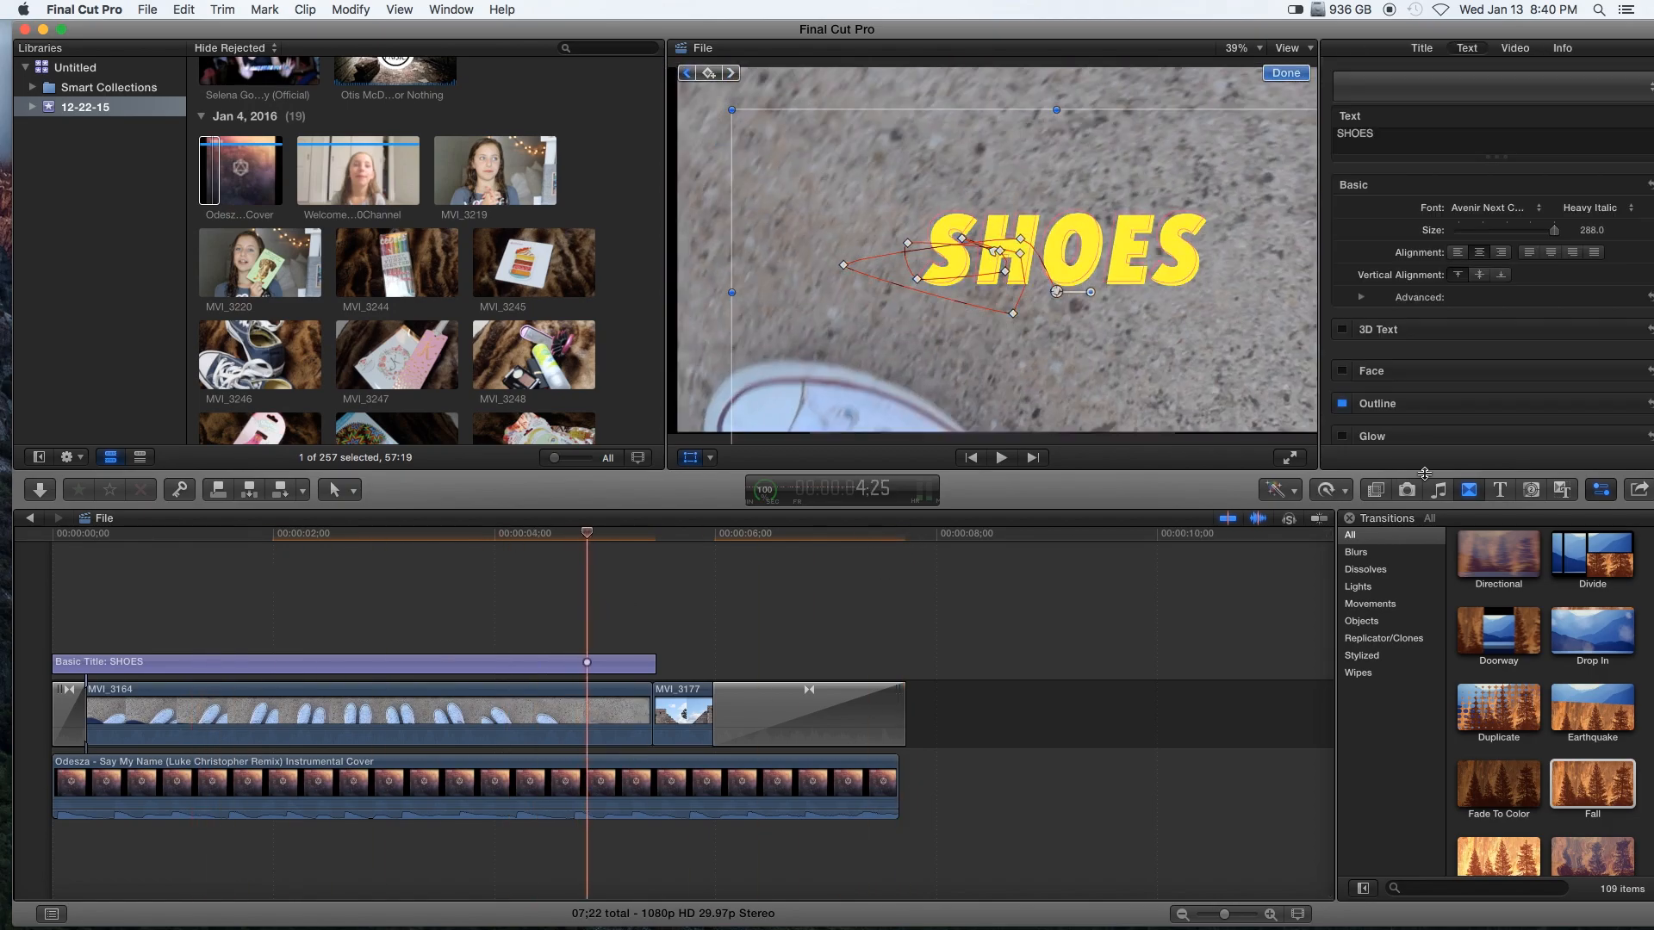
click(1638, 489)
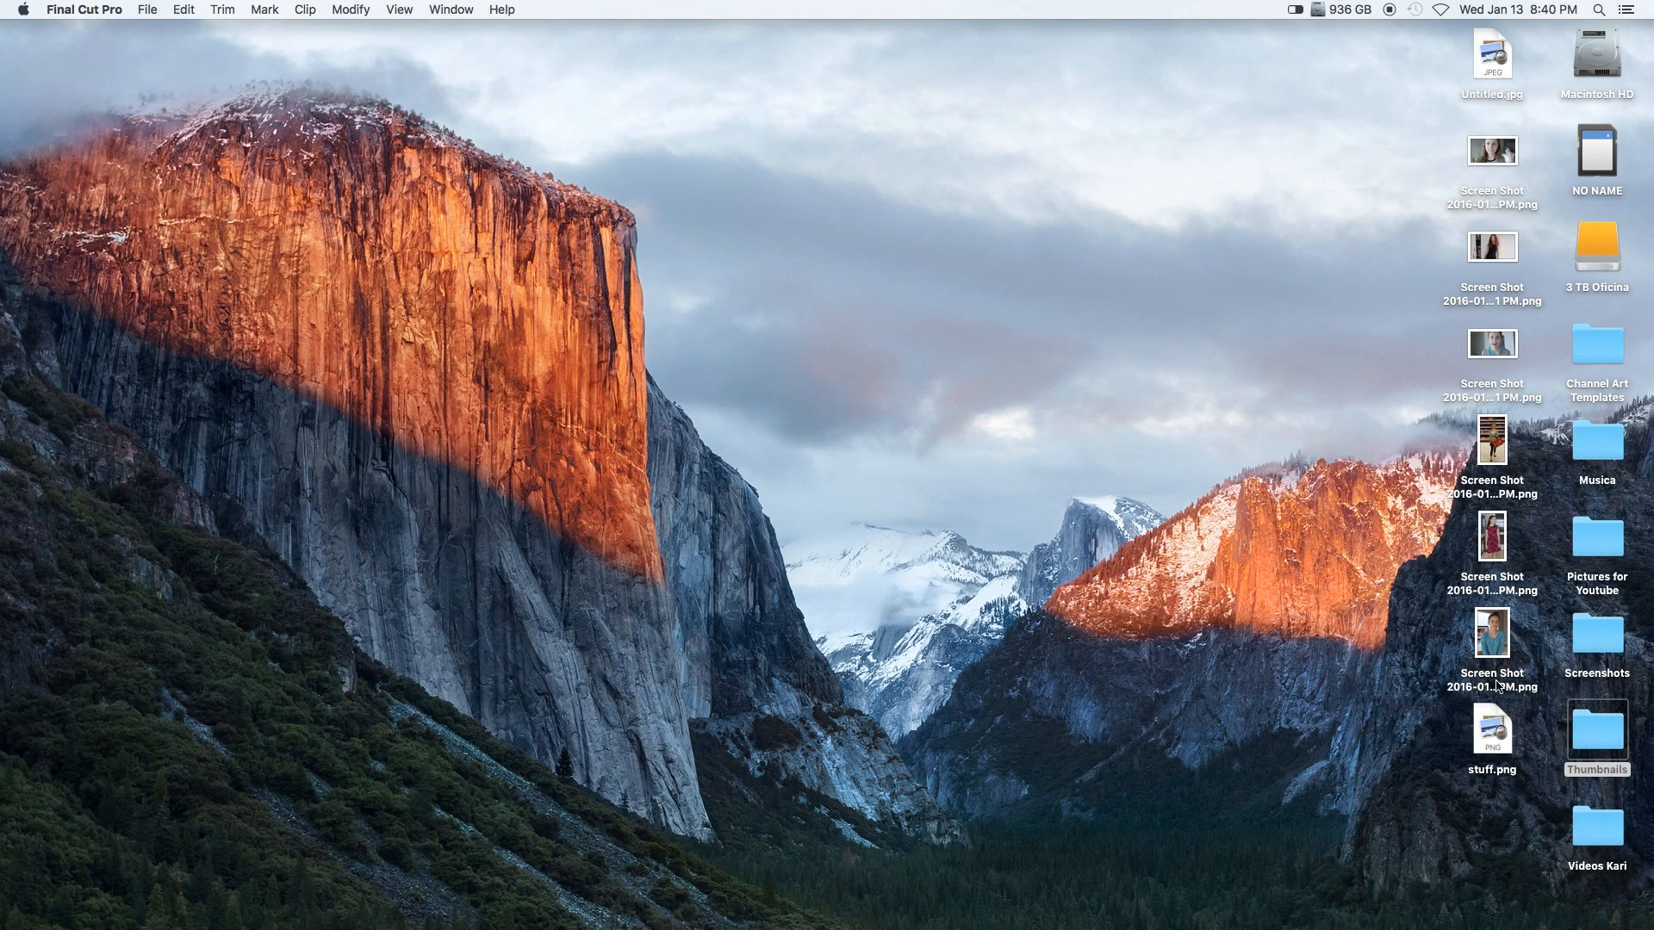
mouse_move(1559, 793)
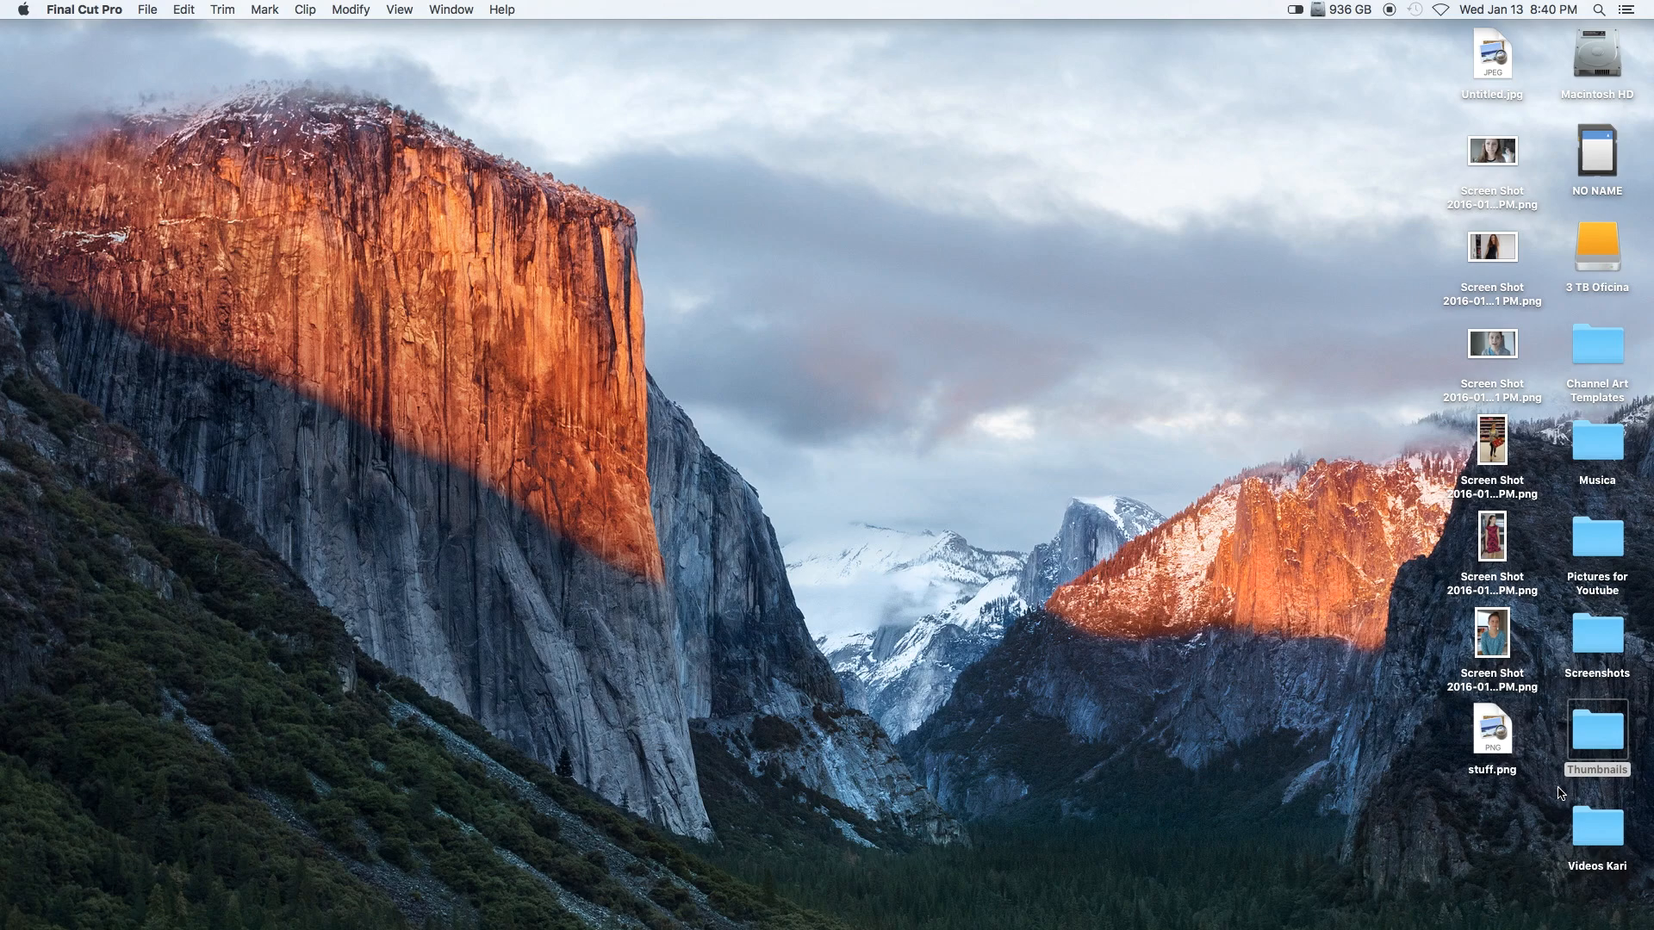
- From the desktop, open the Videos Kari folder and select Types Of Friends.mov
key(f3)
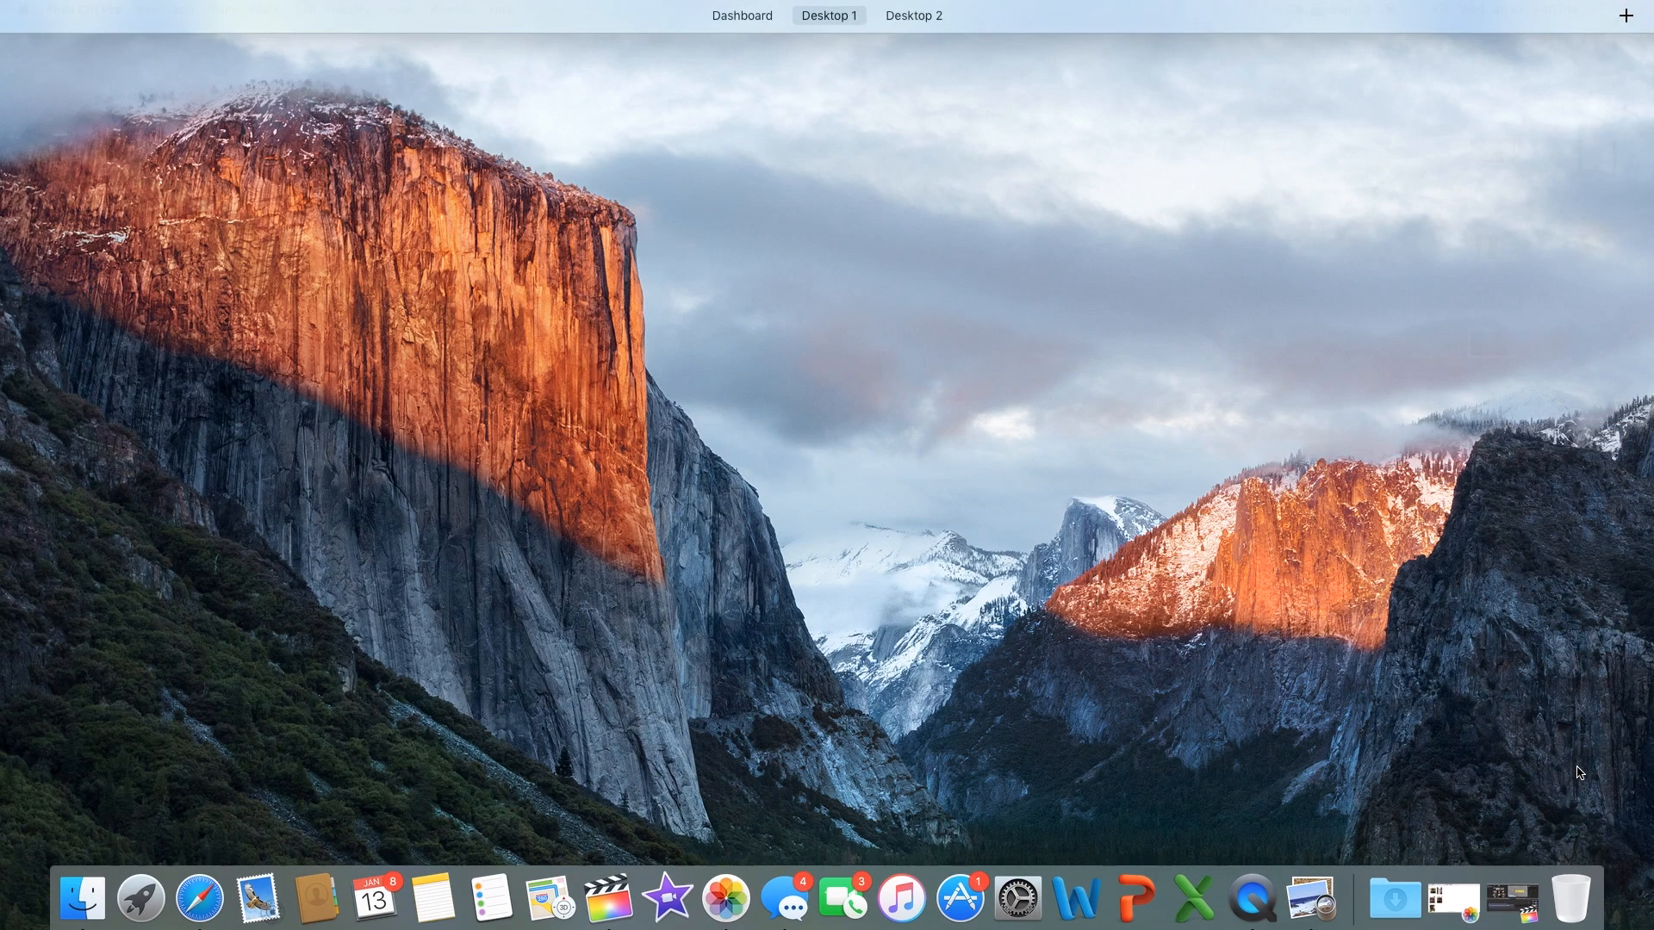
right_click(1609, 855)
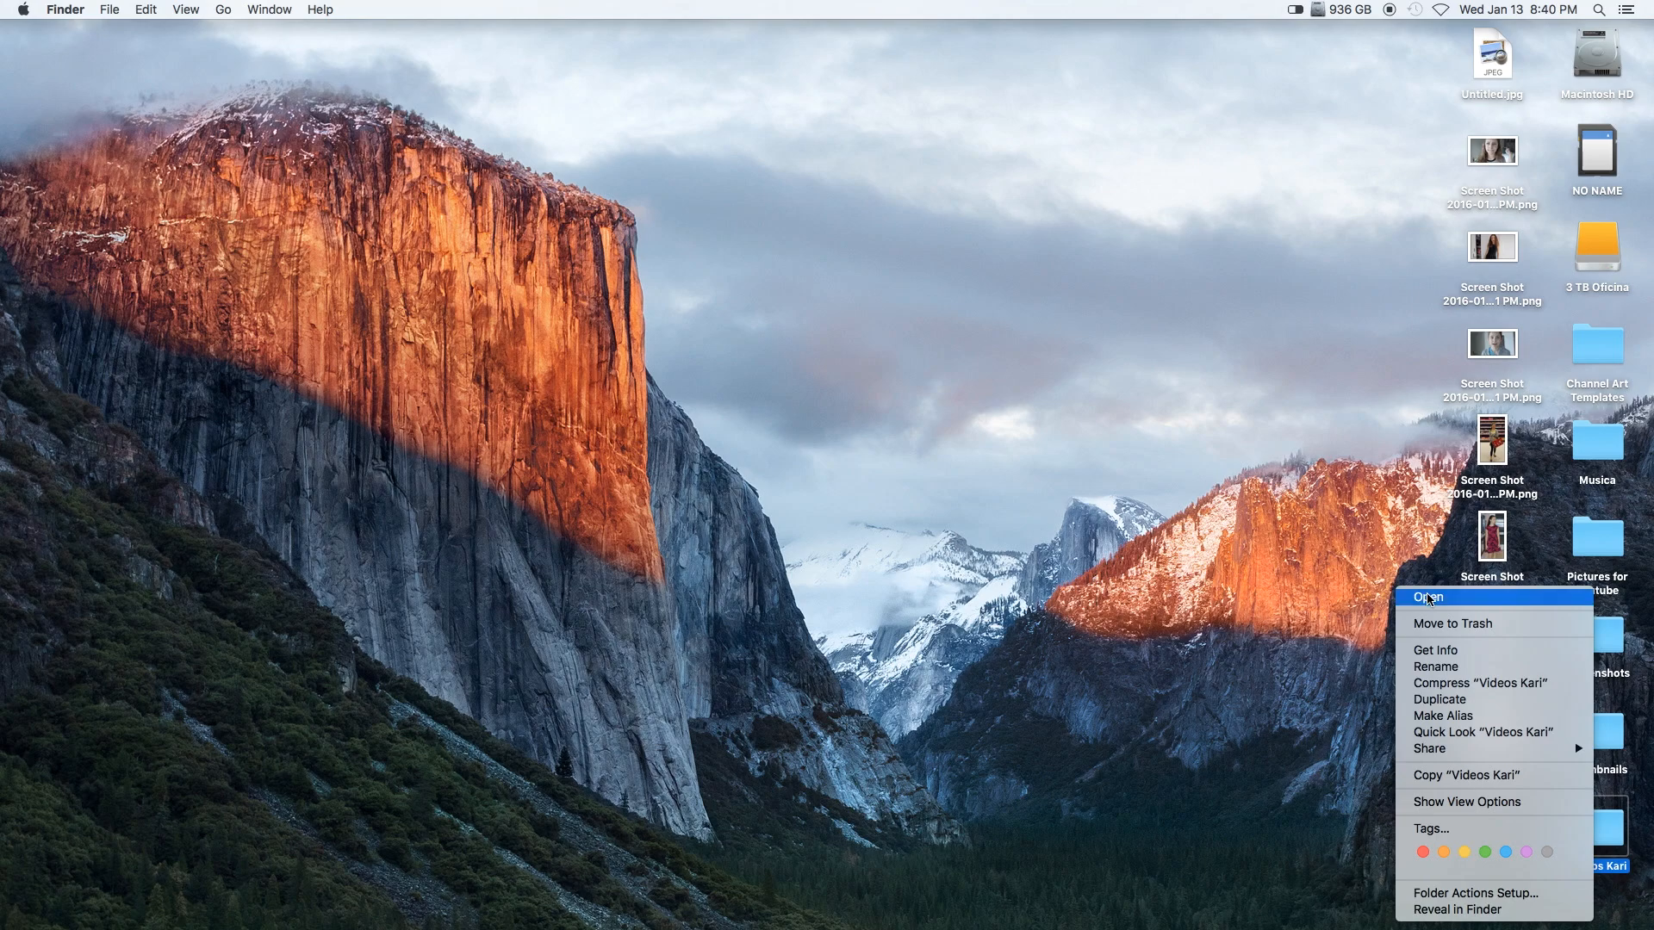
click(1428, 597)
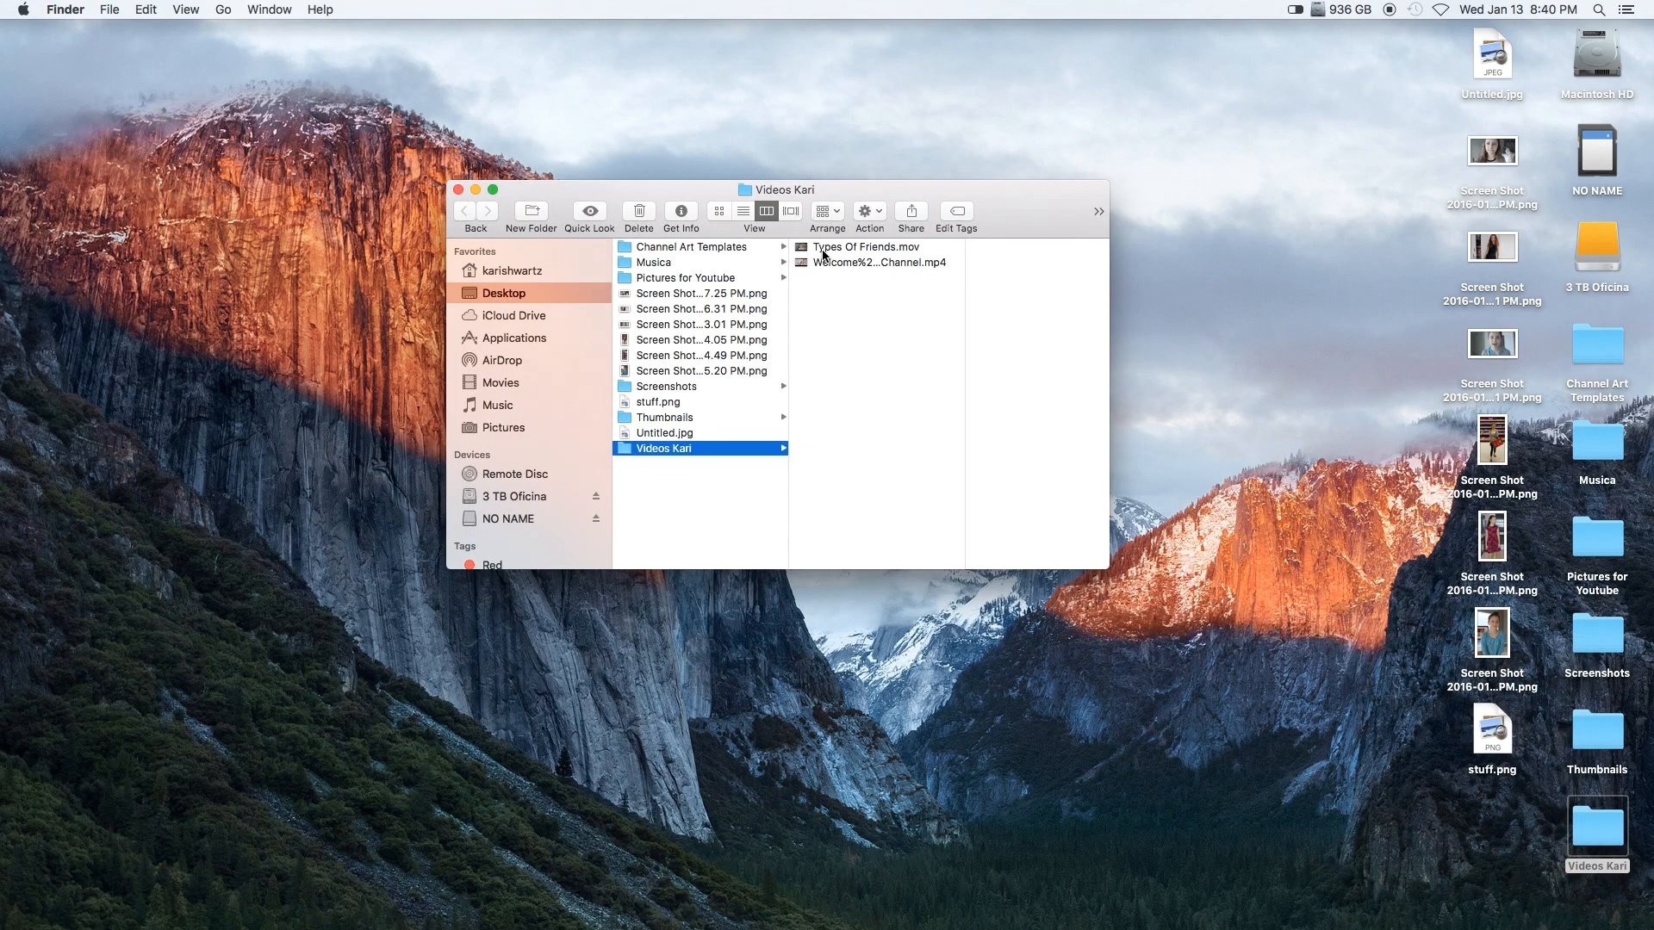
click(867, 248)
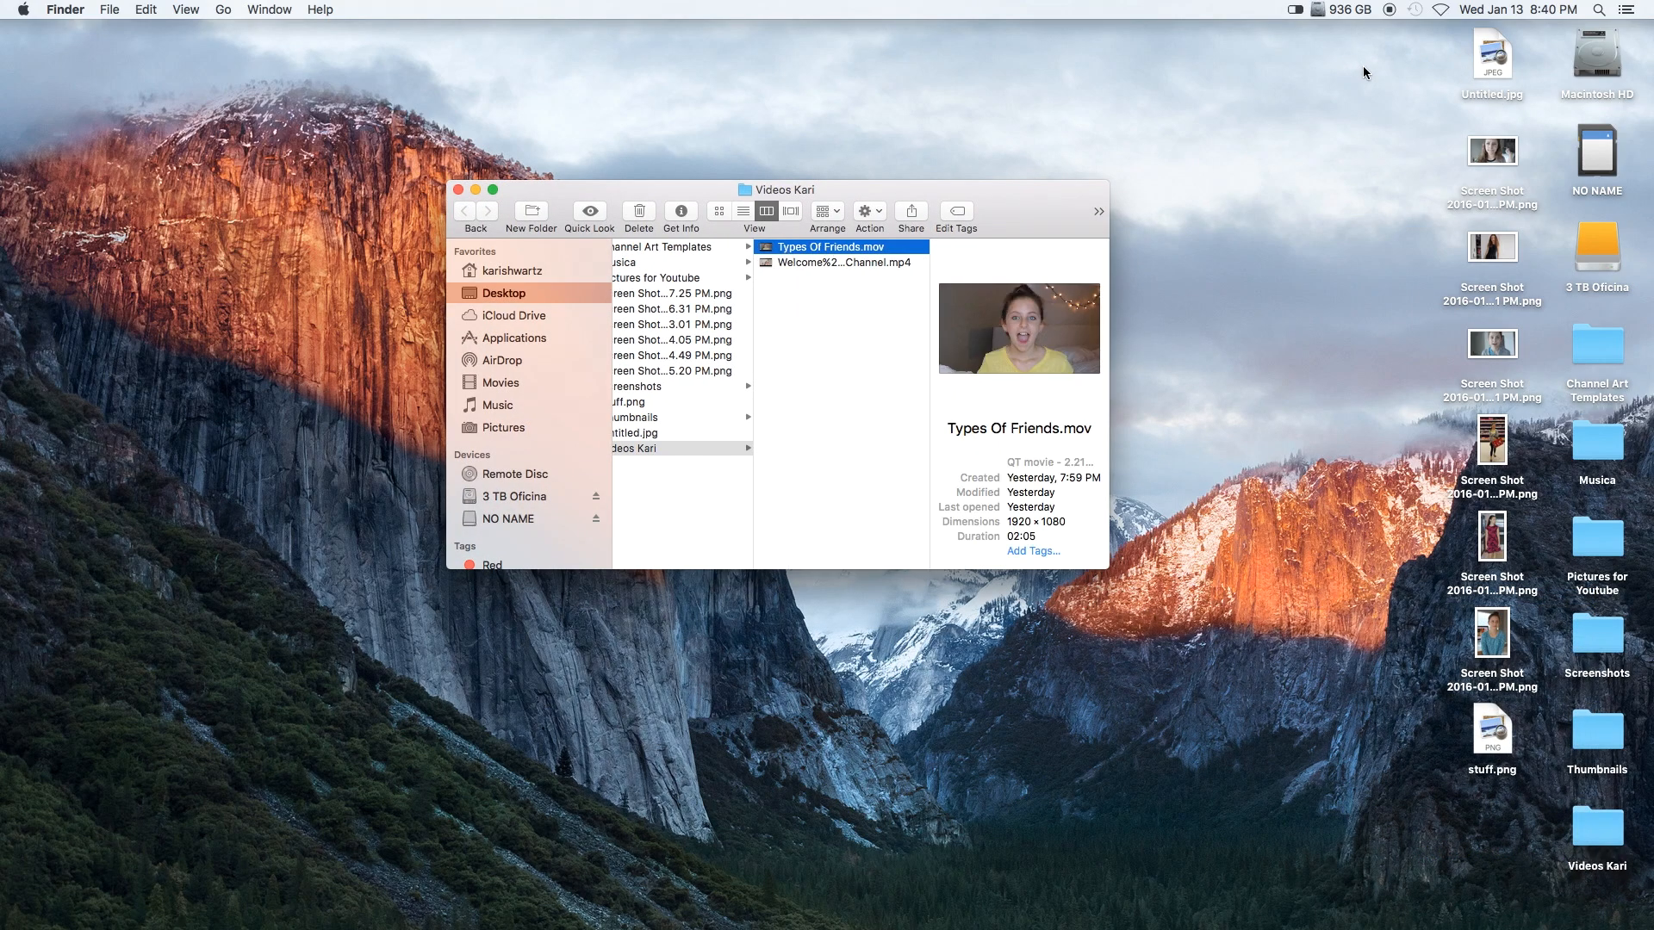
click(145, 10)
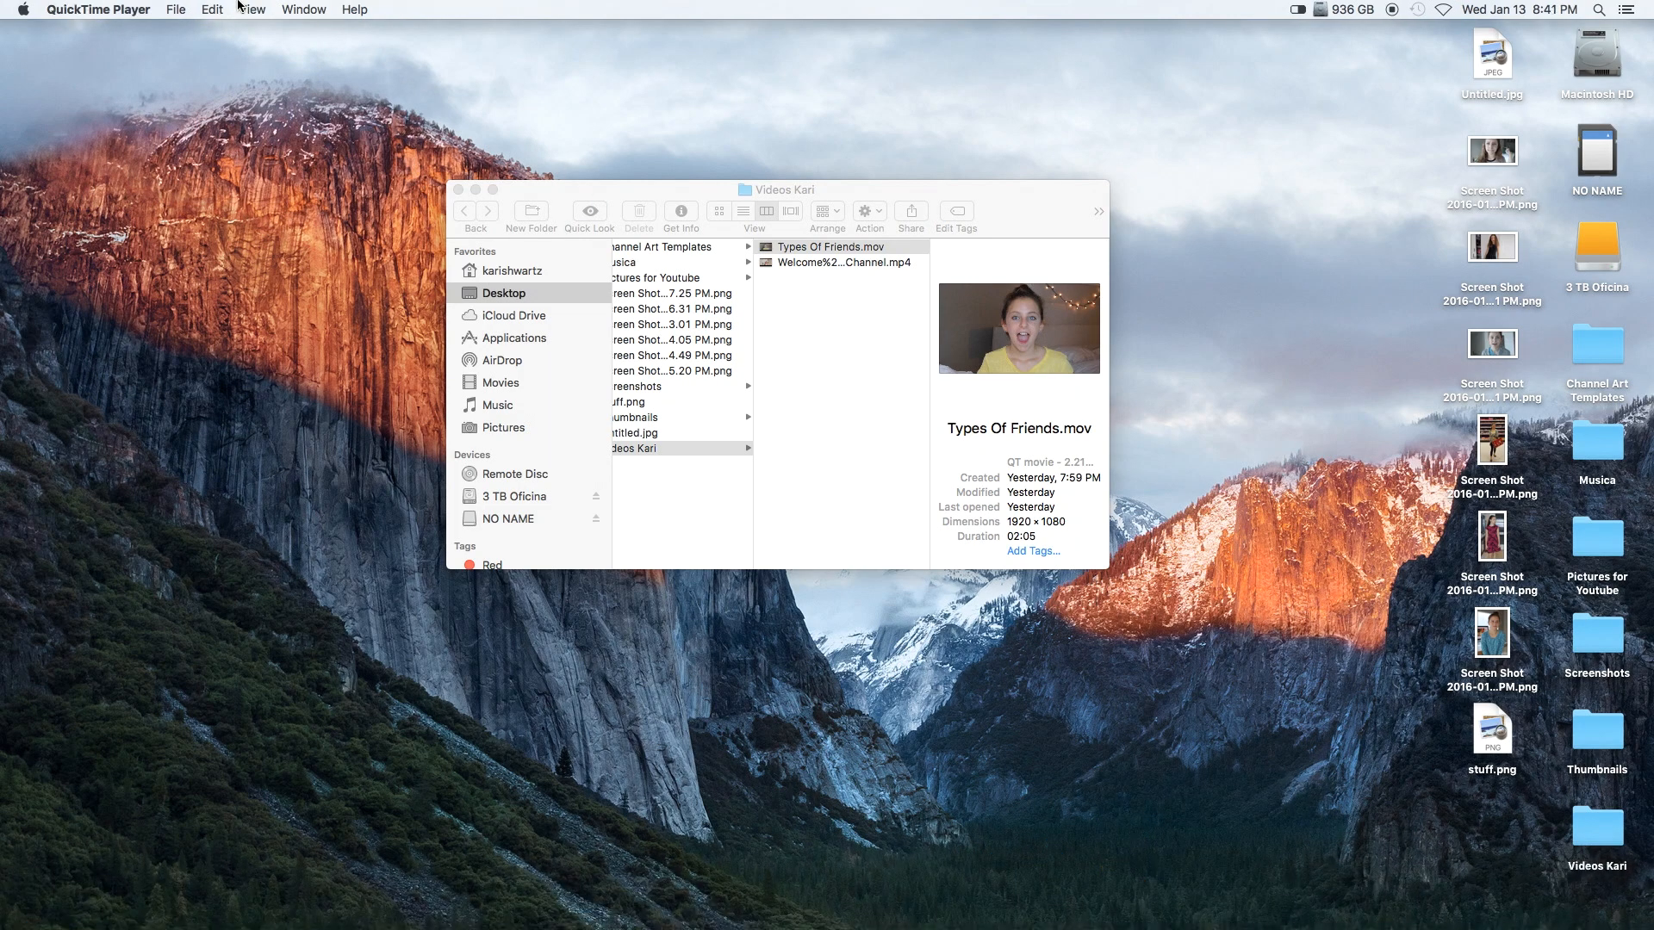
- Try a New Audio Recording in QuickTime, then open a New Movie Recording instead
click(179, 10)
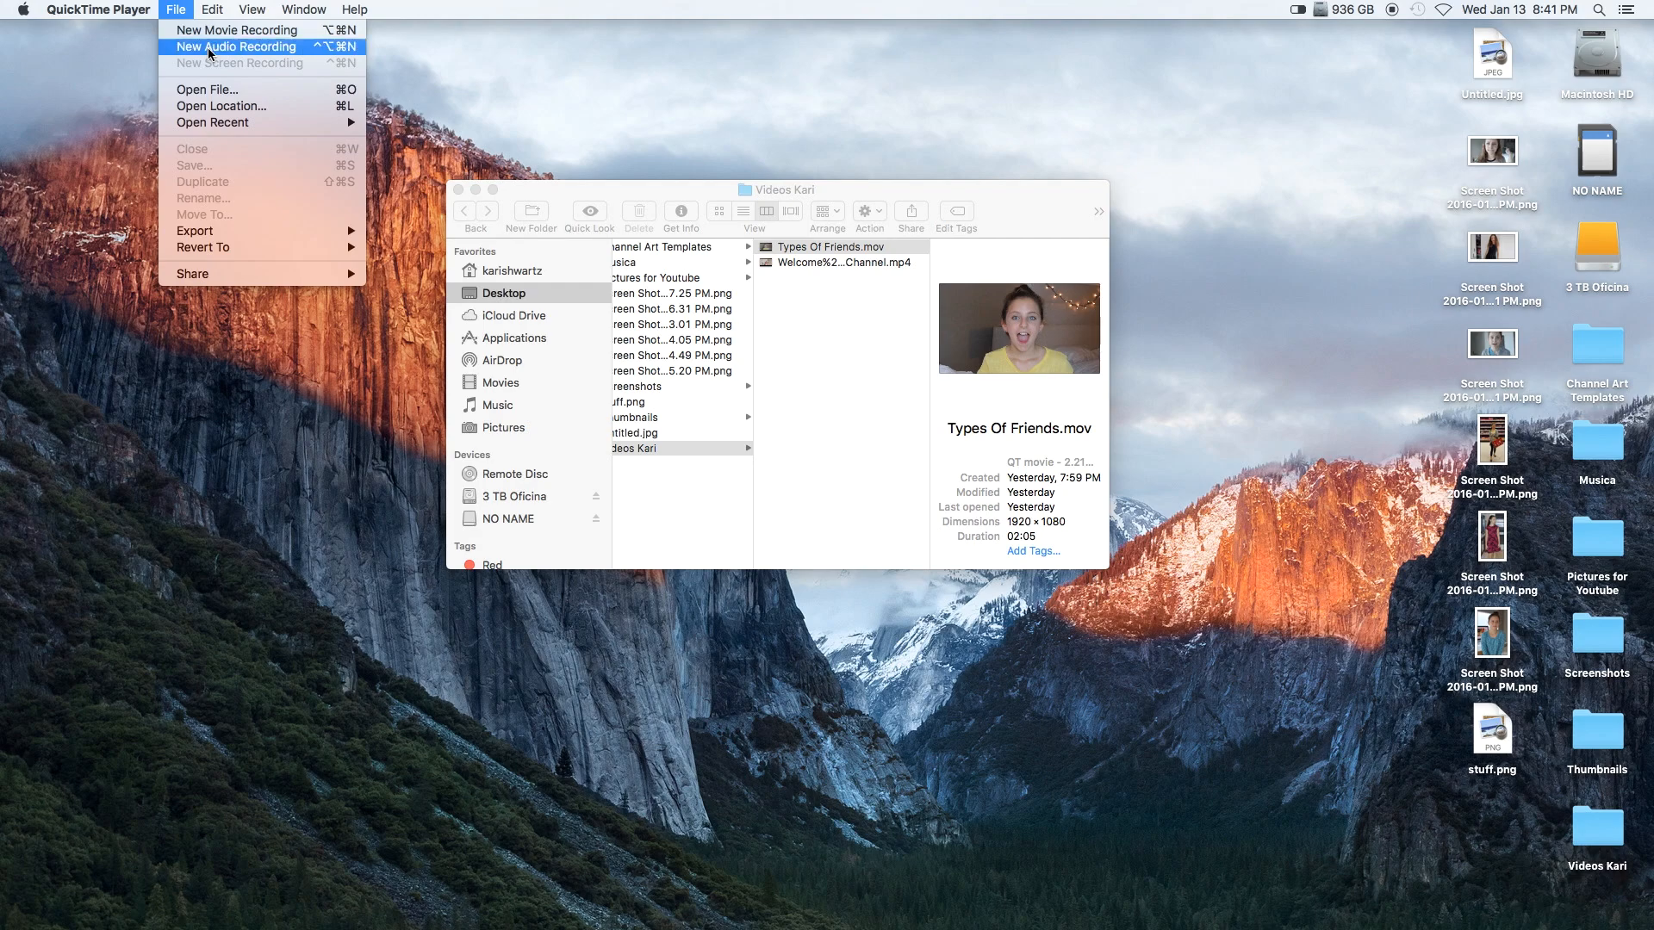
click(235, 46)
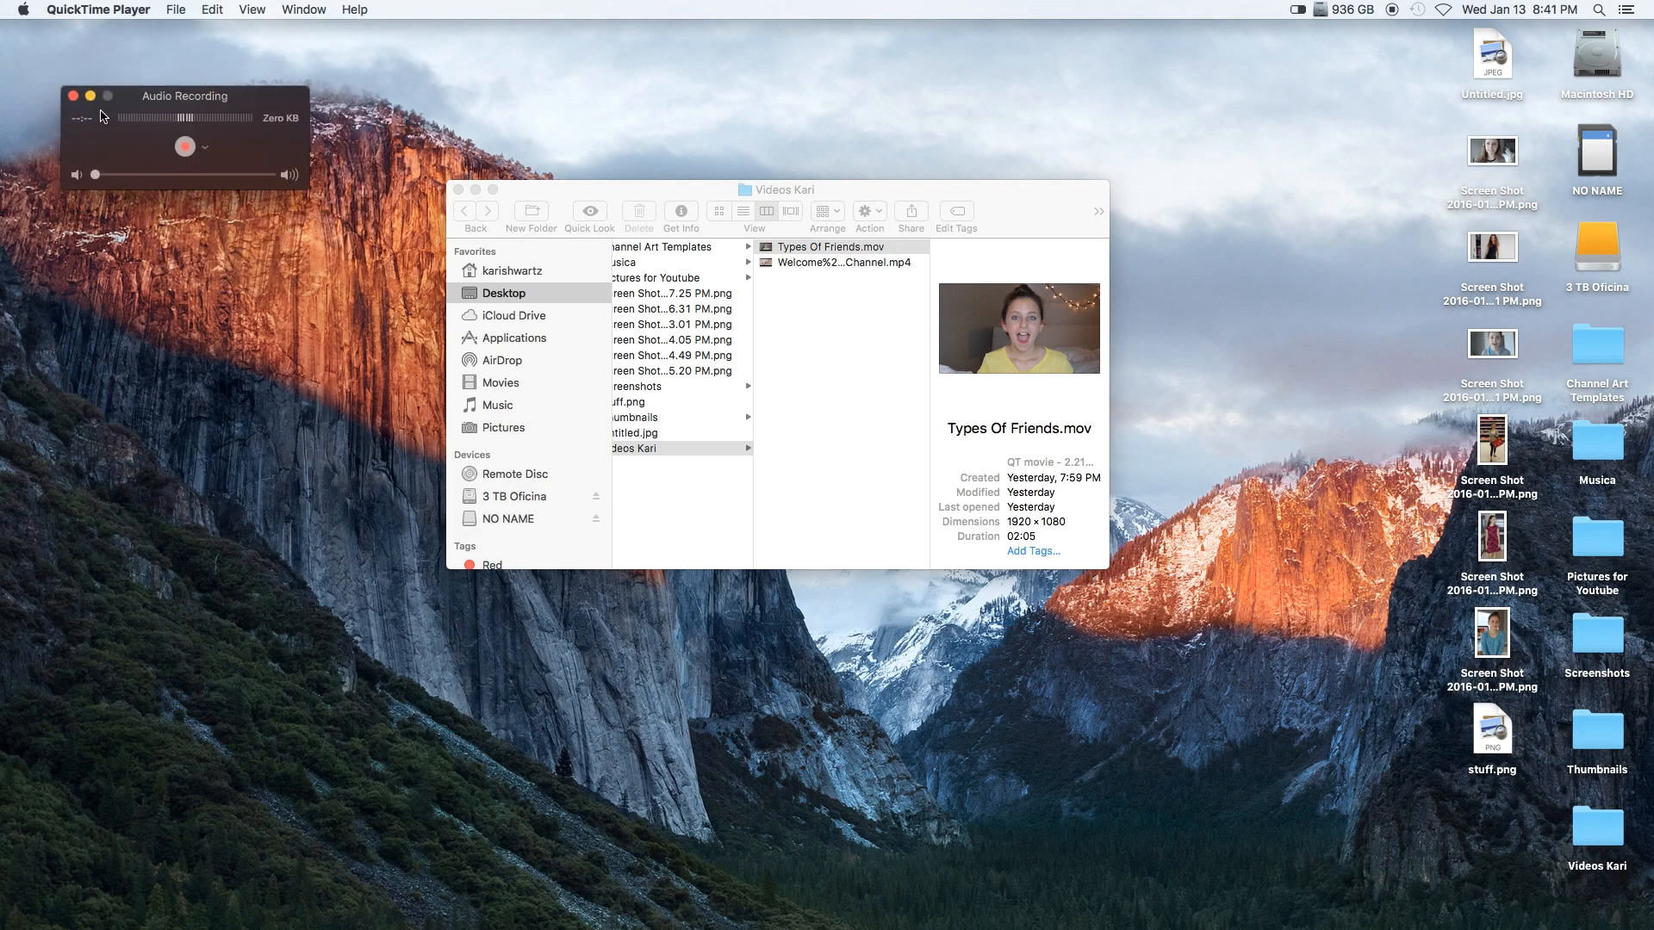
click(177, 9)
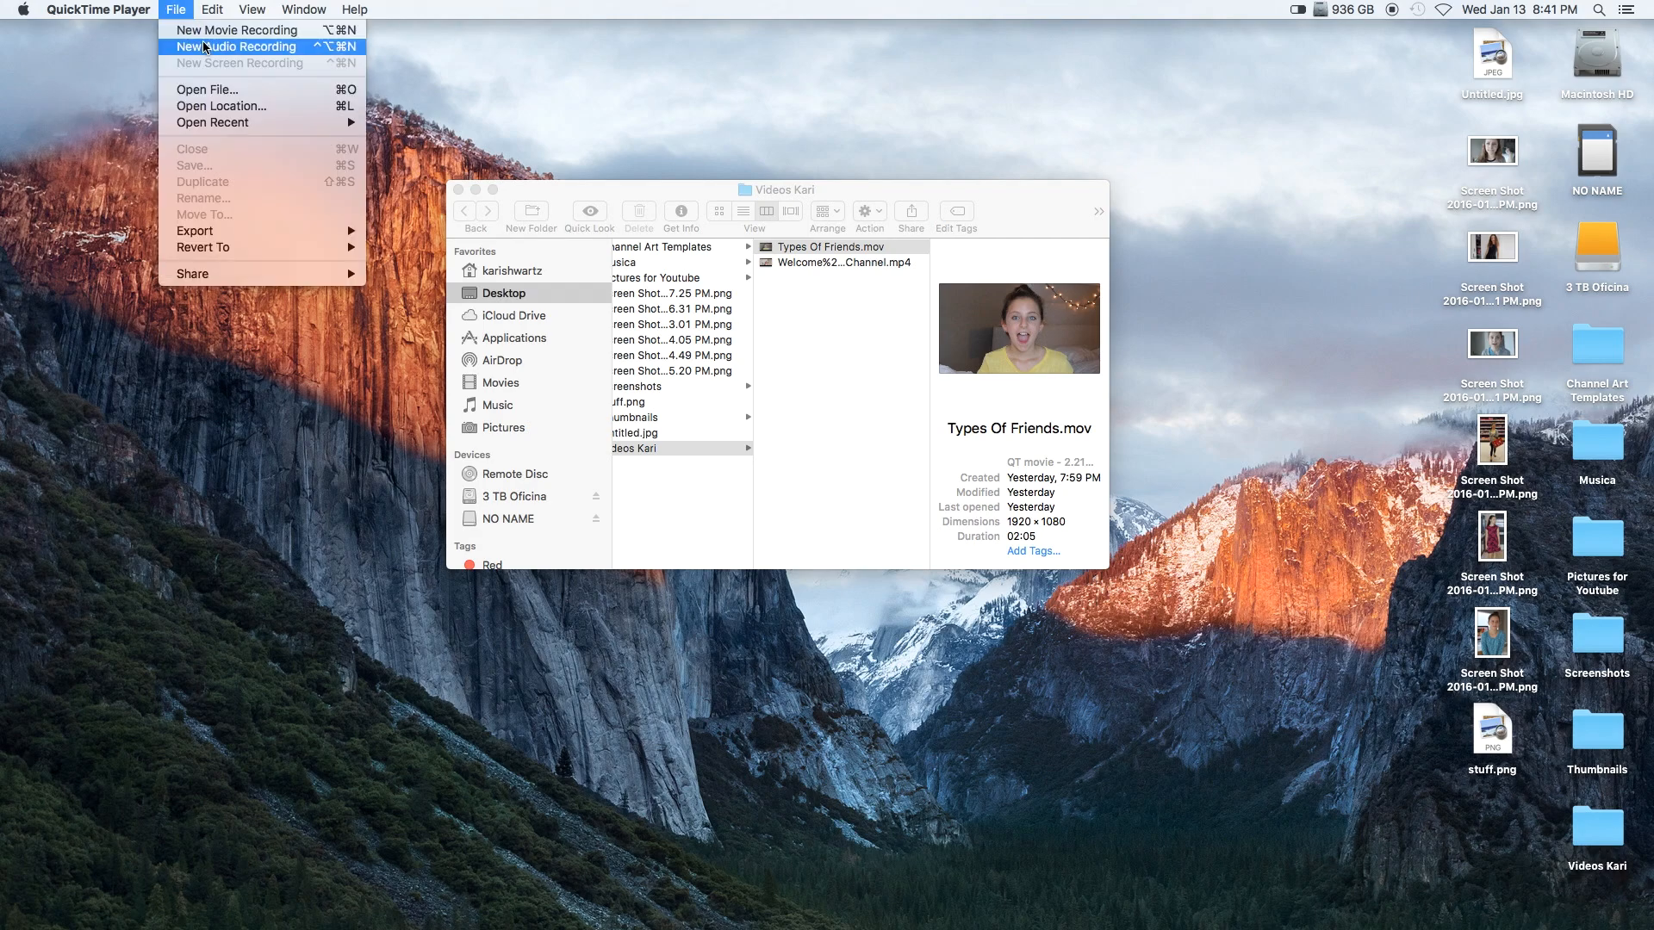
click(232, 25)
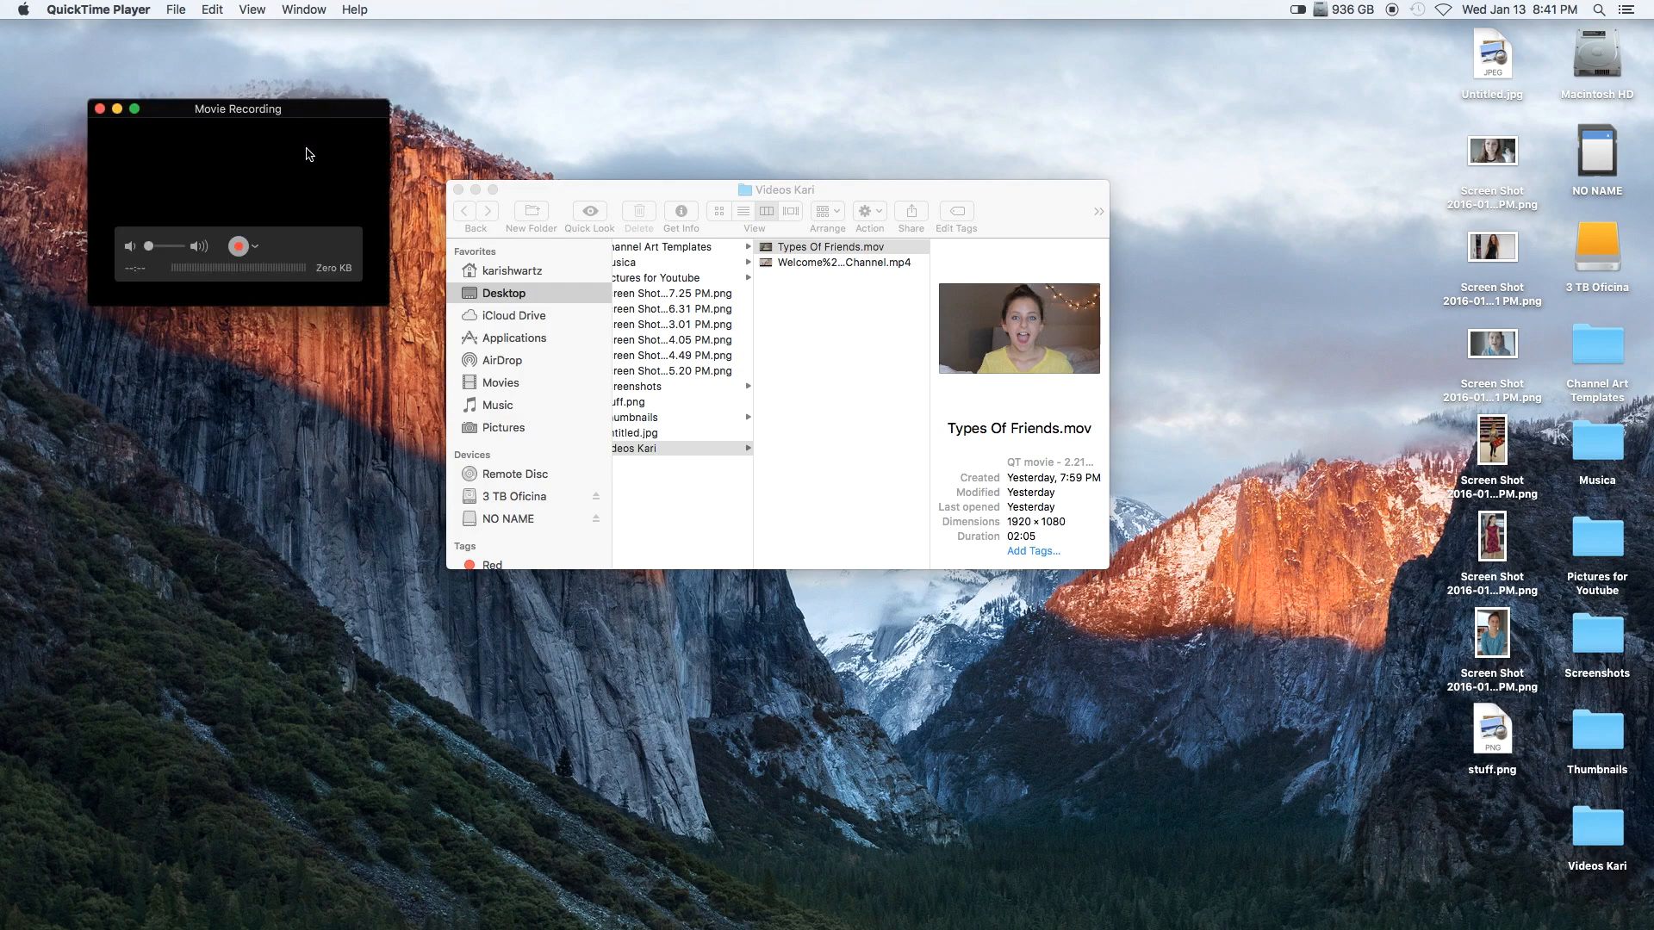